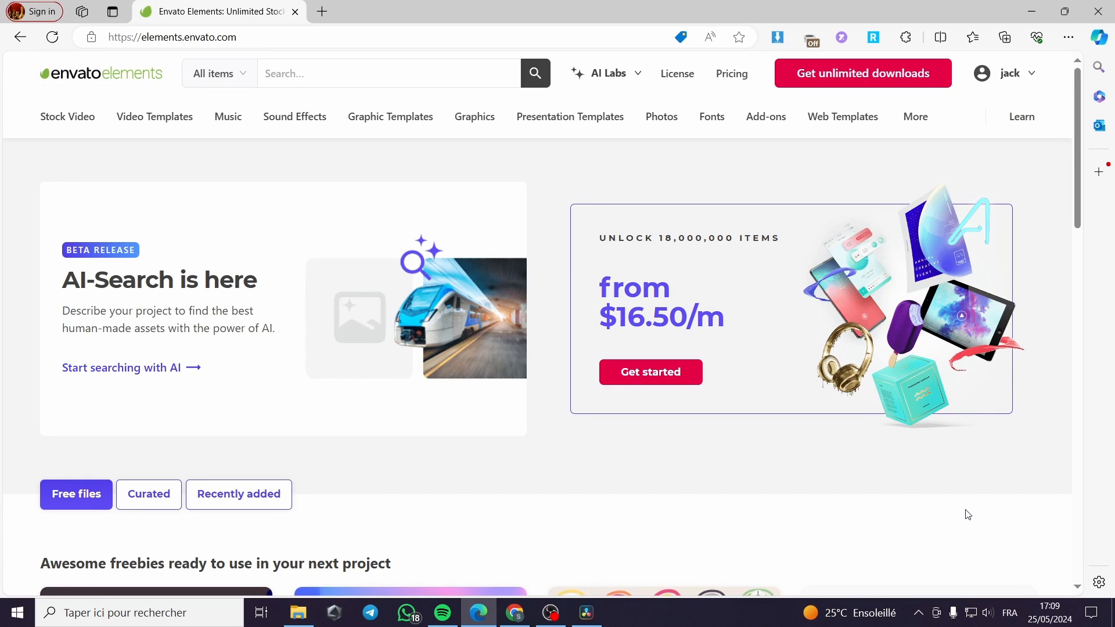
mouse_move(959, 490)
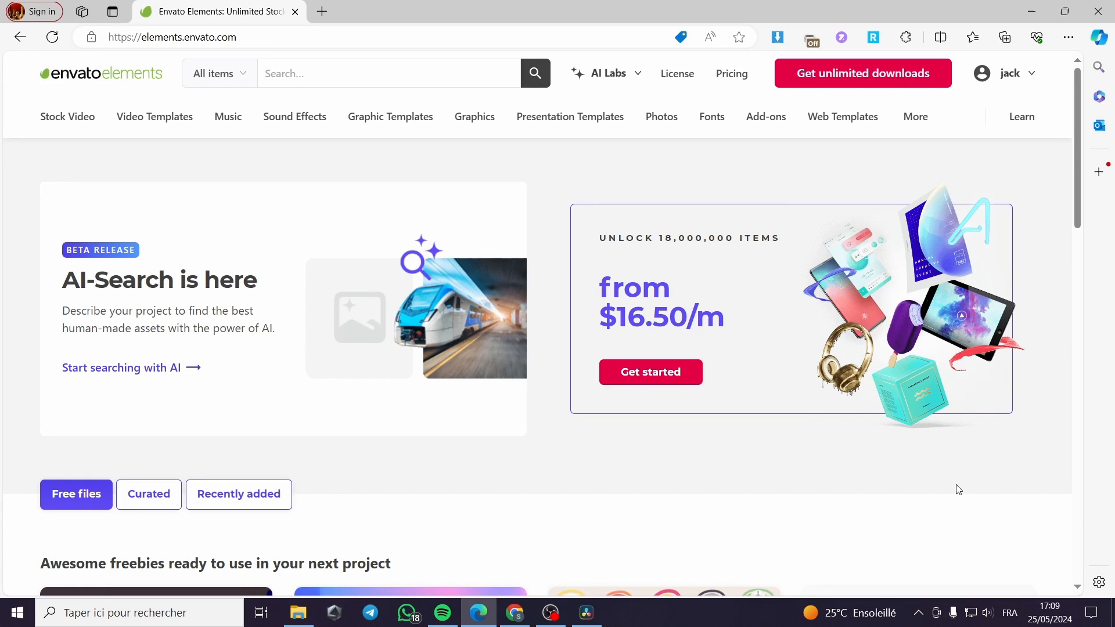
mouse_move(915, 487)
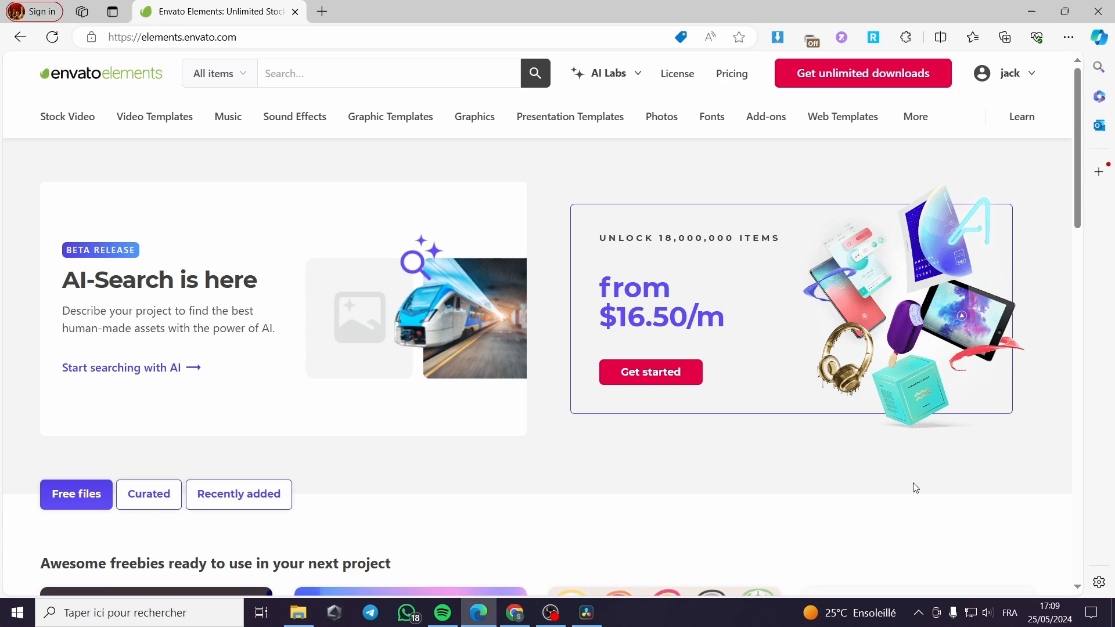
mouse_move(740, 407)
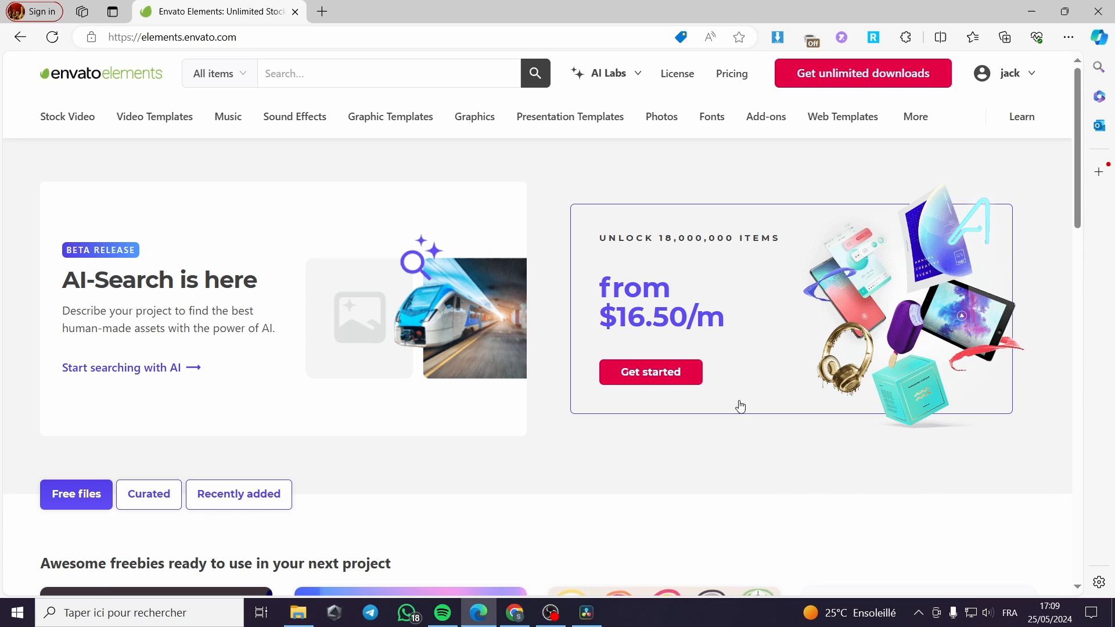
mouse_move(891, 393)
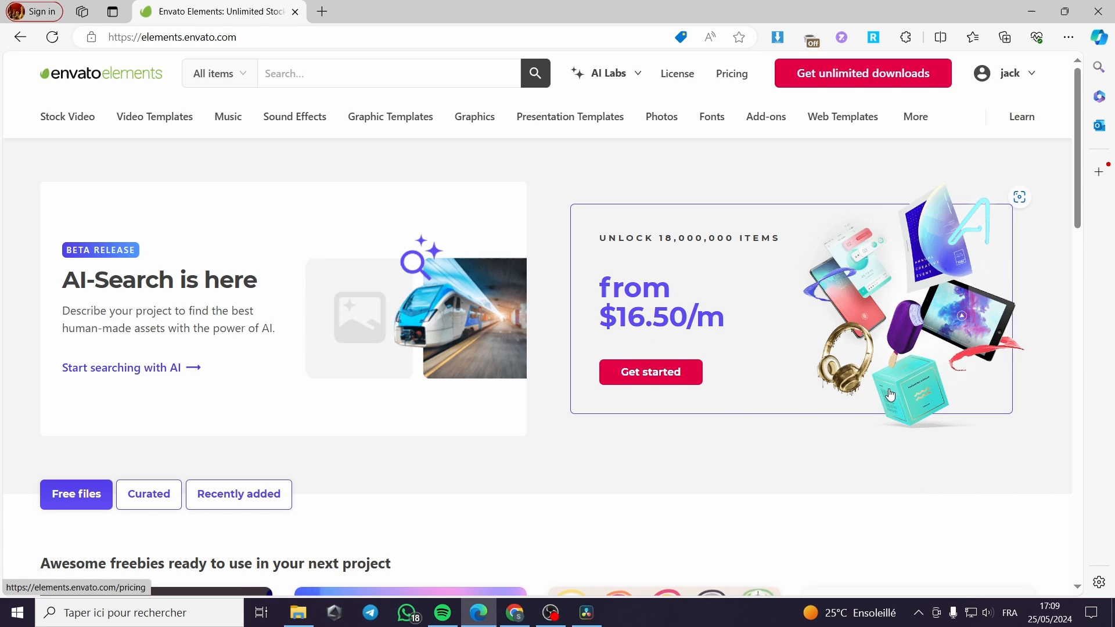
mouse_move(849, 166)
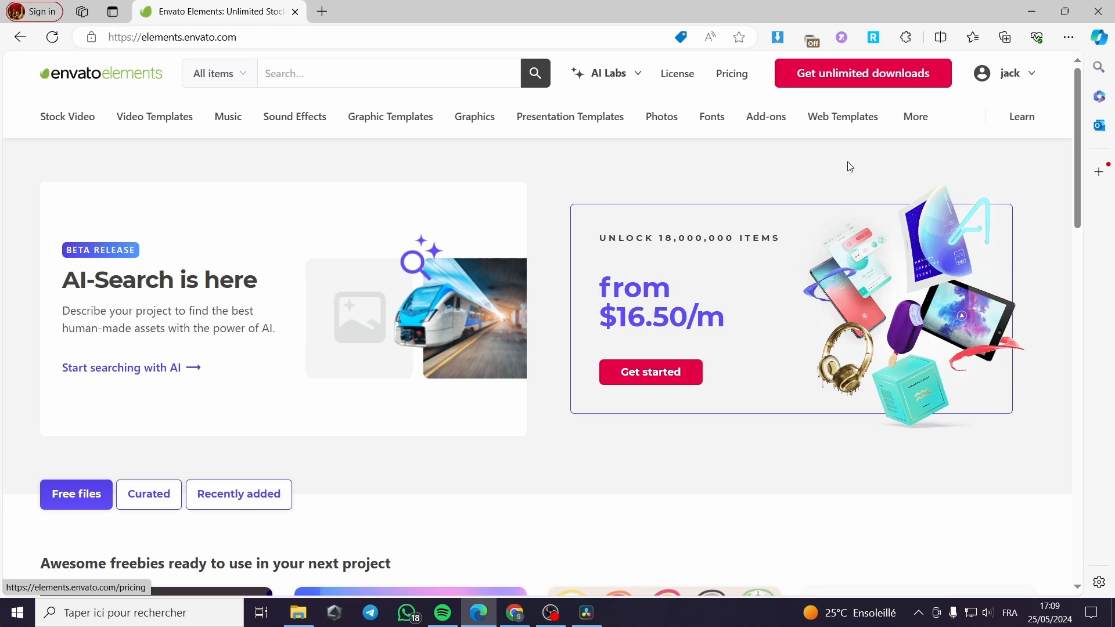
mouse_move(641, 197)
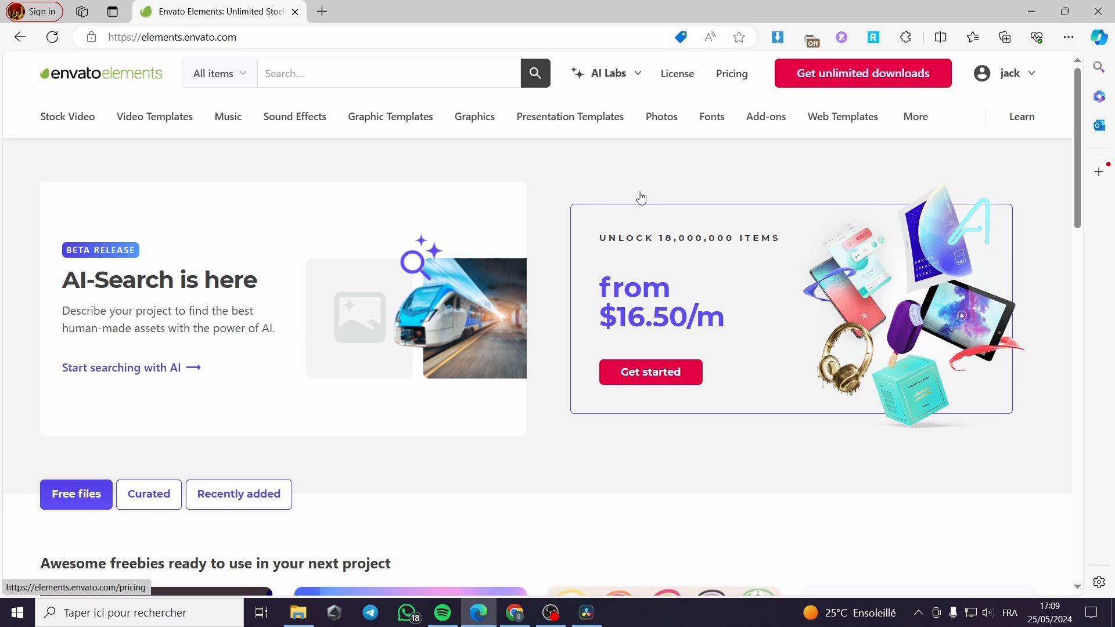
mouse_move(641, 192)
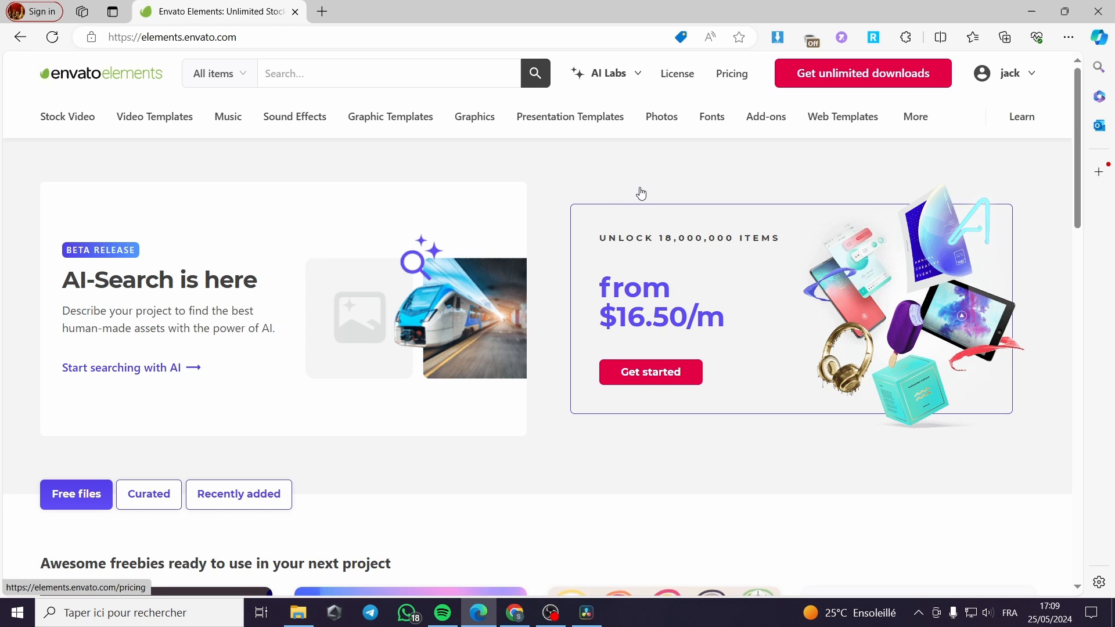
mouse_move(477, 218)
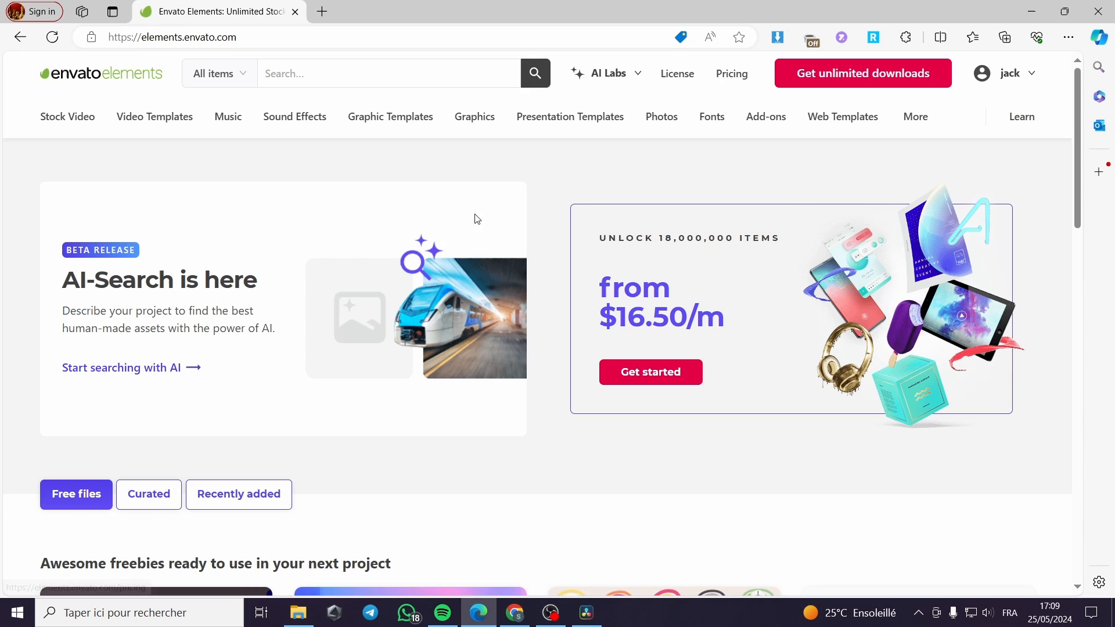
mouse_move(704, 198)
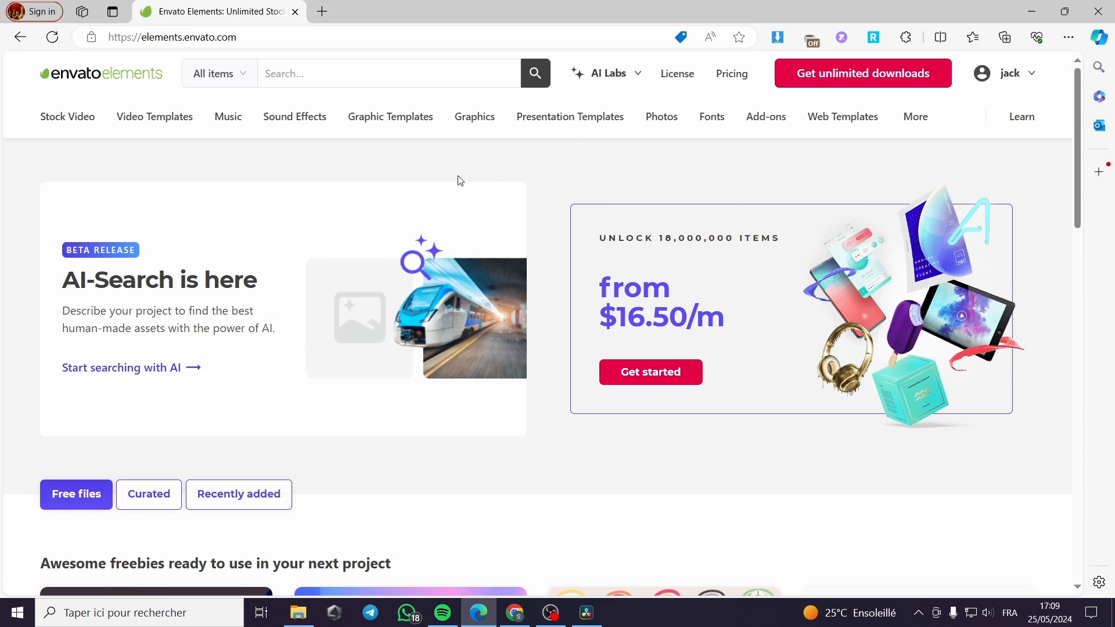
mouse_move(251, 169)
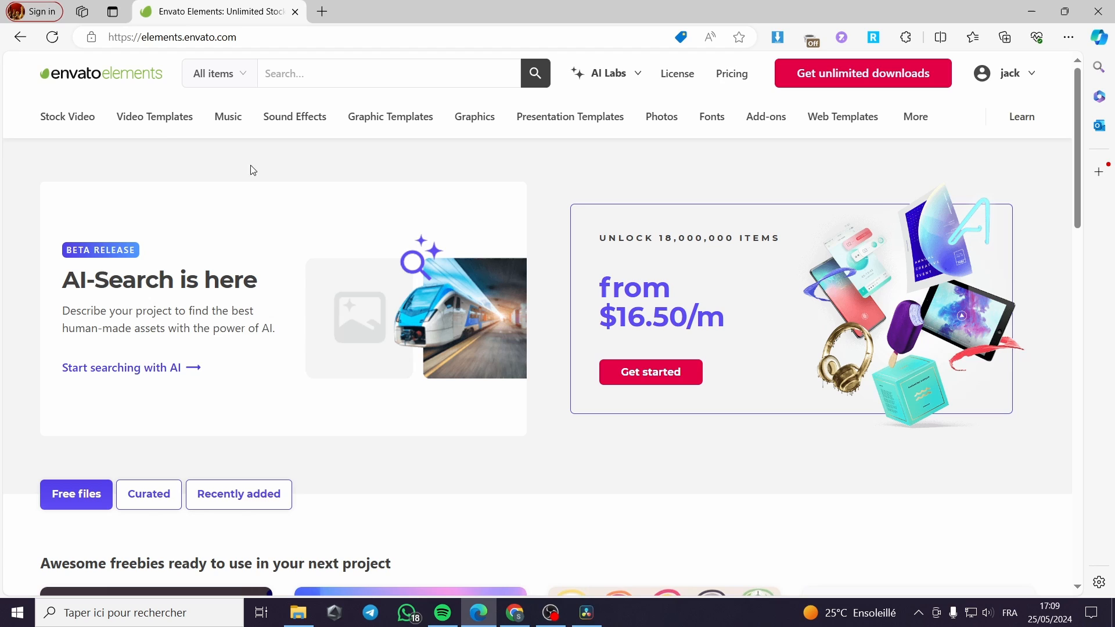
mouse_move(154, 117)
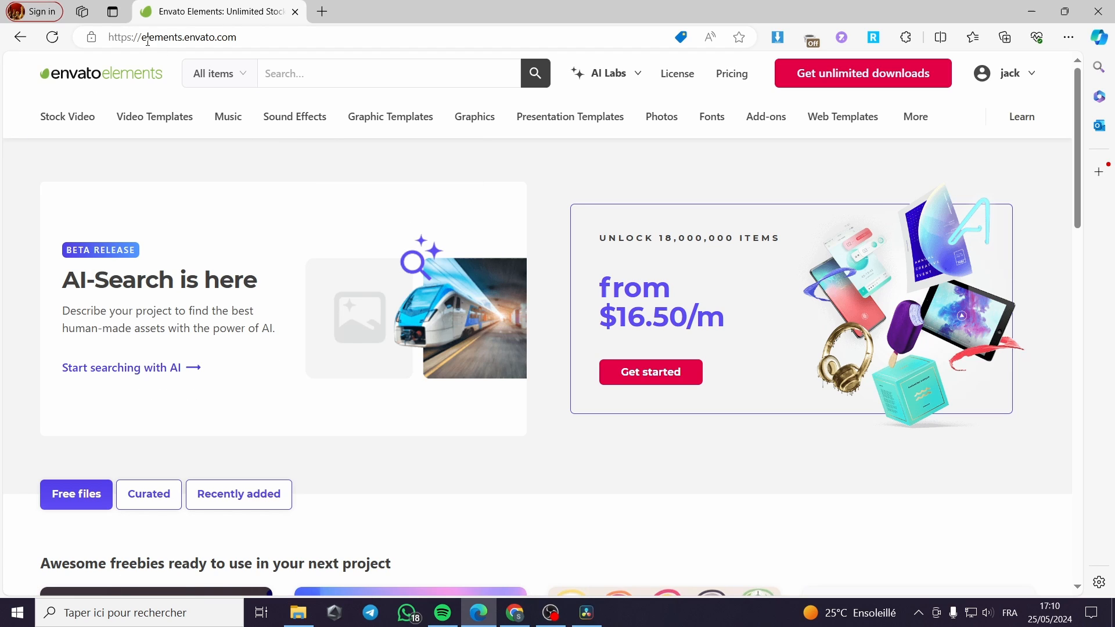
mouse_move(226, 39)
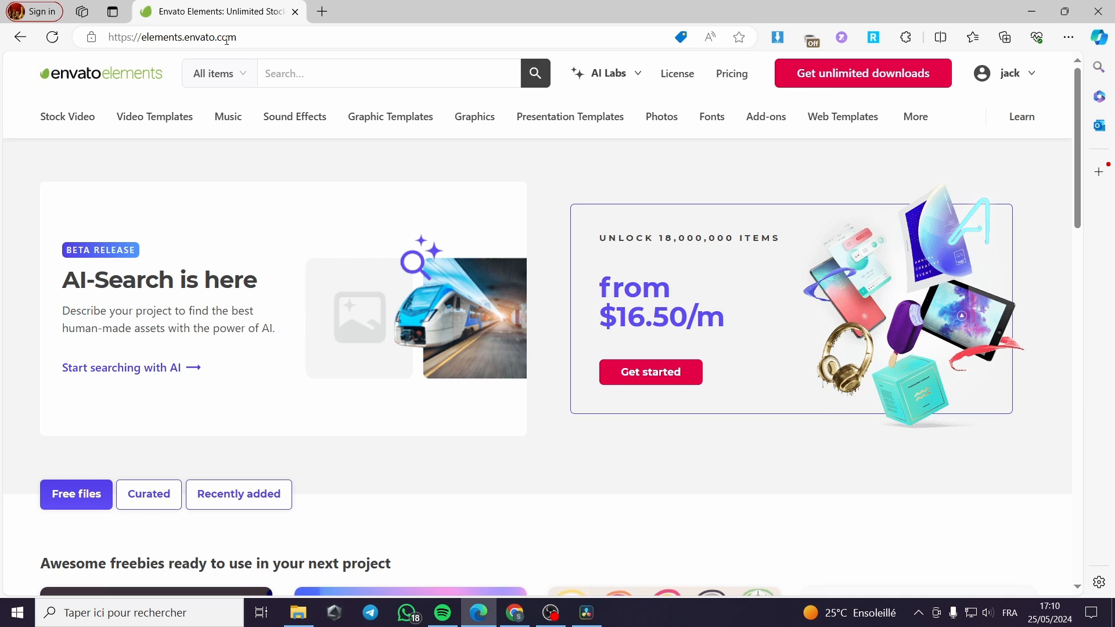
mouse_move(720, 281)
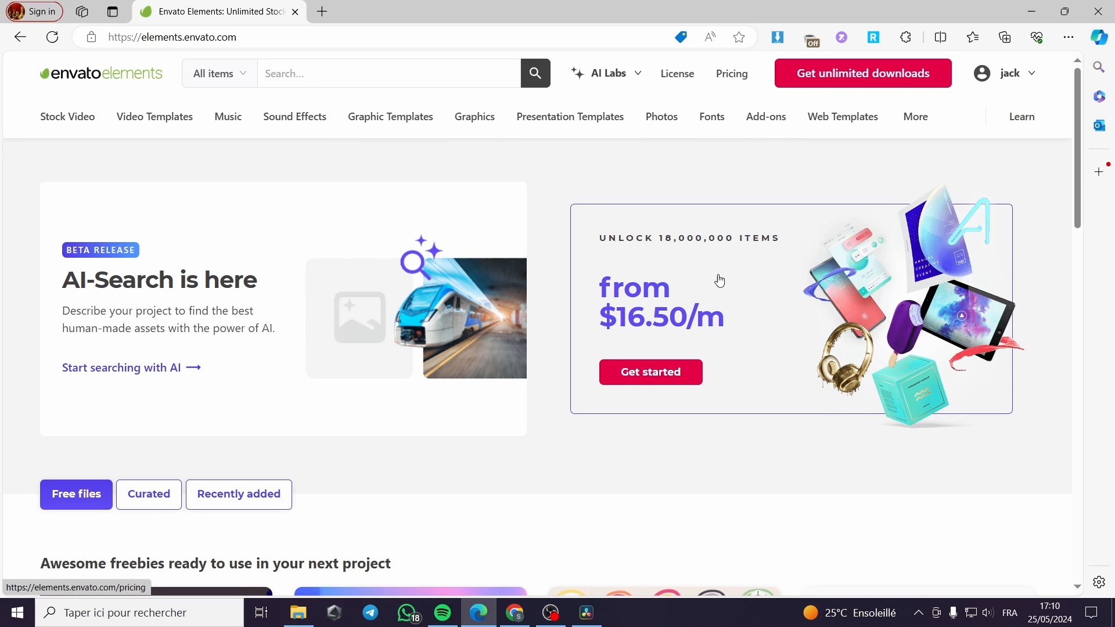
Step: Scroll to the footer and open Become an Author under Author Zone
scroll(down, 3)
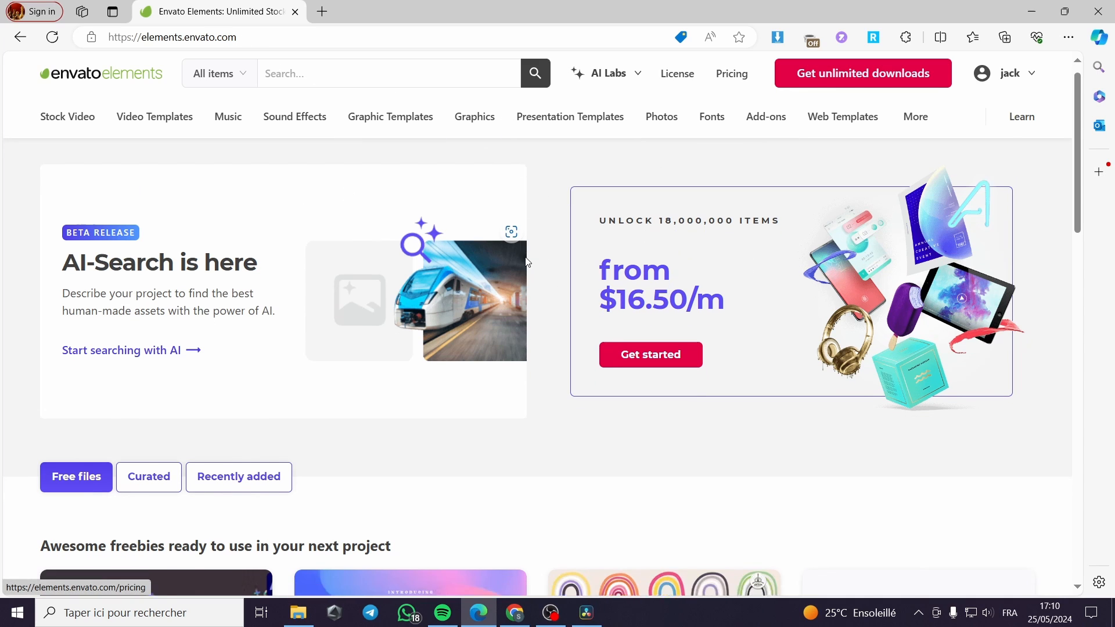
scroll(down, 3)
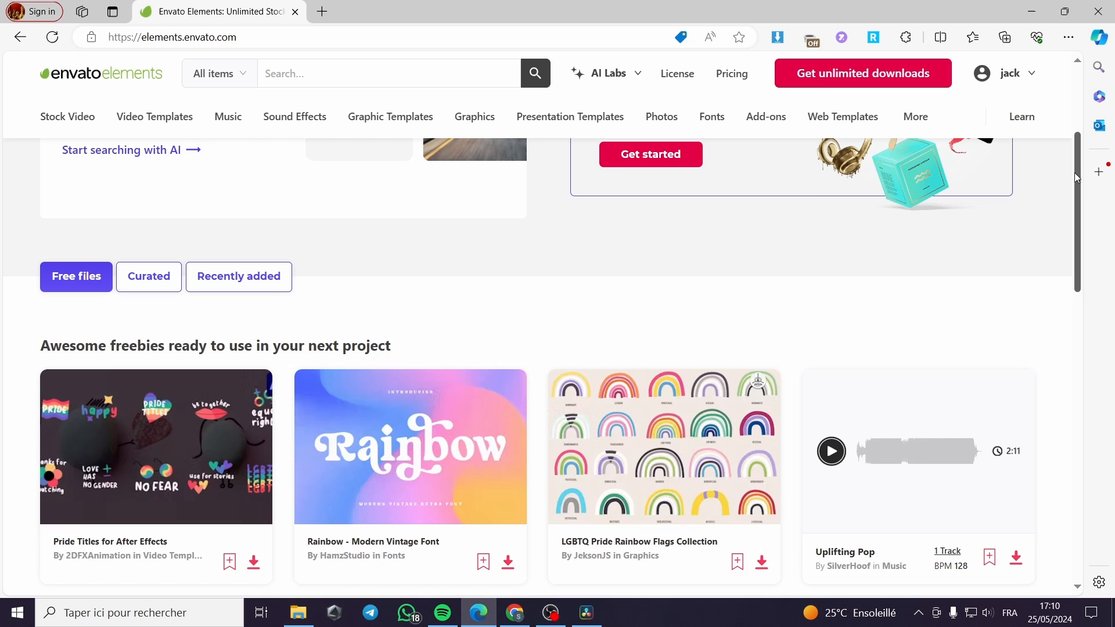
scroll(down, 3)
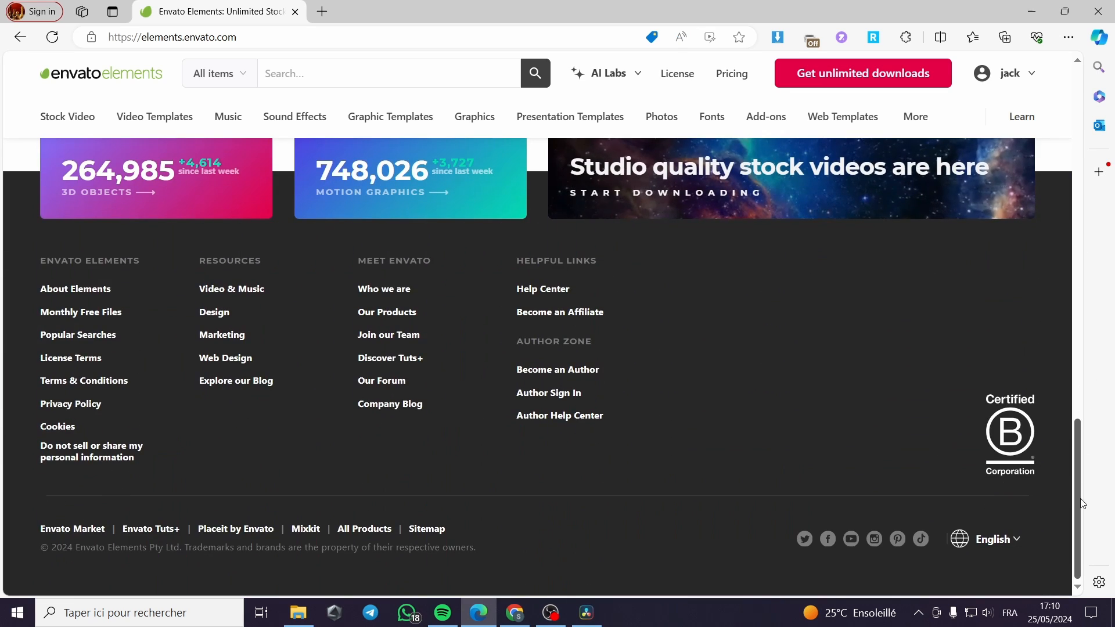
mouse_move(89, 246)
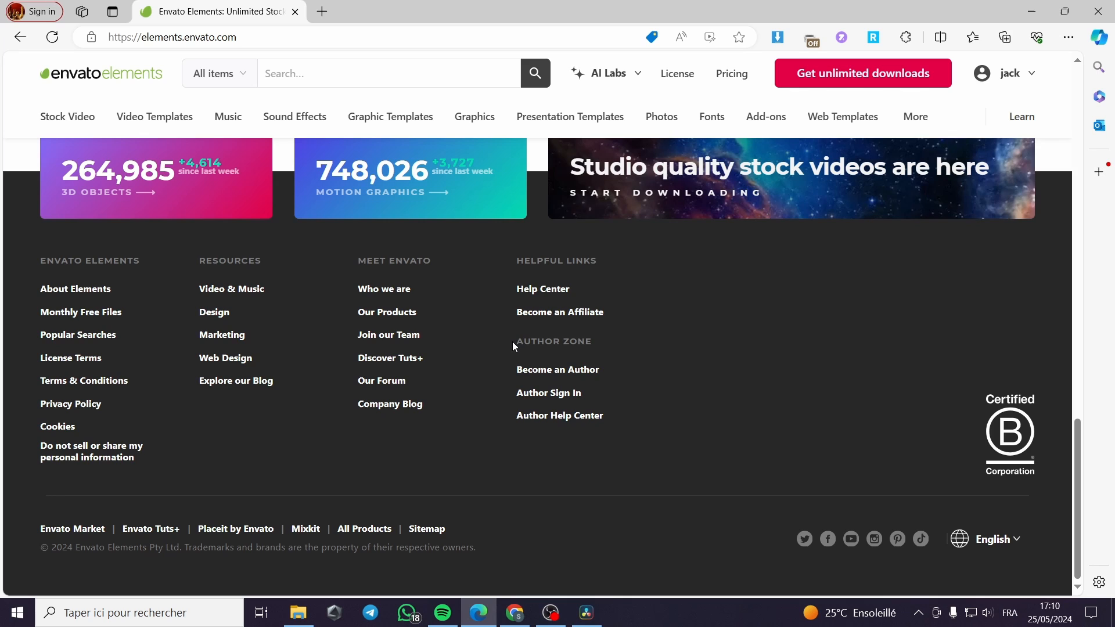
mouse_move(567, 345)
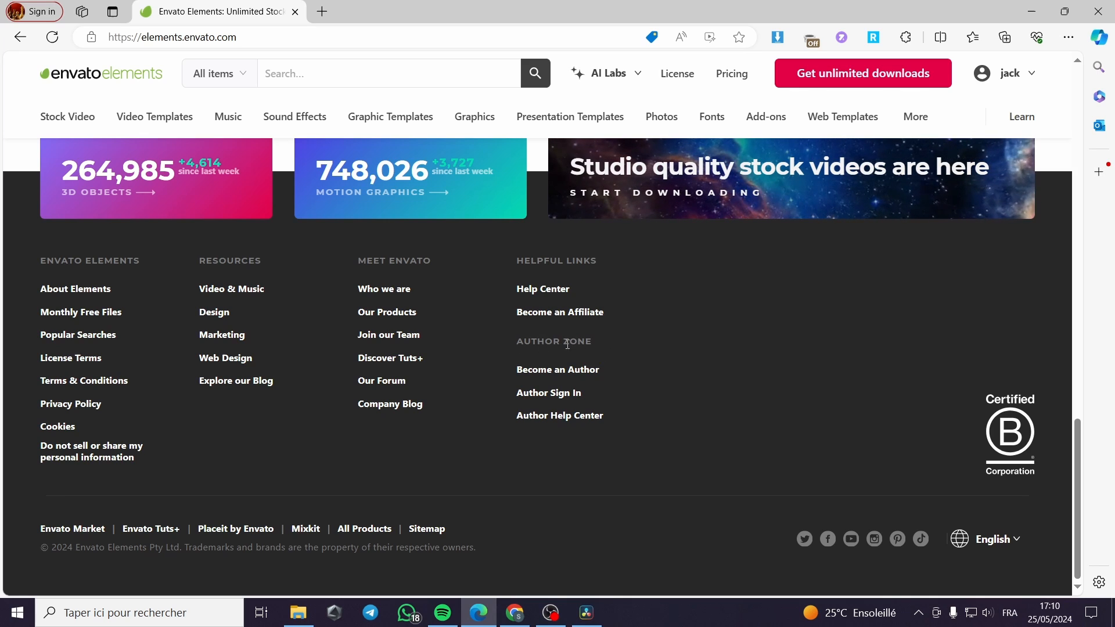
mouse_move(575, 372)
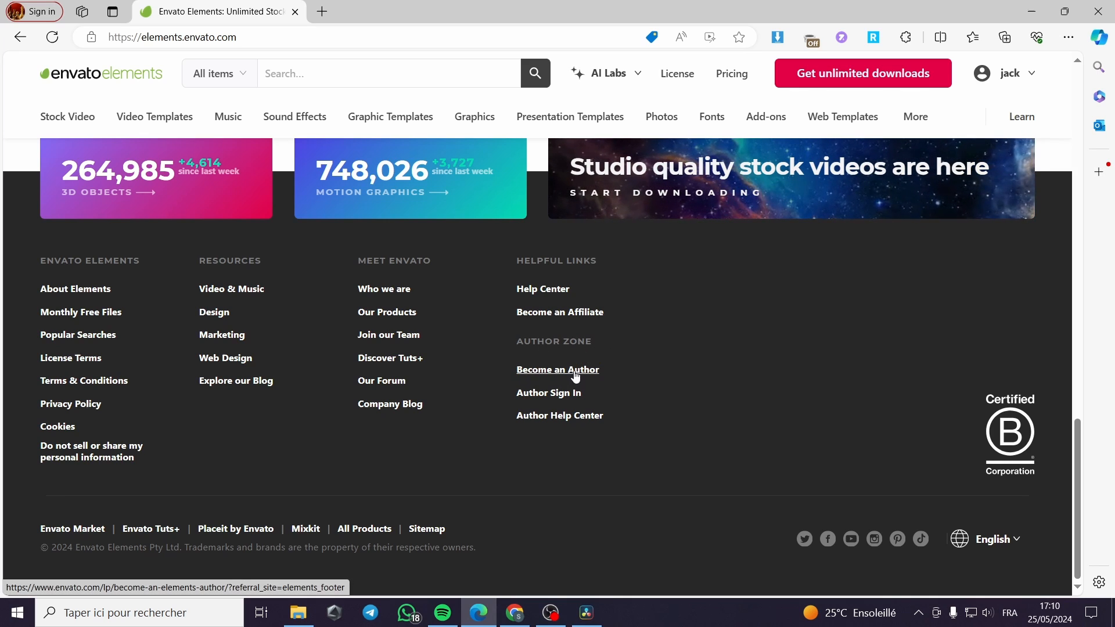
mouse_move(560, 389)
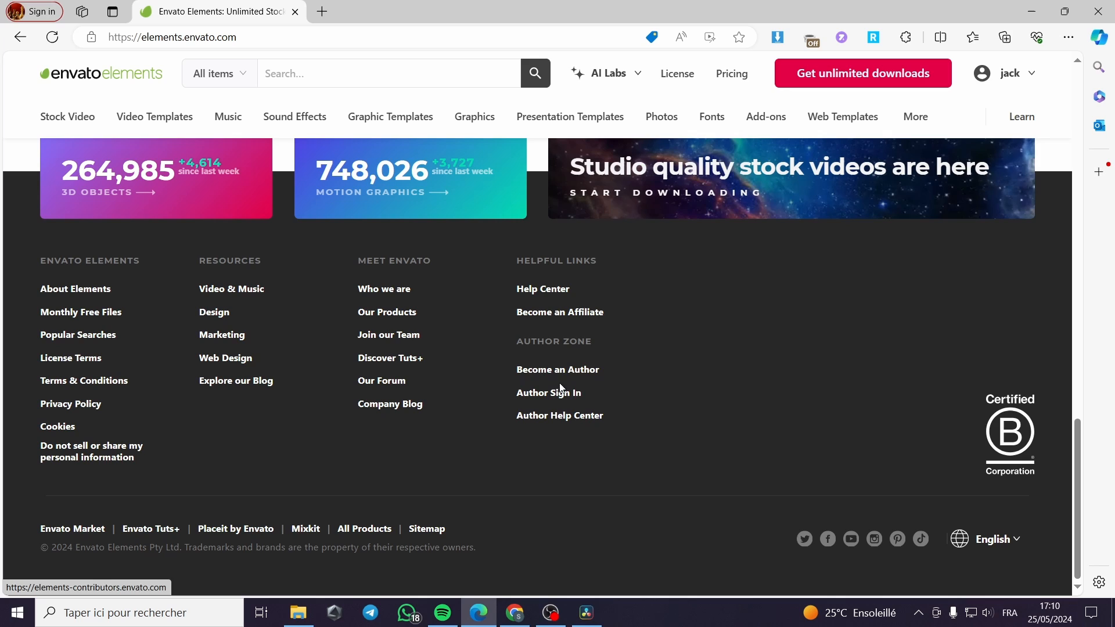
click(558, 369)
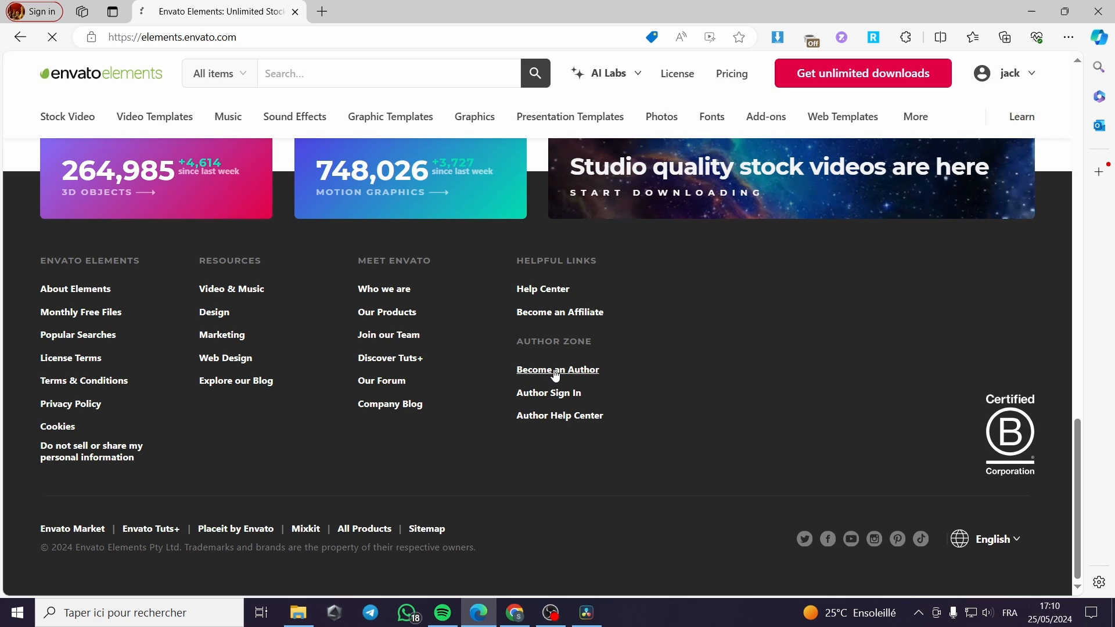
Step: Apply to become an author, opening the Become an Elements Author page in a new tab
click(557, 369)
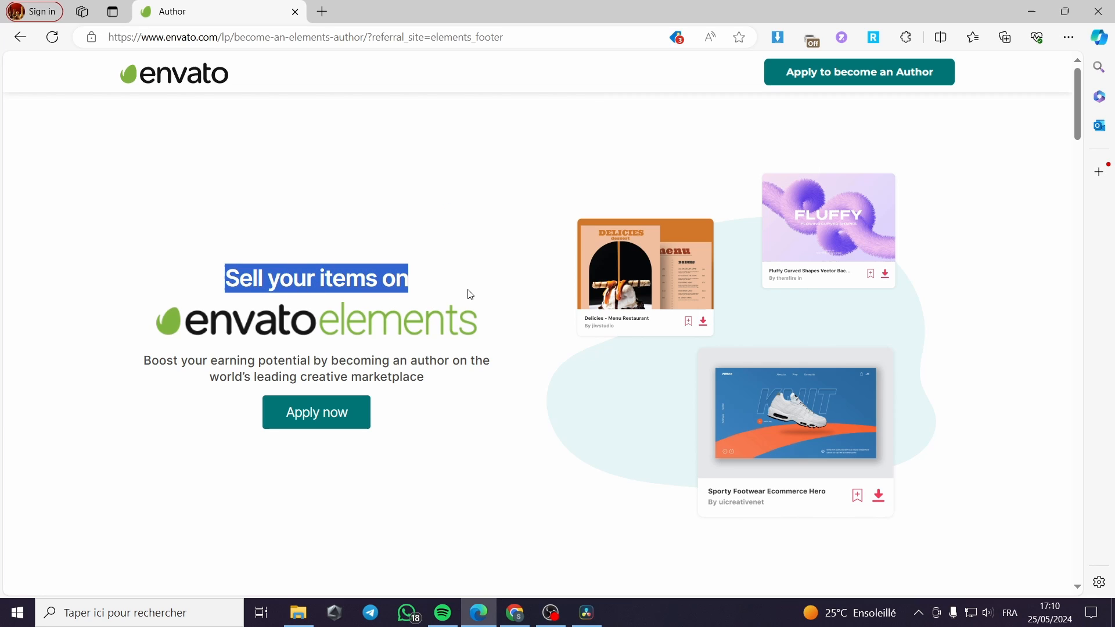
mouse_move(862, 69)
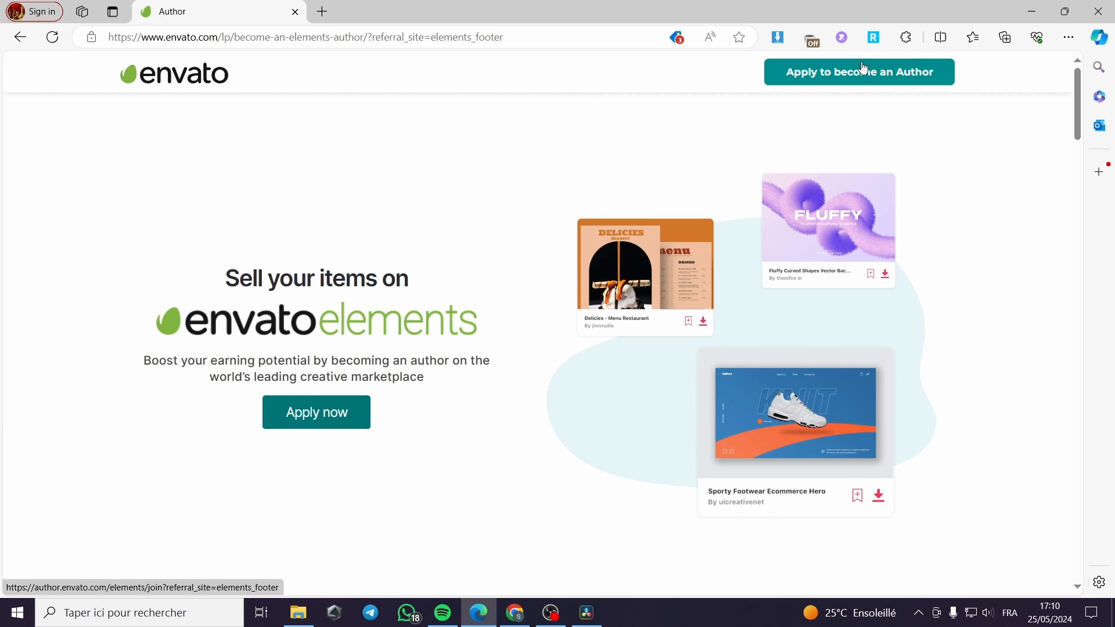
mouse_move(865, 75)
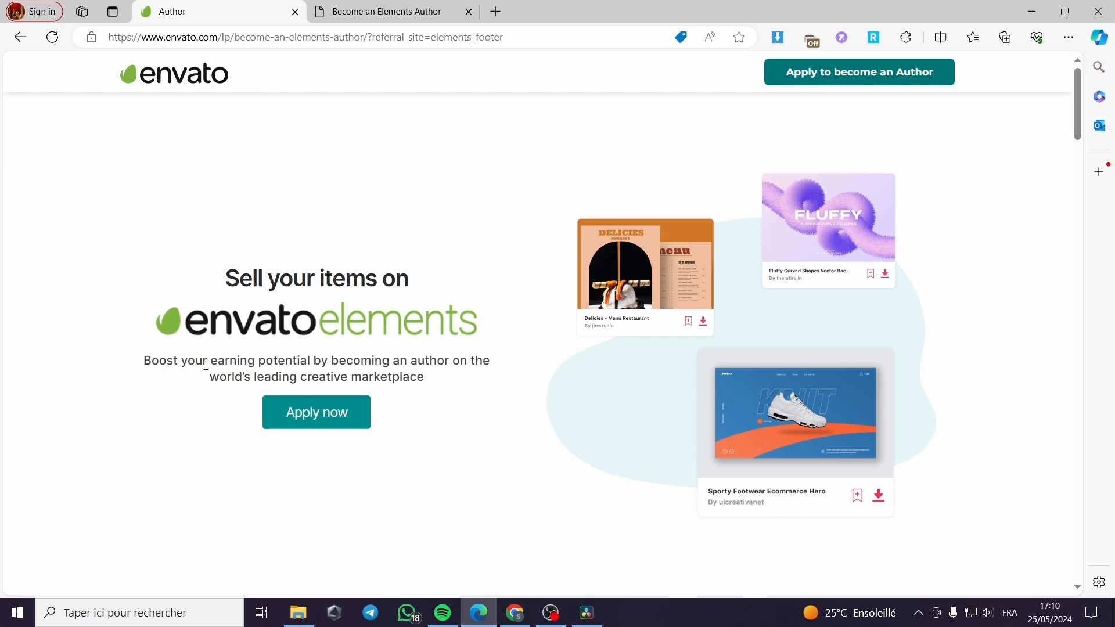
mouse_move(351, 367)
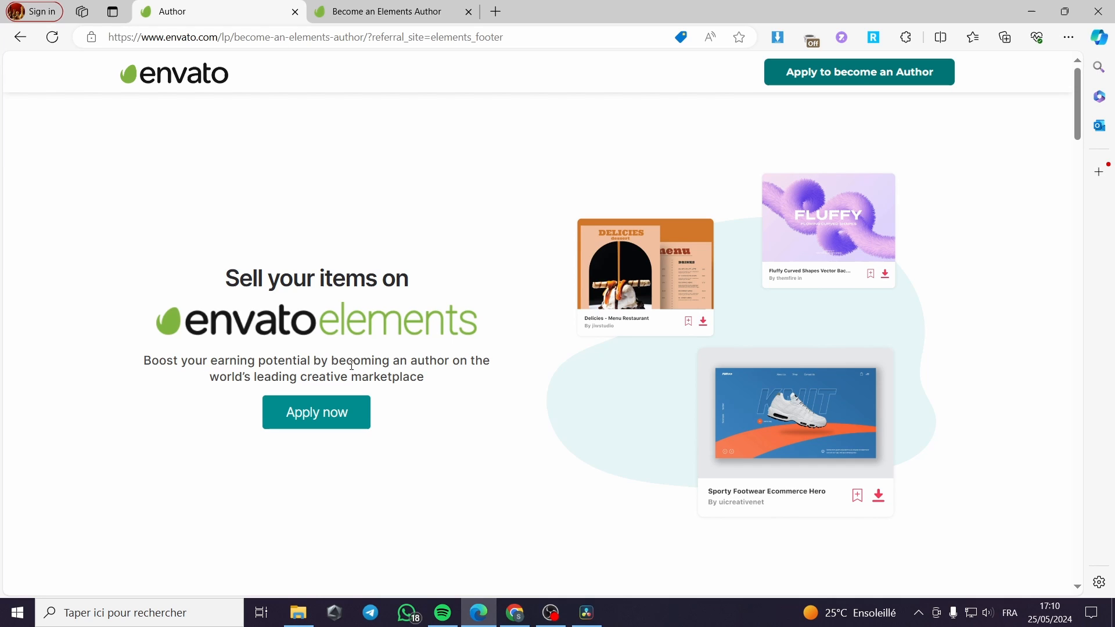
mouse_move(260, 397)
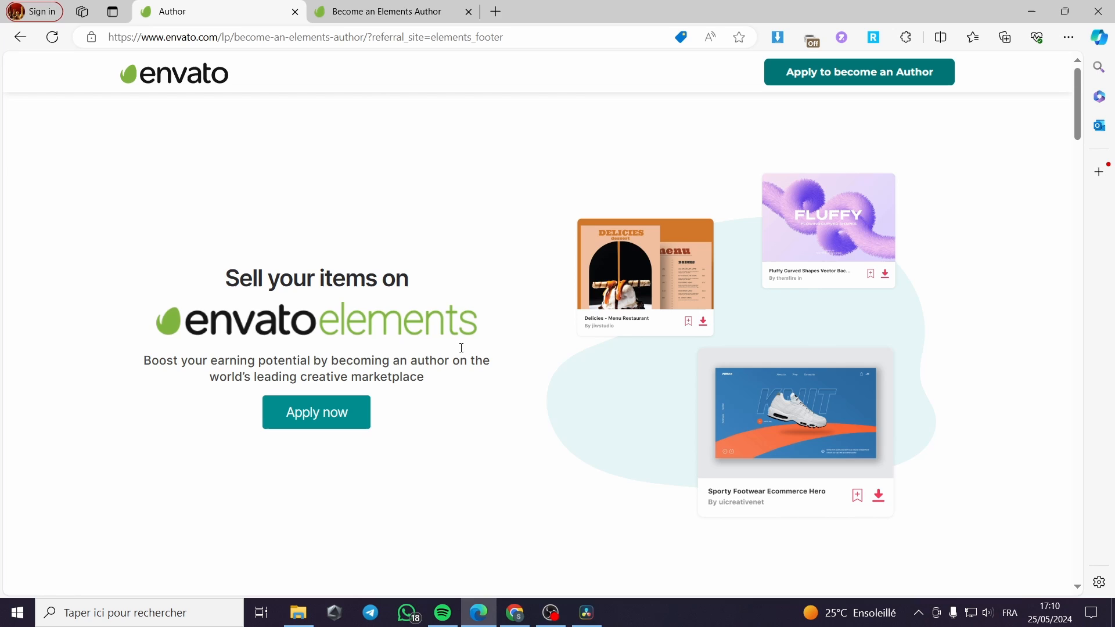
mouse_move(368, 5)
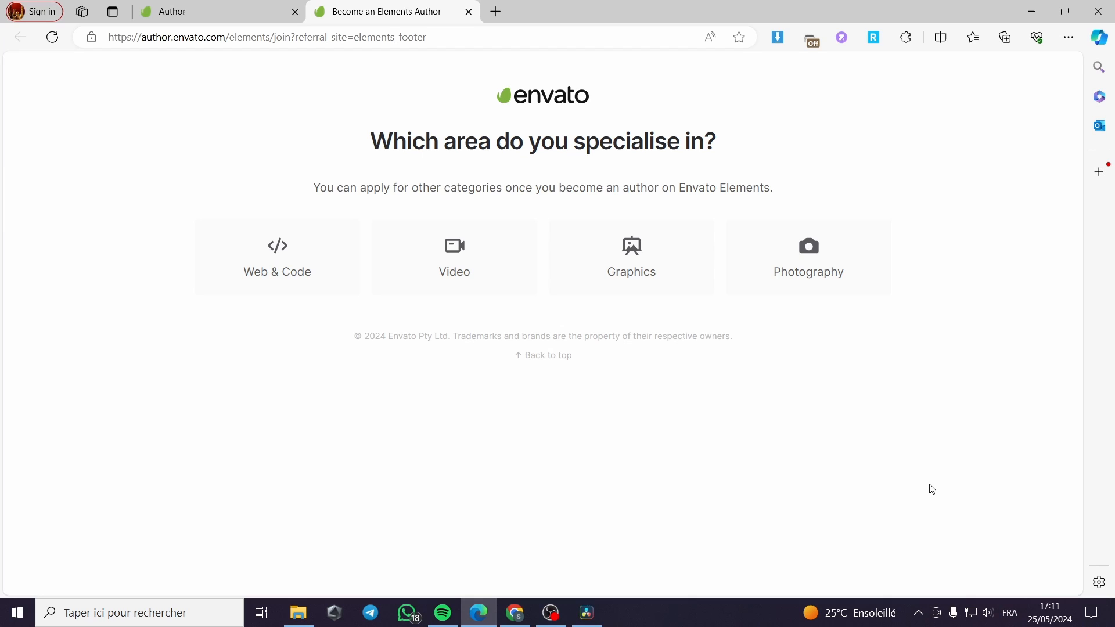
mouse_move(433, 466)
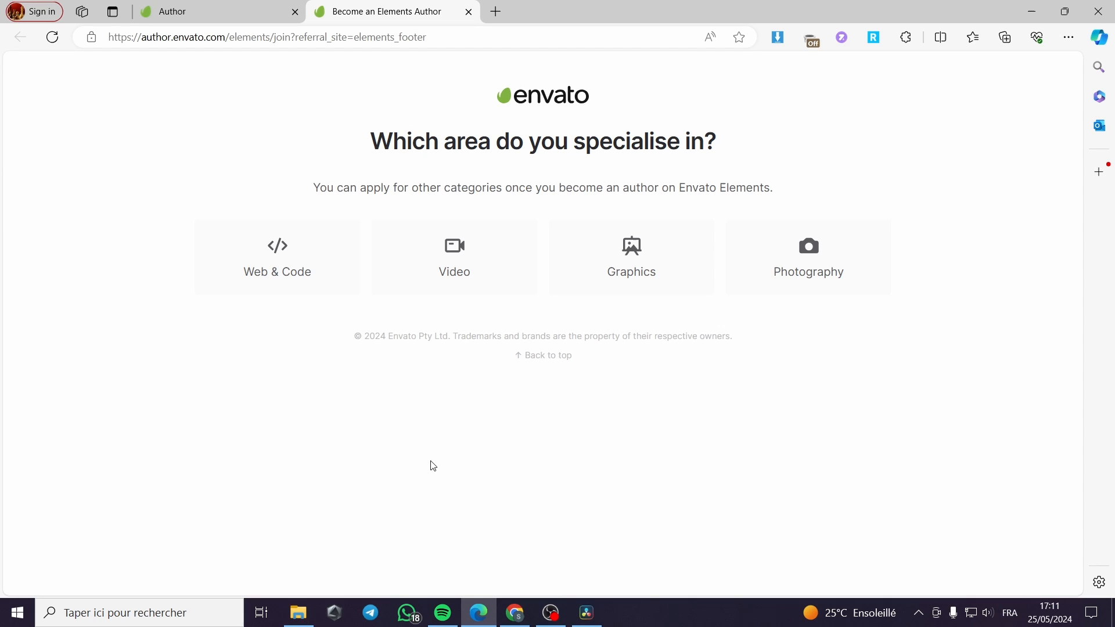
mouse_move(827, 346)
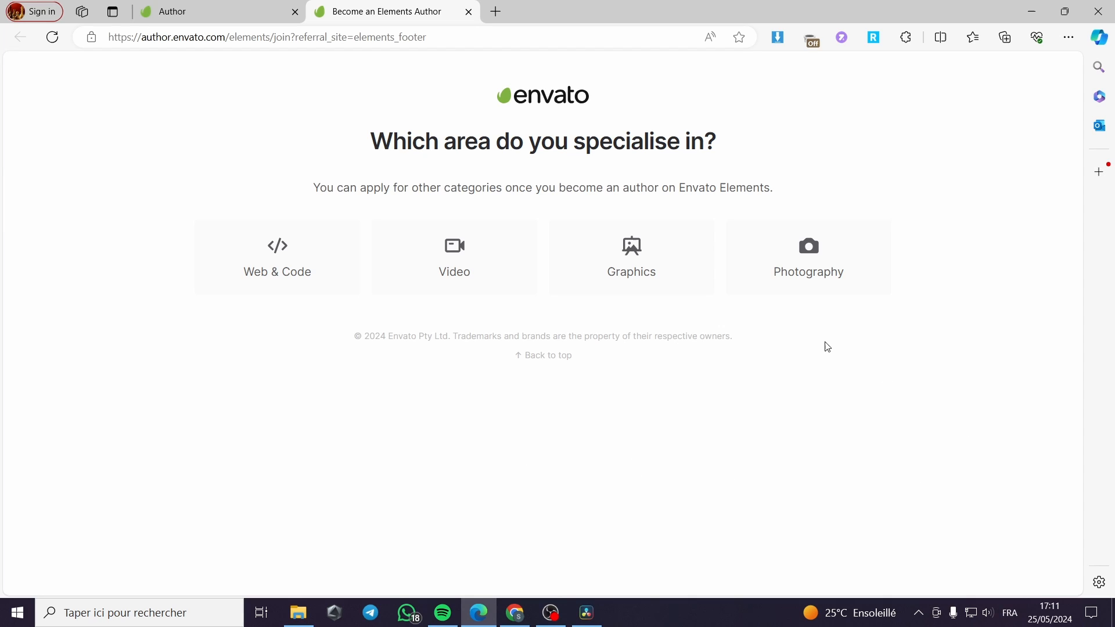
mouse_move(683, 150)
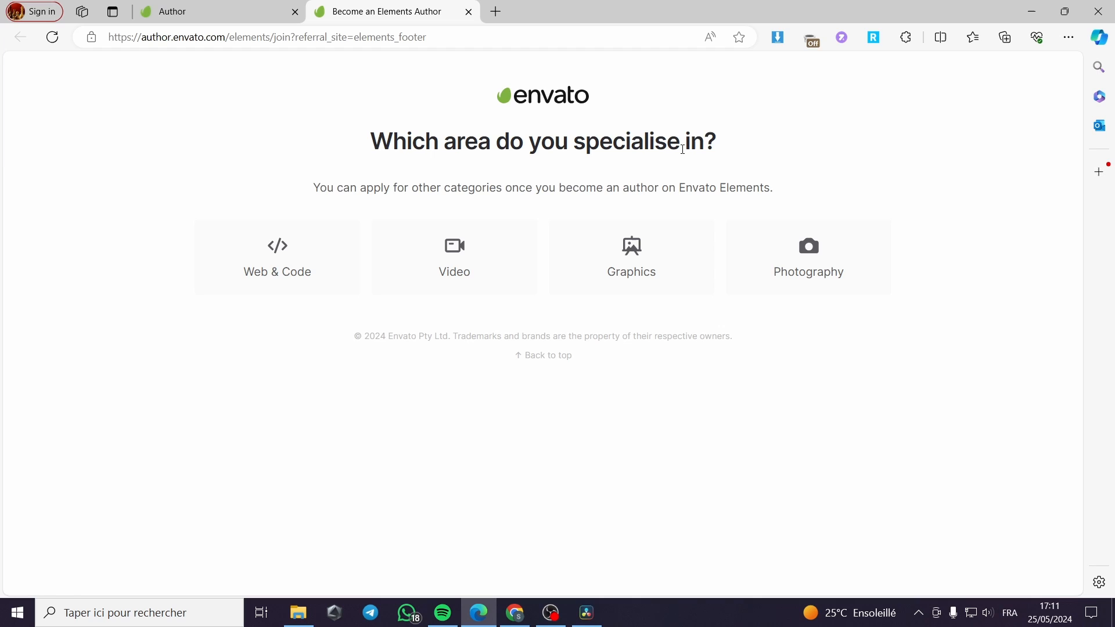
mouse_move(513, 161)
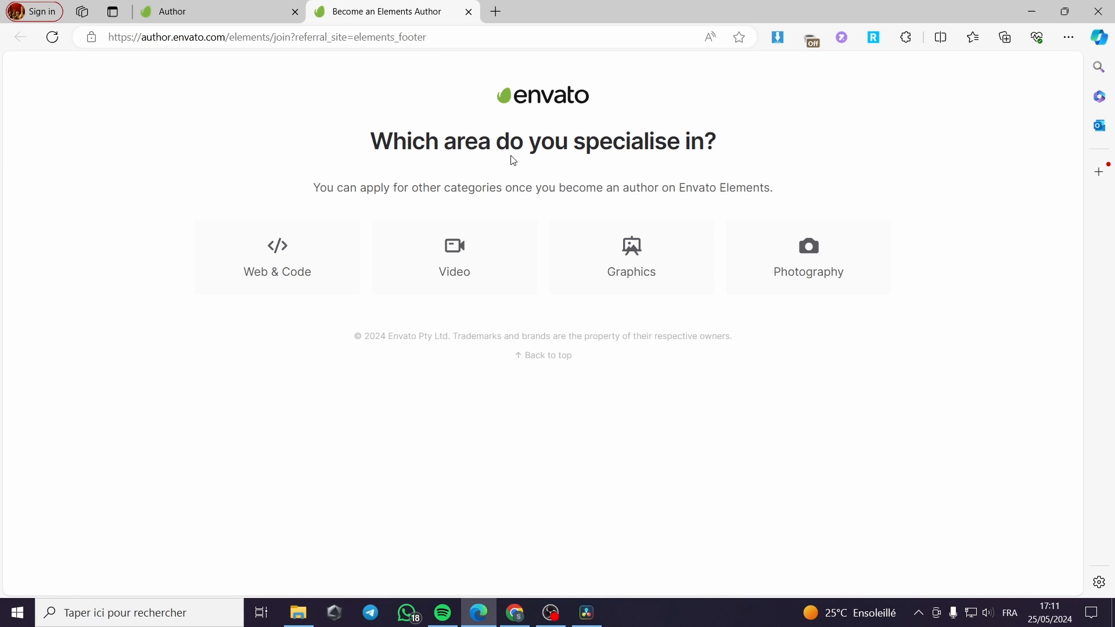
mouse_move(733, 154)
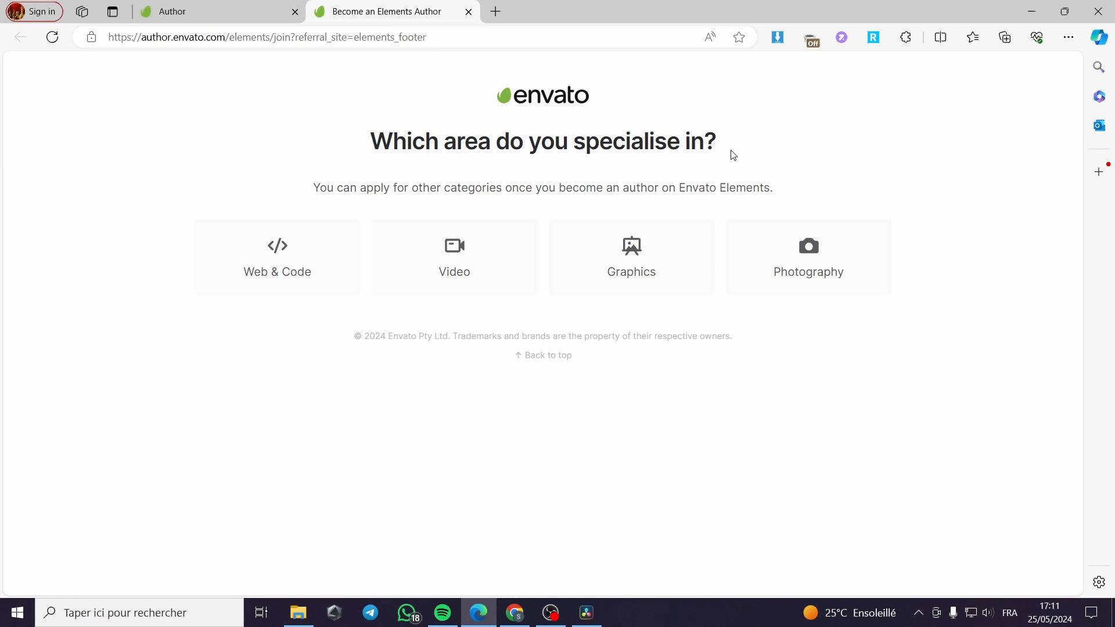
mouse_move(389, 223)
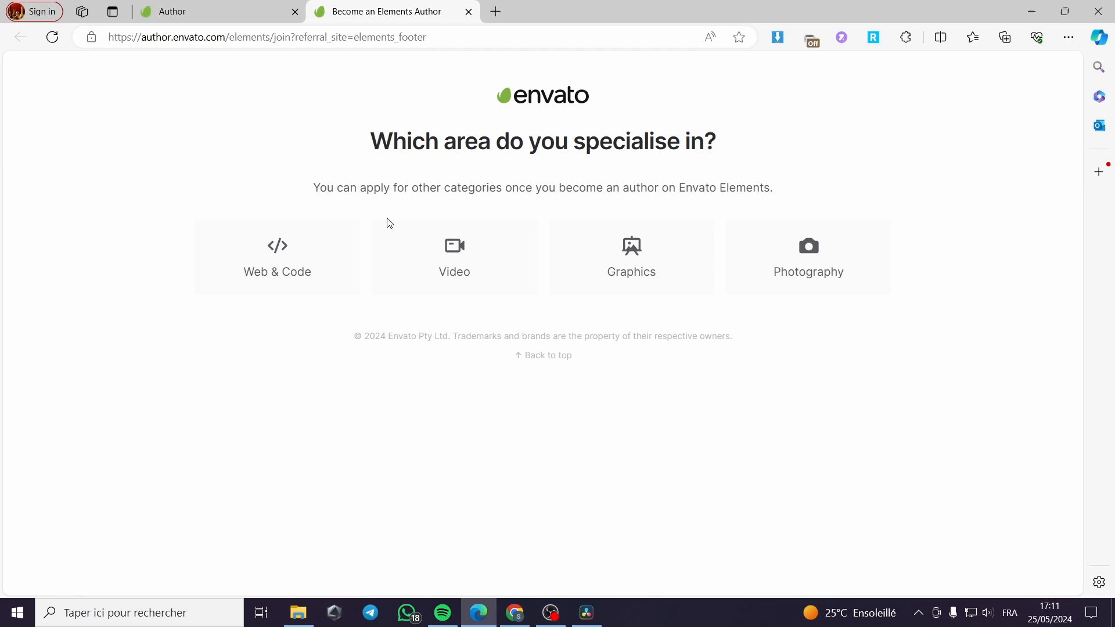
mouse_move(555, 194)
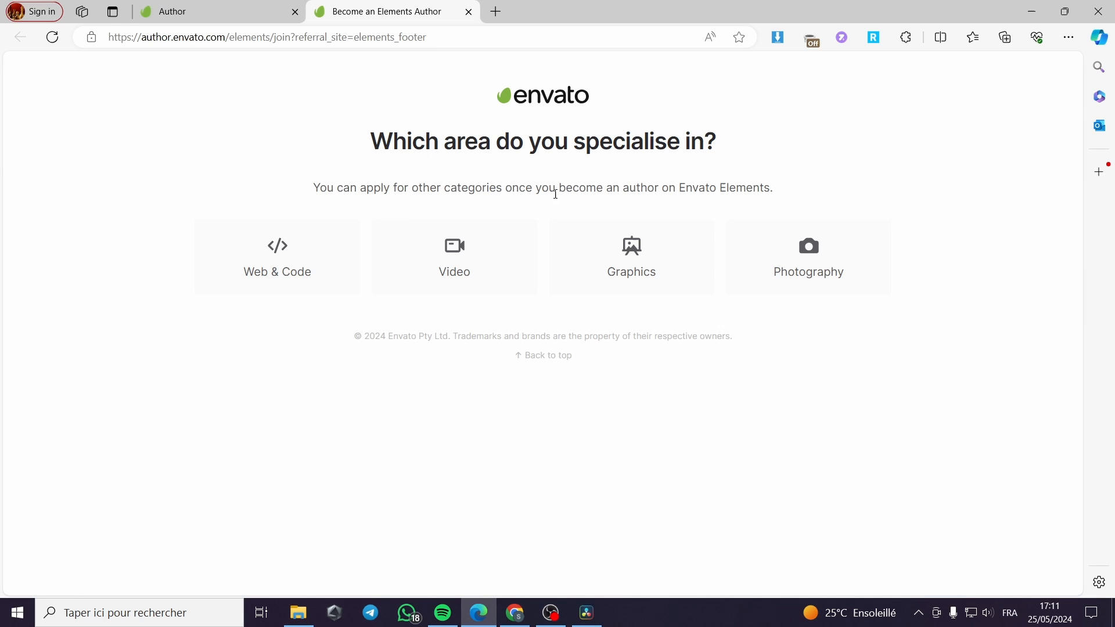
mouse_move(799, 191)
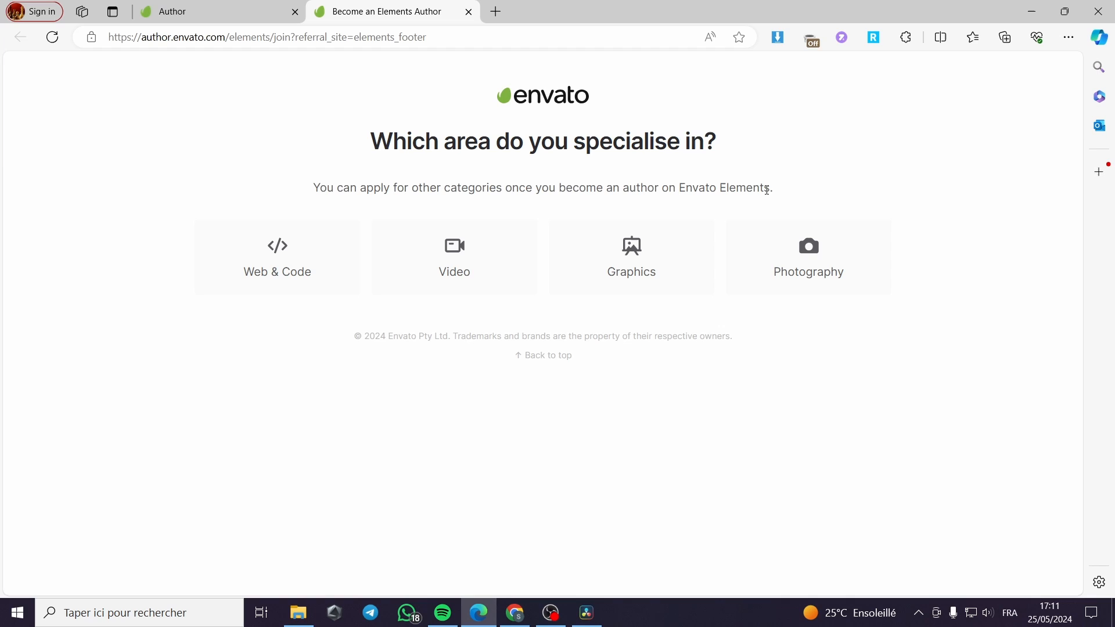
mouse_move(796, 241)
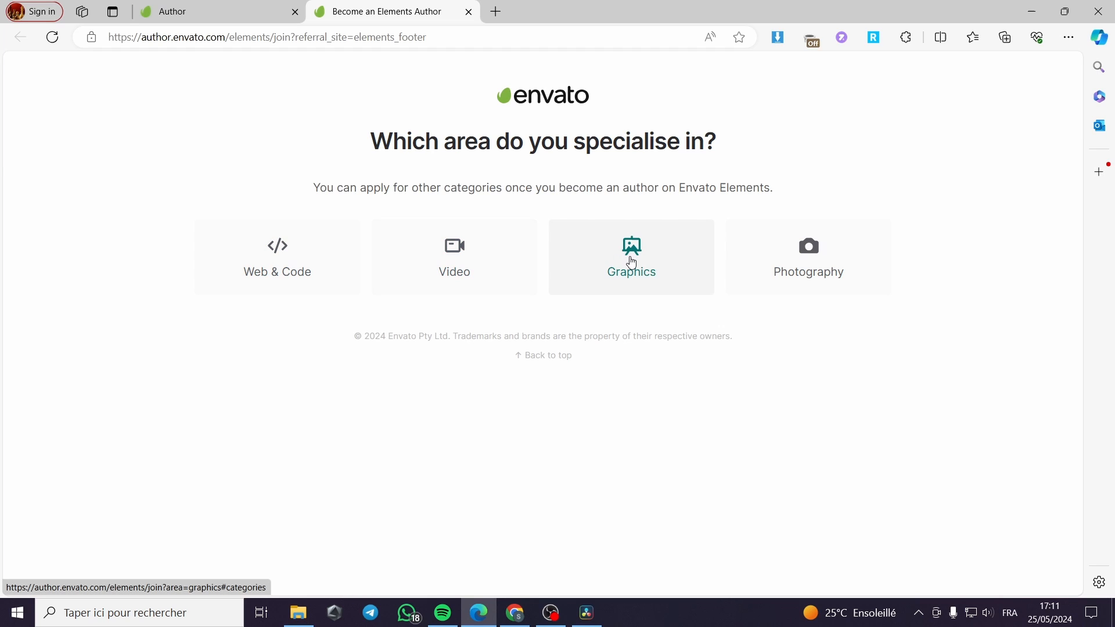
mouse_move(832, 271)
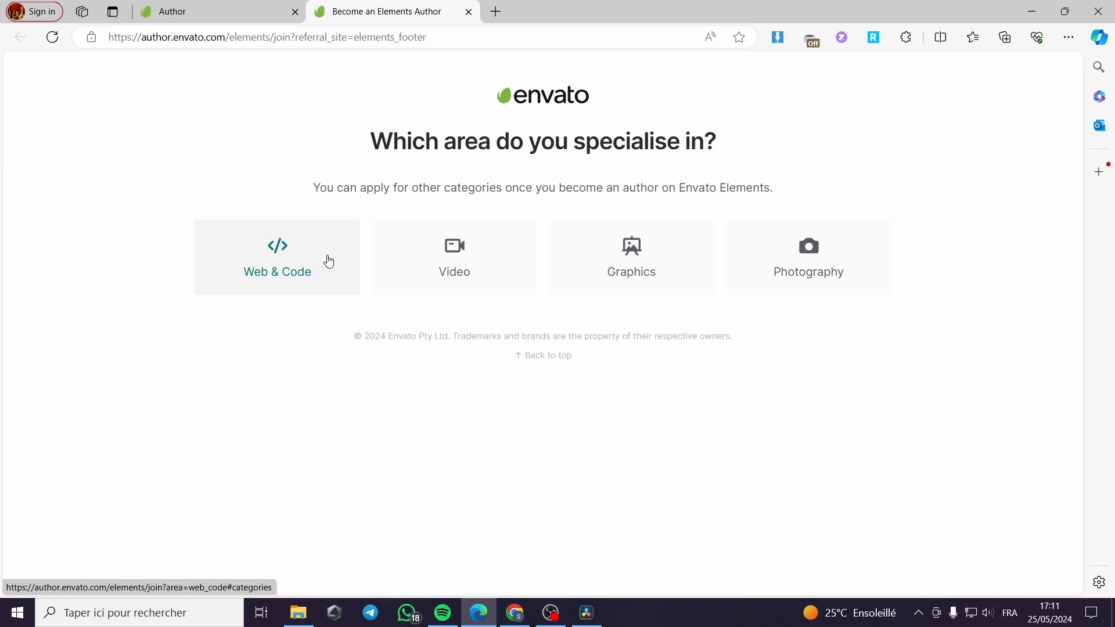
Step: Choose Web & Code to list Web Templates, WordPress Themes, WordPress Plugins and CMS Templates
click(277, 257)
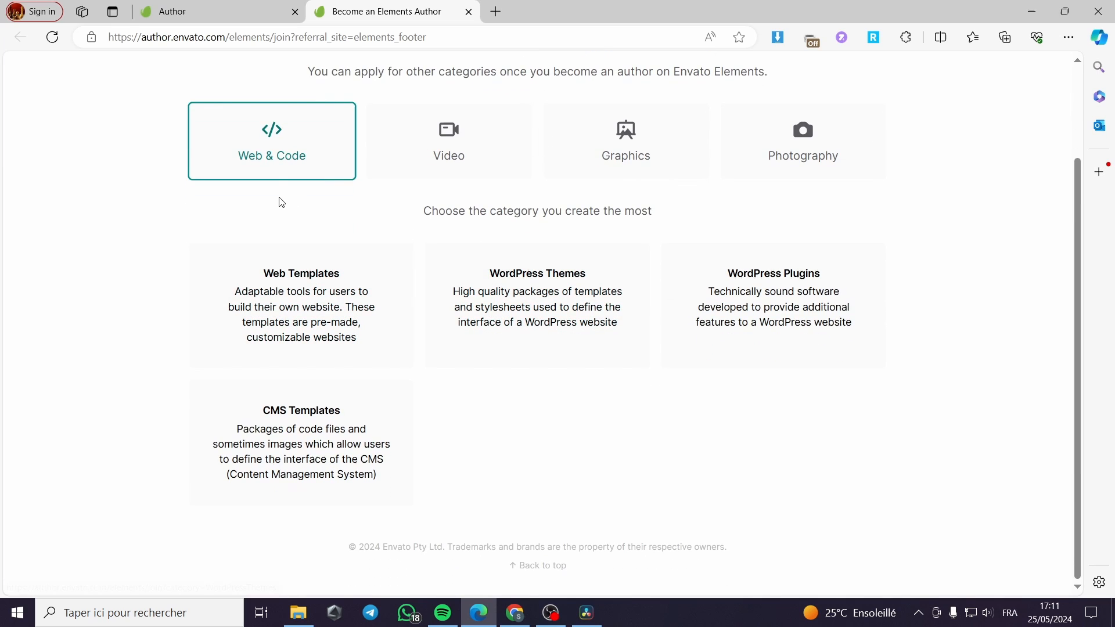
mouse_move(469, 226)
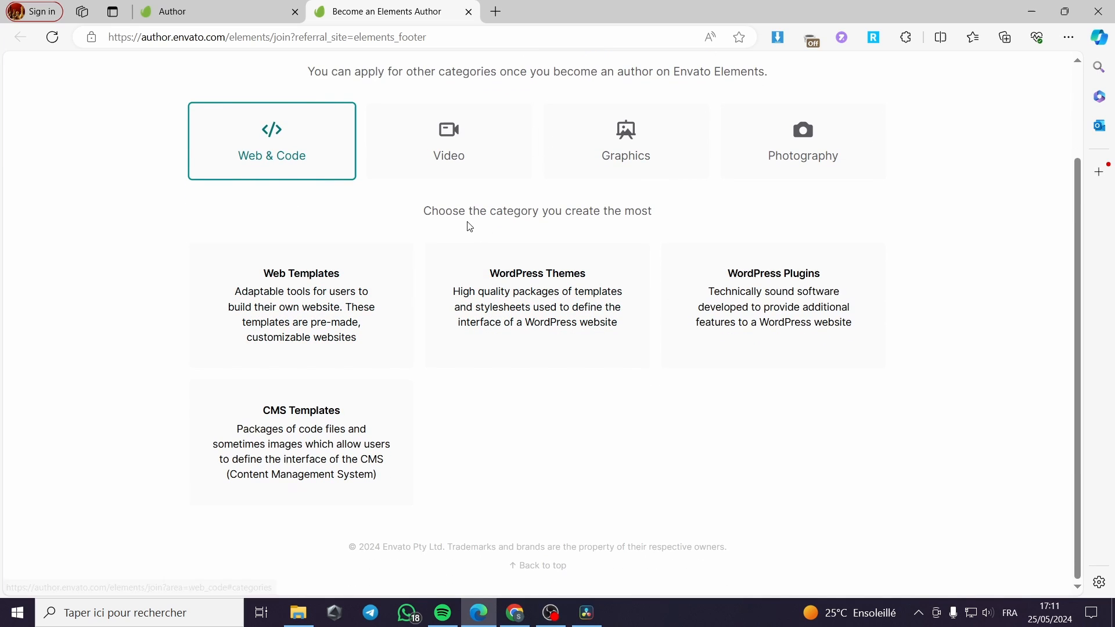
mouse_move(647, 224)
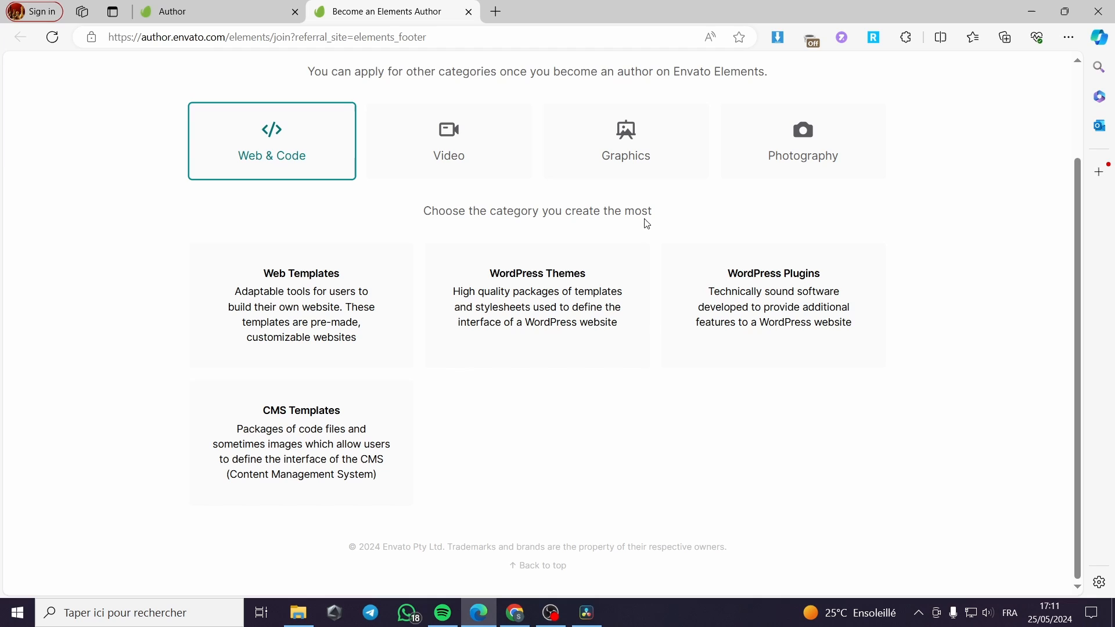
mouse_move(299, 295)
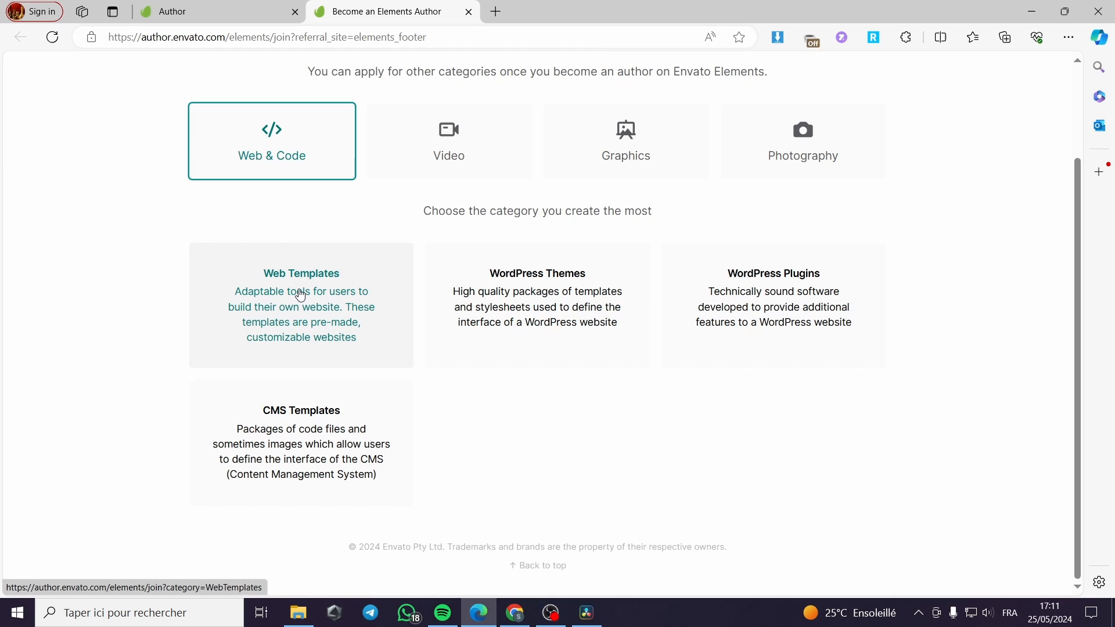
mouse_move(525, 287)
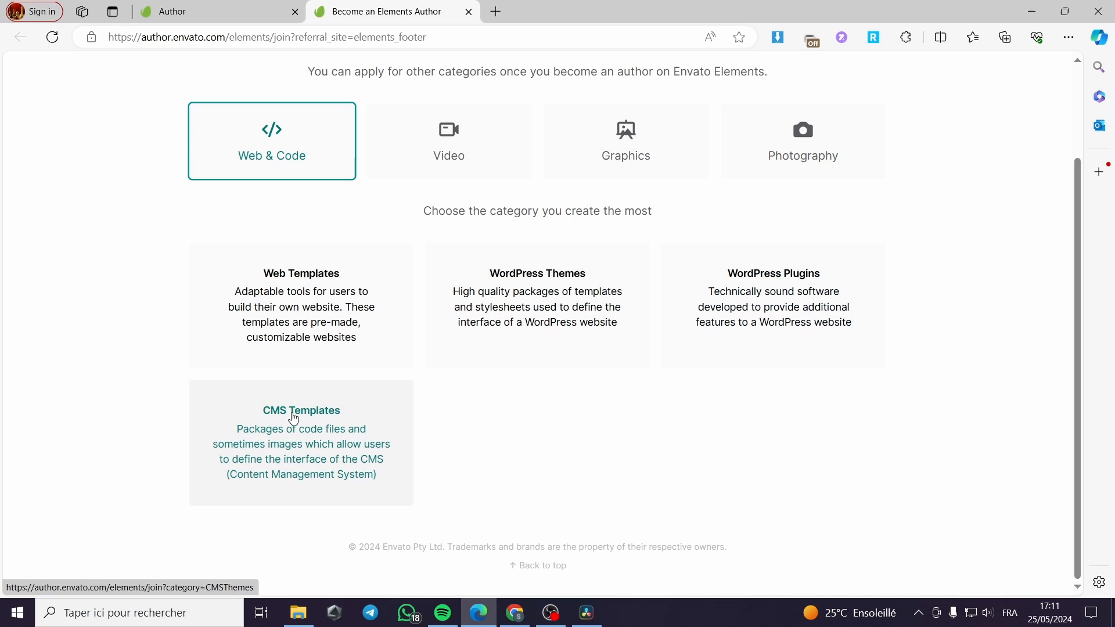
mouse_move(577, 365)
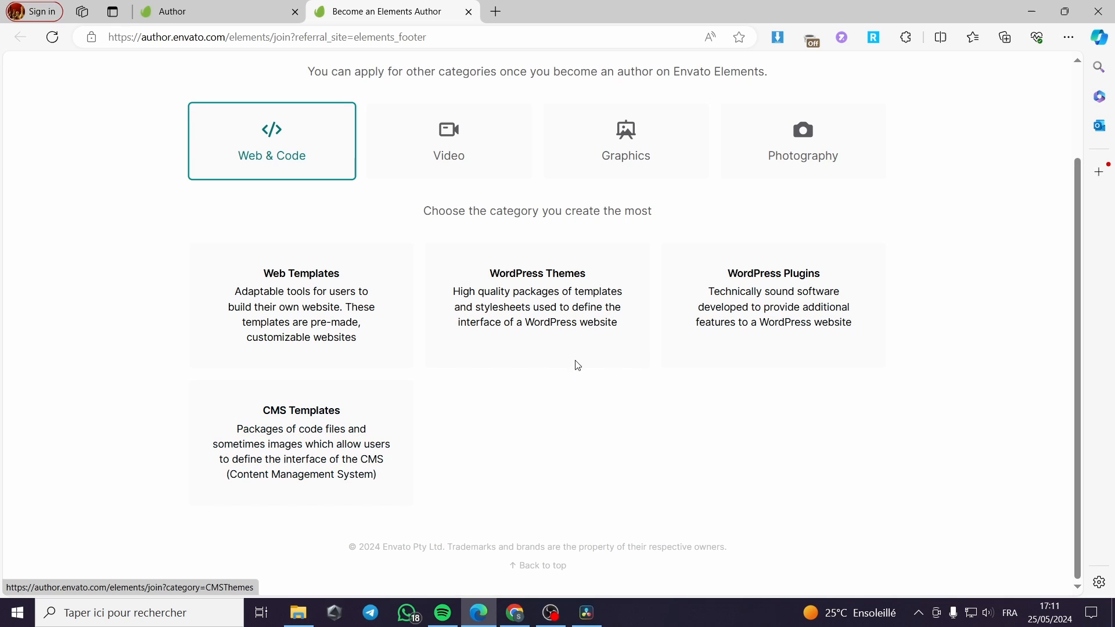
mouse_move(683, 405)
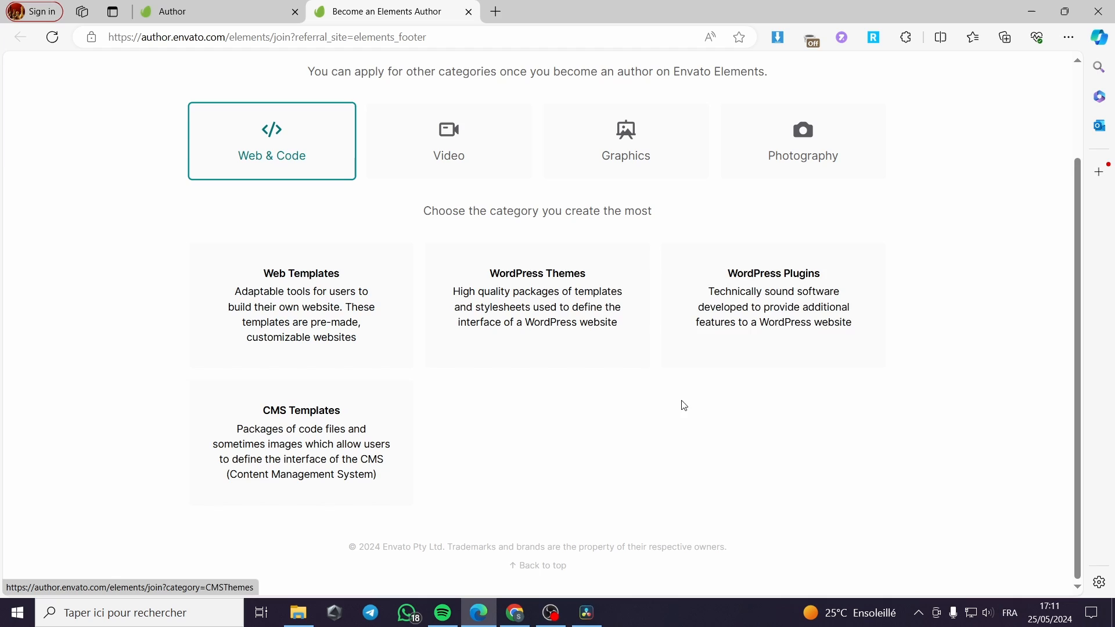
mouse_move(372, 332)
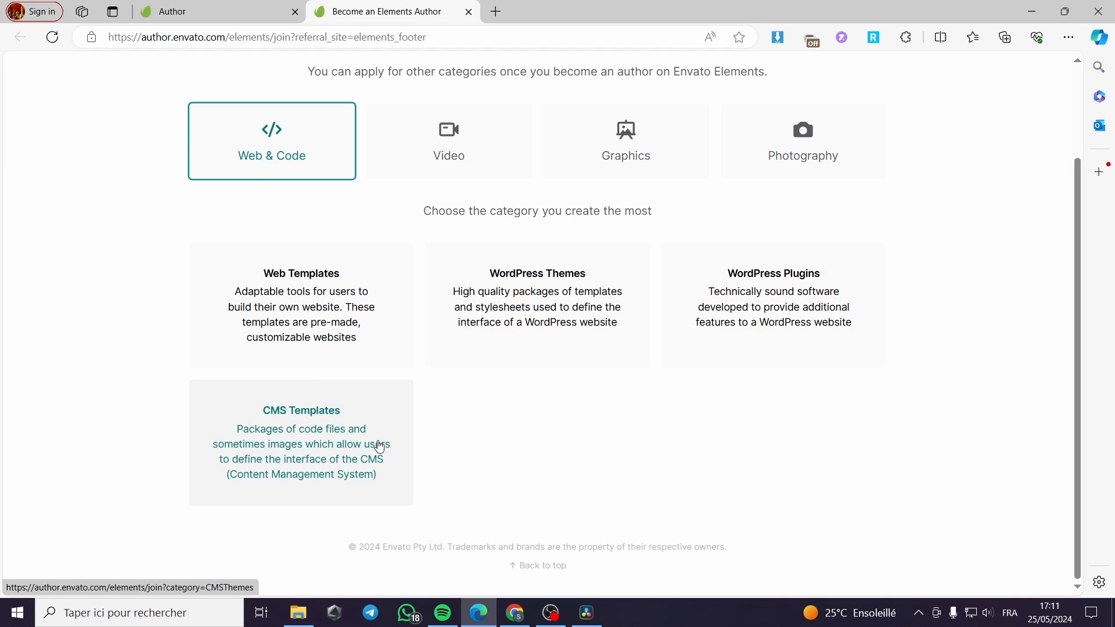
mouse_move(379, 239)
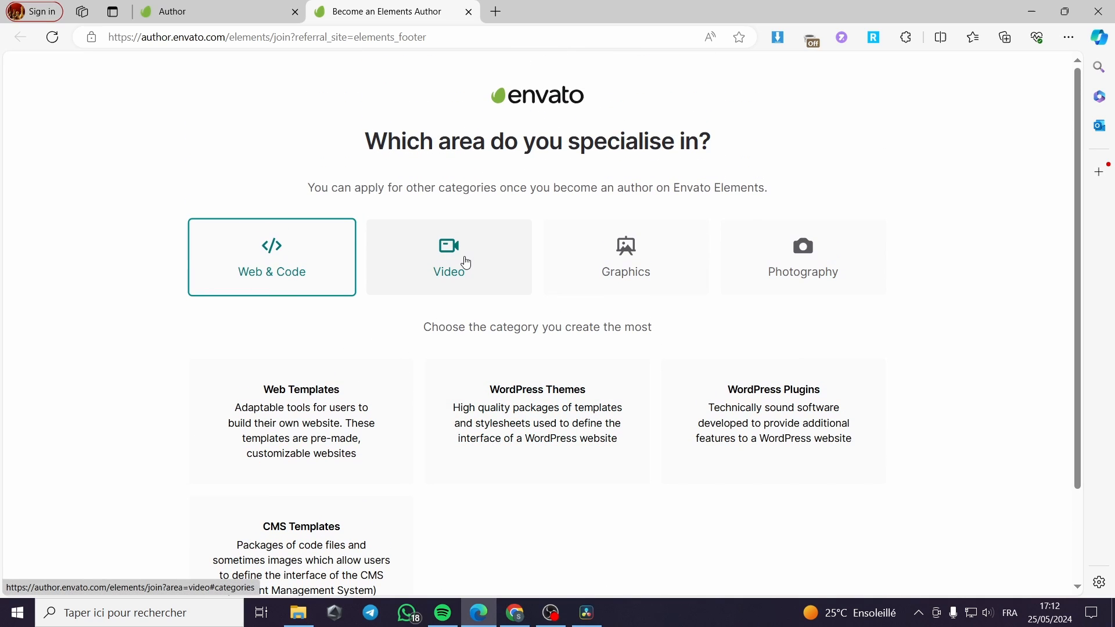
Step: Switch the area to Video, showing Stock Footage, Motion Graphics and Video Templates
click(449, 258)
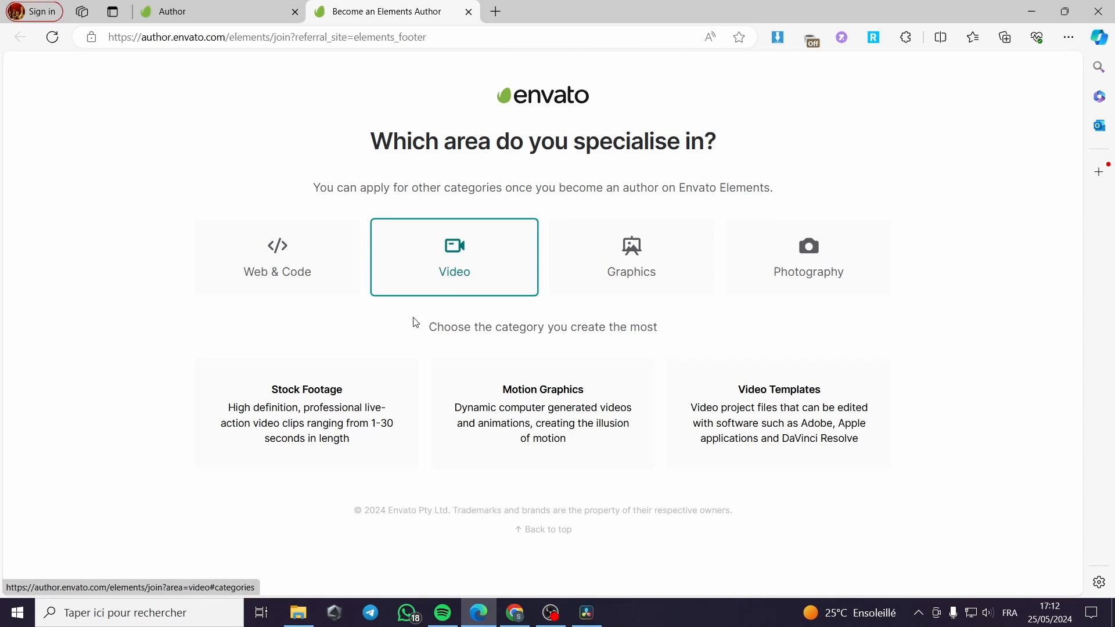
mouse_move(342, 374)
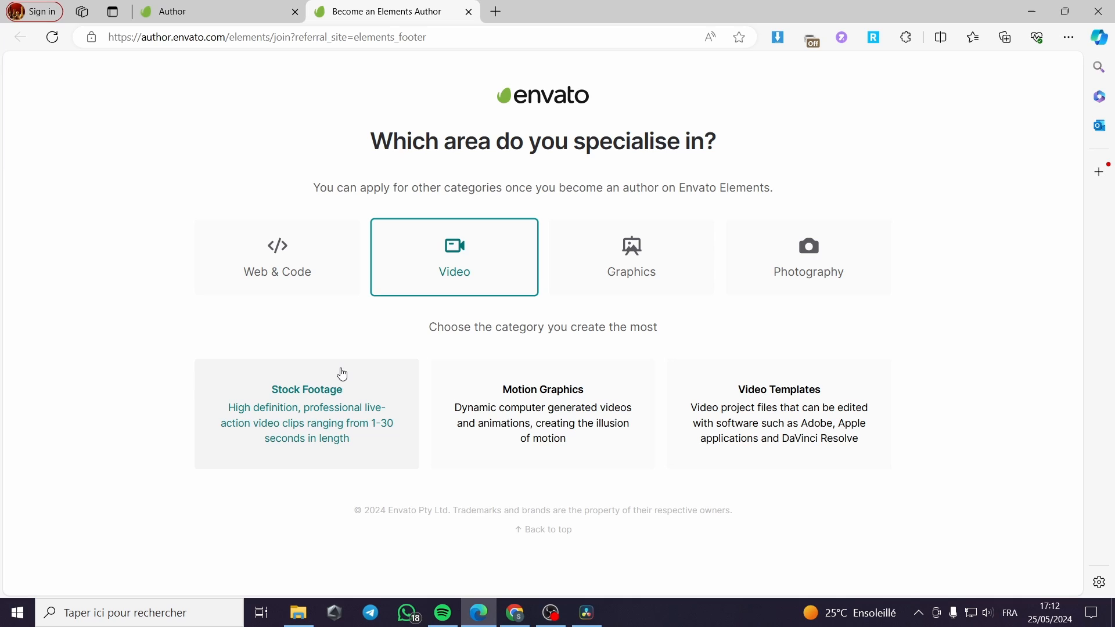
mouse_move(281, 405)
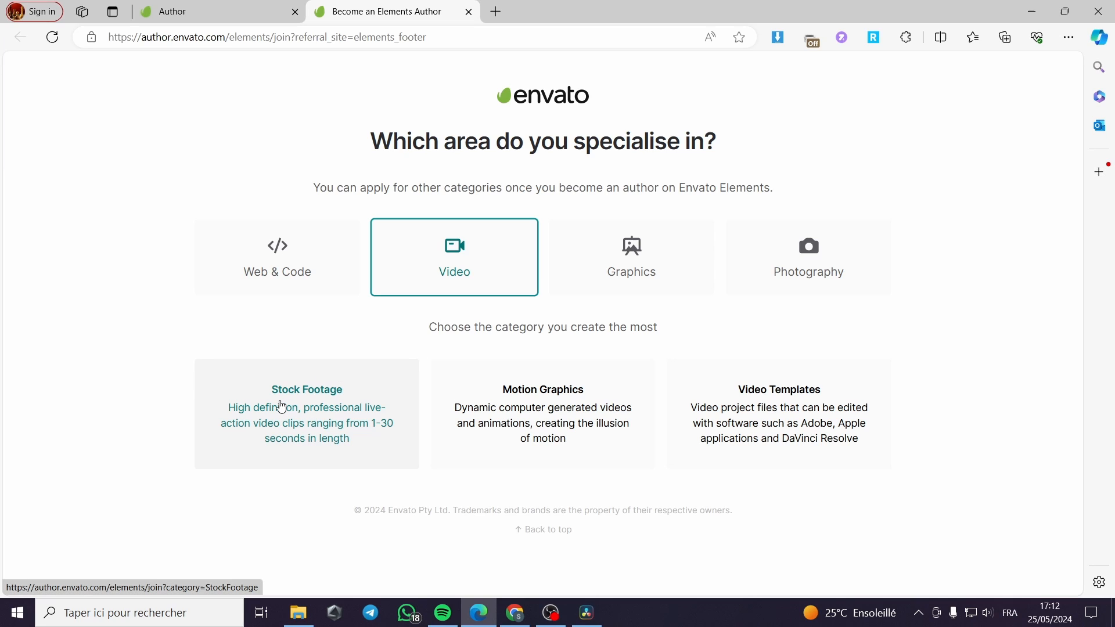
mouse_move(609, 409)
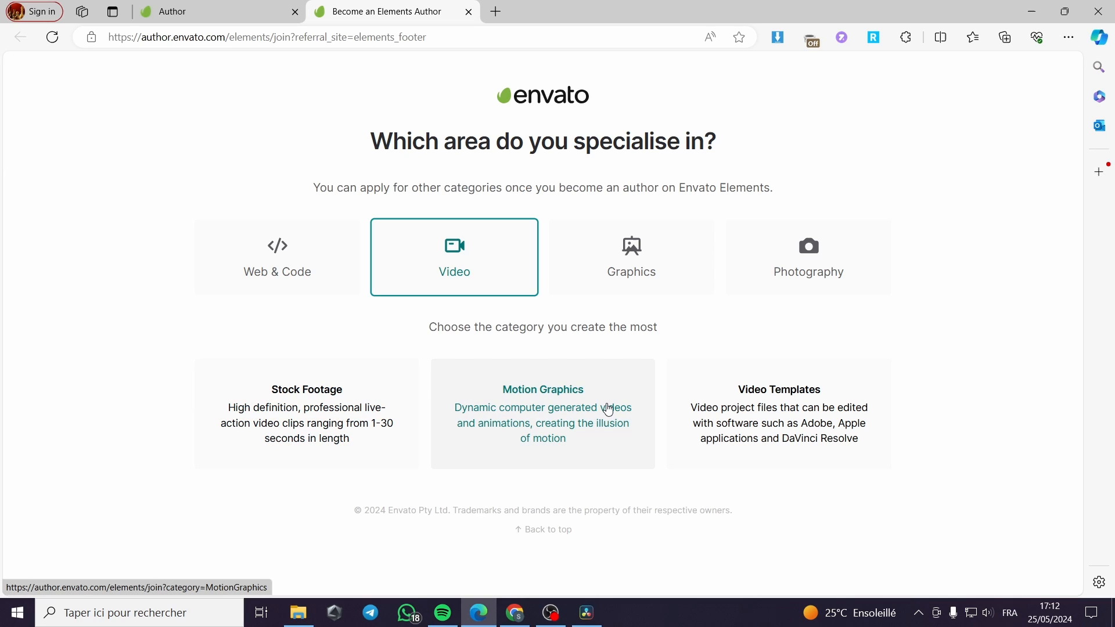
mouse_move(835, 402)
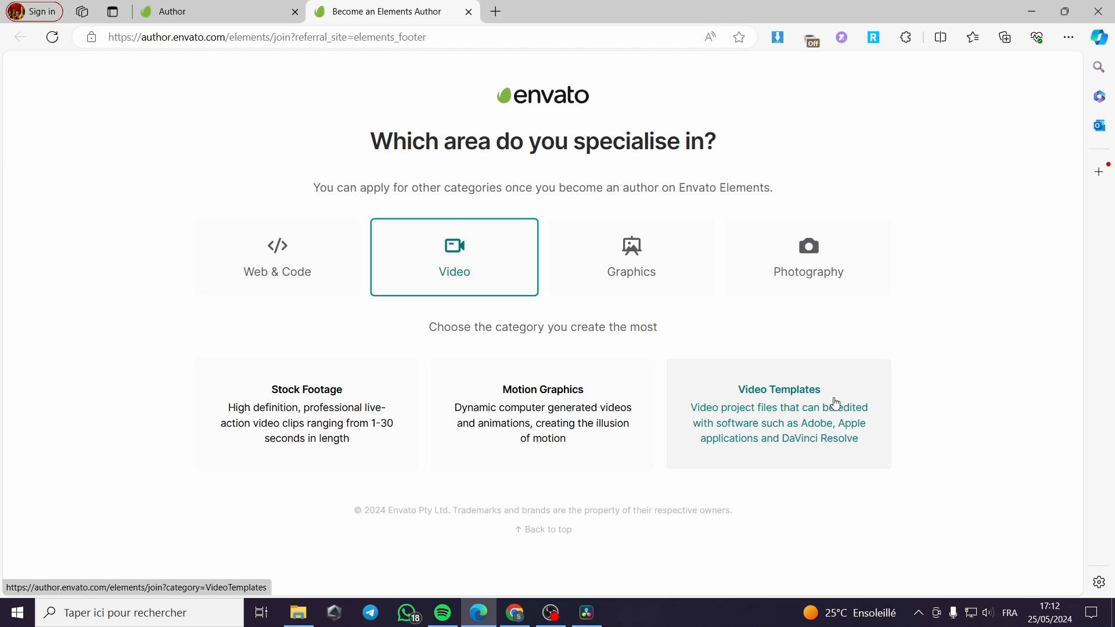
mouse_move(627, 416)
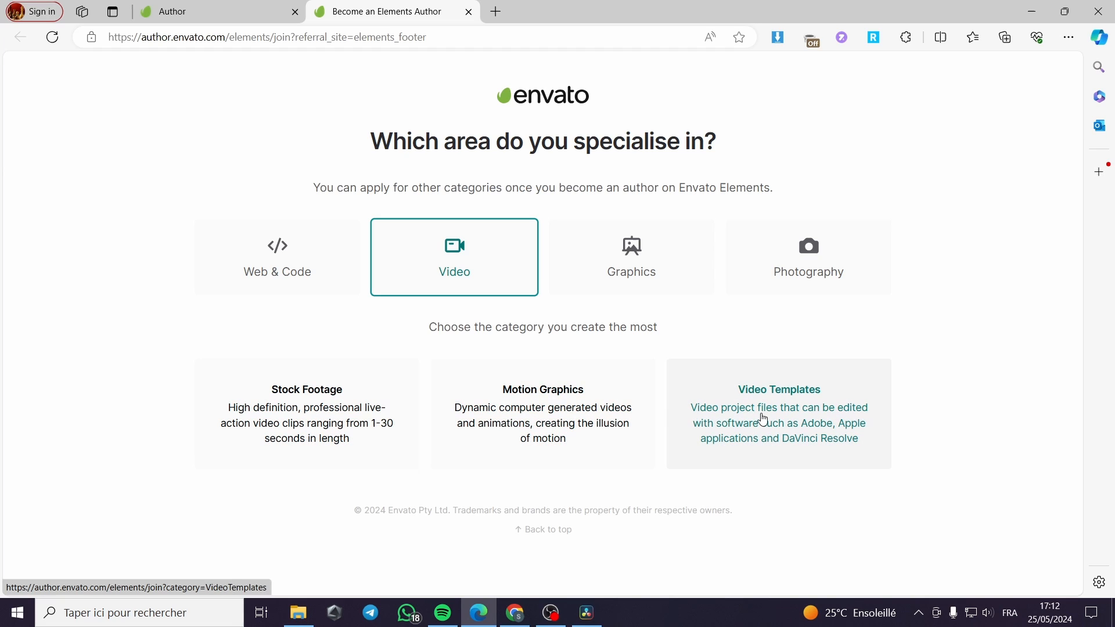
mouse_move(444, 269)
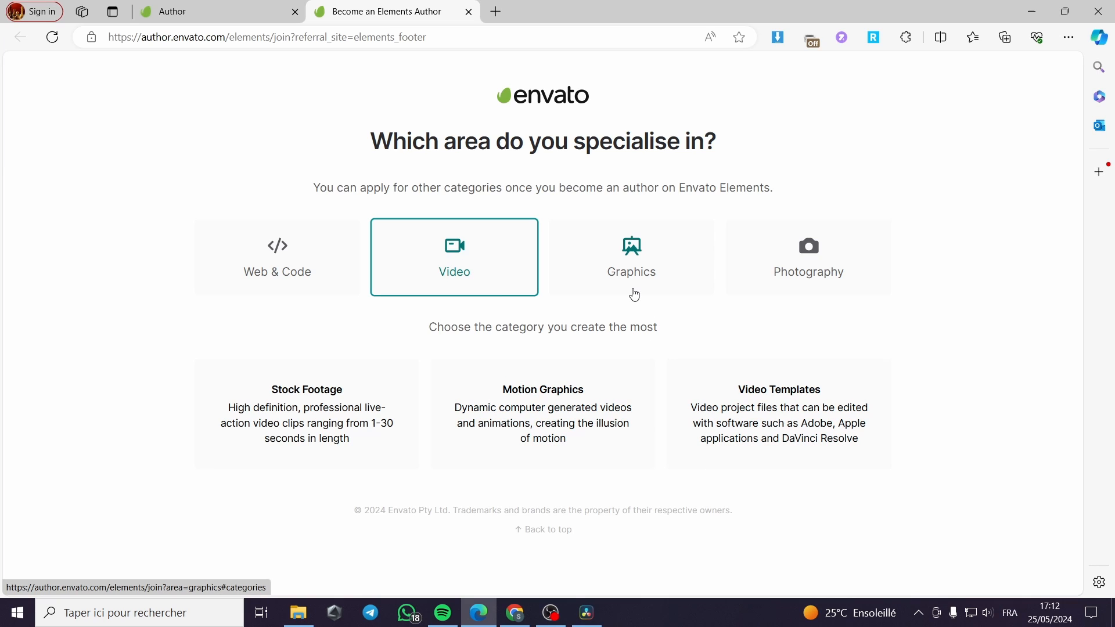
Step: Switch the area to Graphics, revealing six subcategories from Mock Ups to UX/UI Kits
click(631, 257)
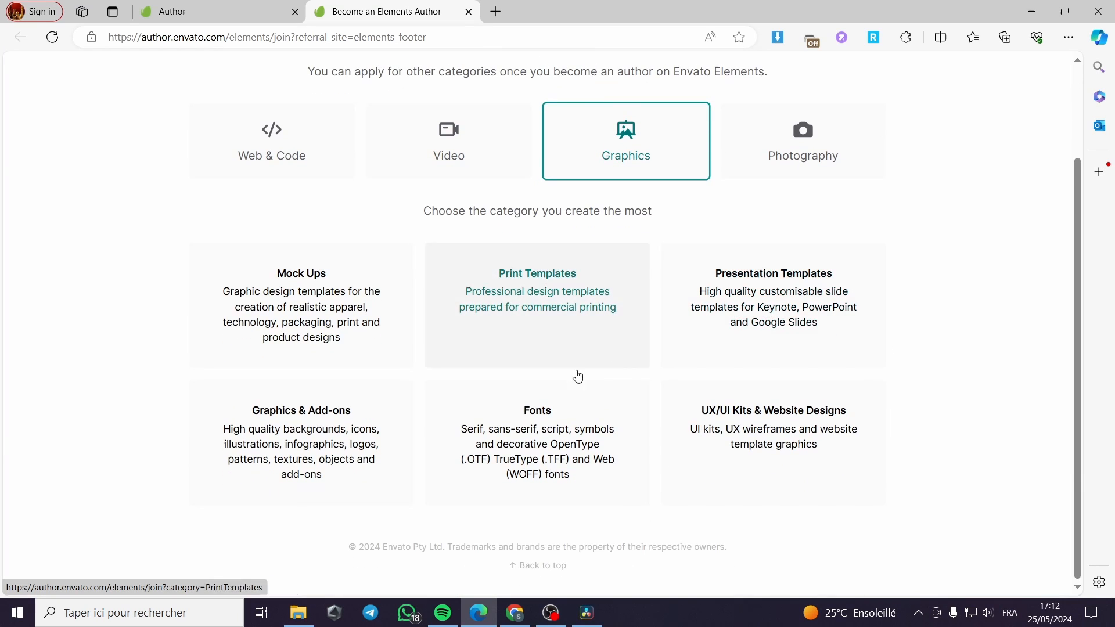
mouse_move(820, 399)
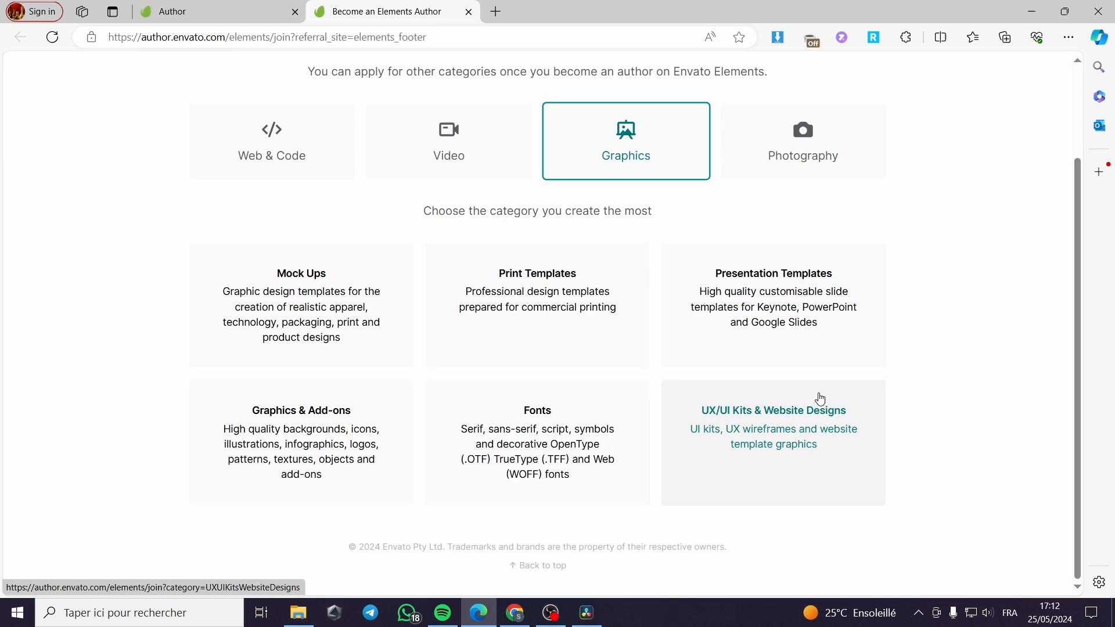
mouse_move(268, 276)
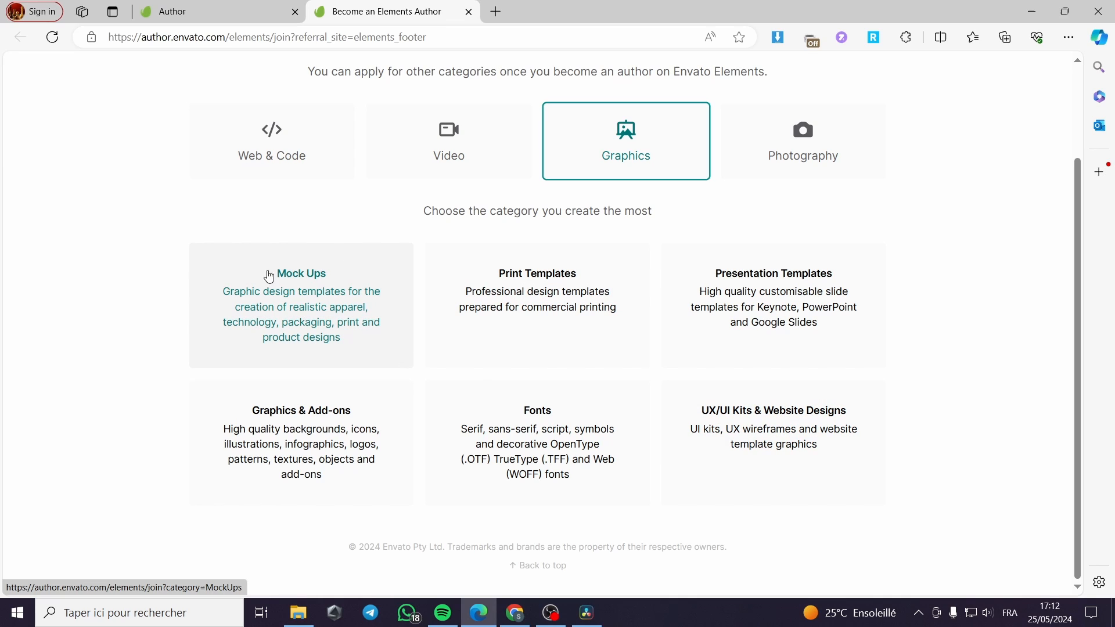
mouse_move(268, 307)
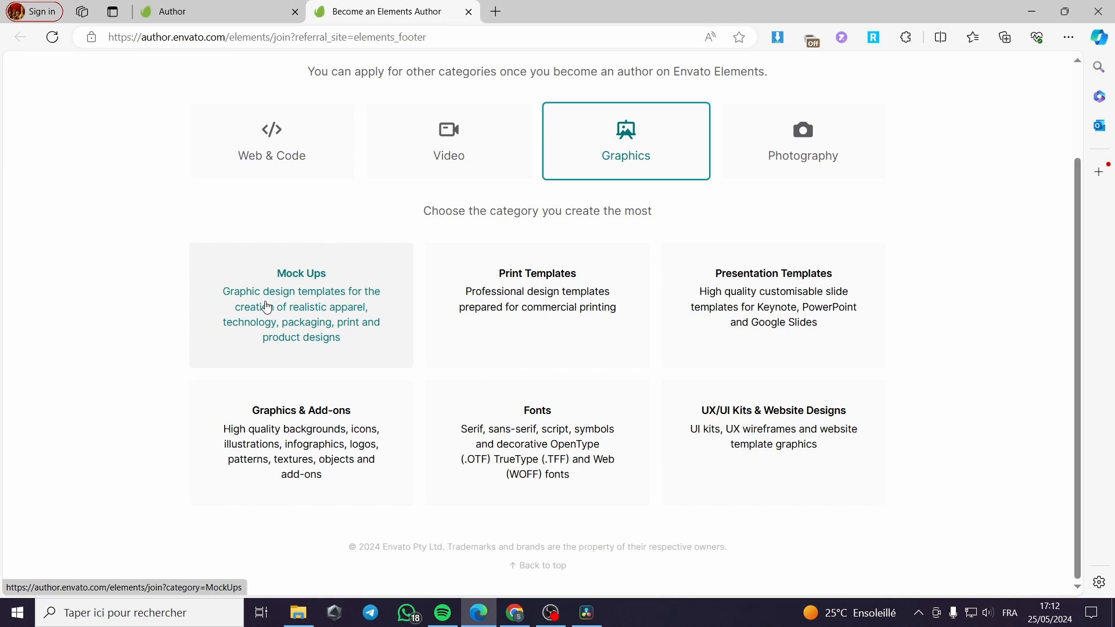
mouse_move(348, 292)
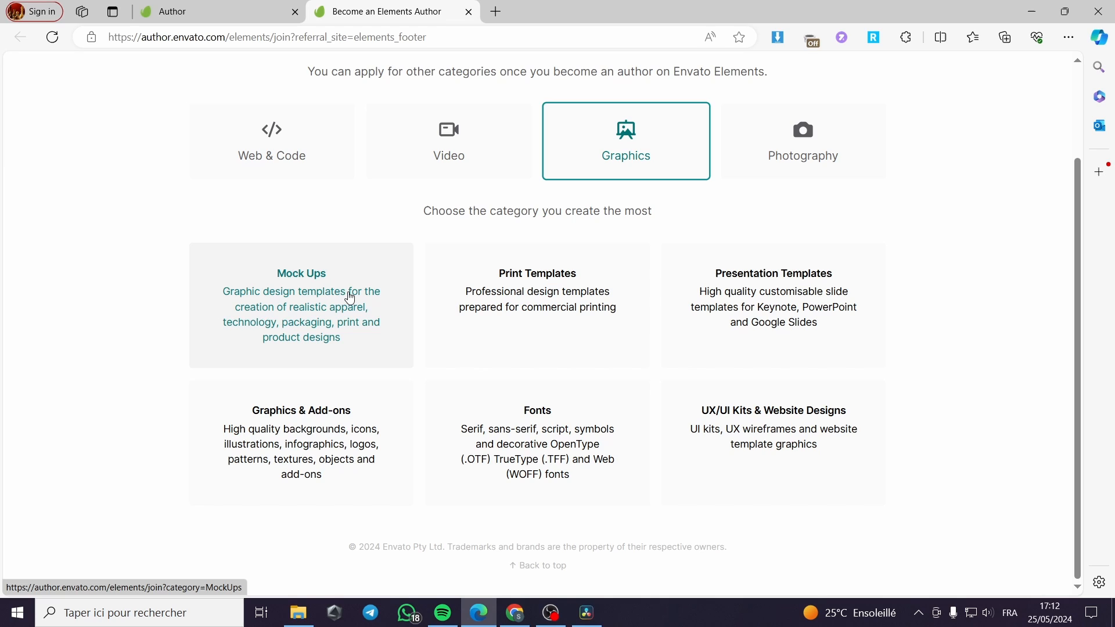
mouse_move(334, 322)
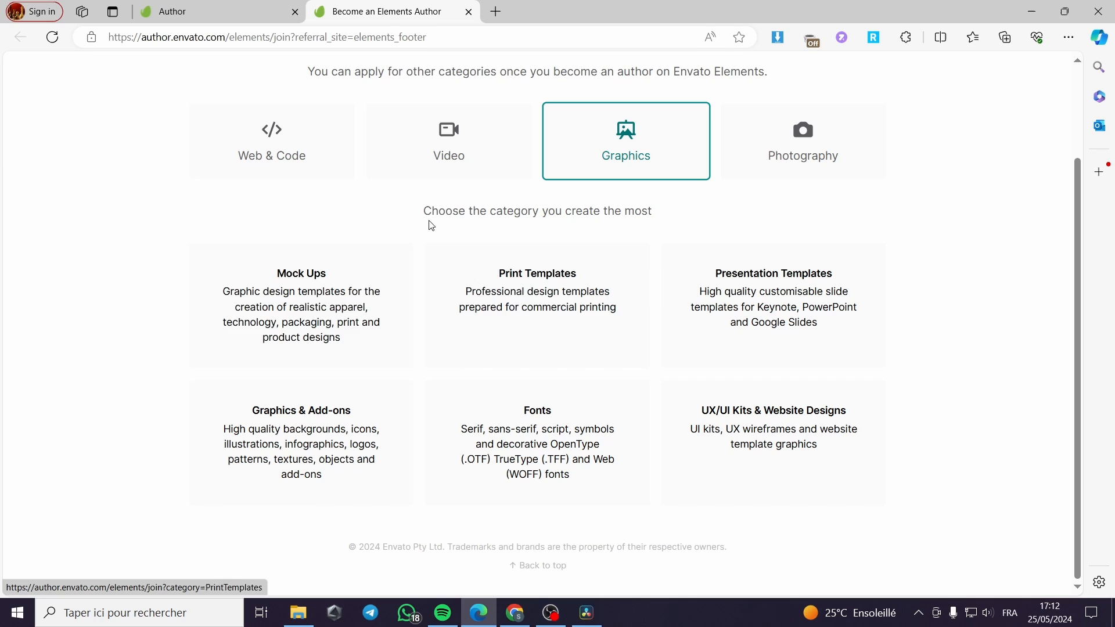
mouse_move(508, 337)
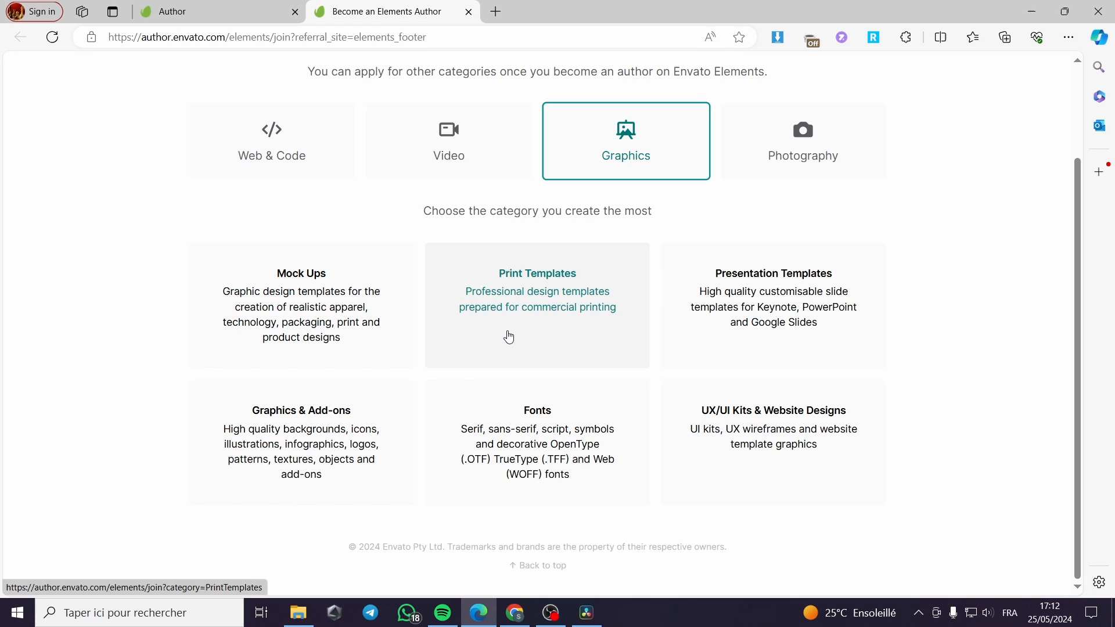
mouse_move(520, 304)
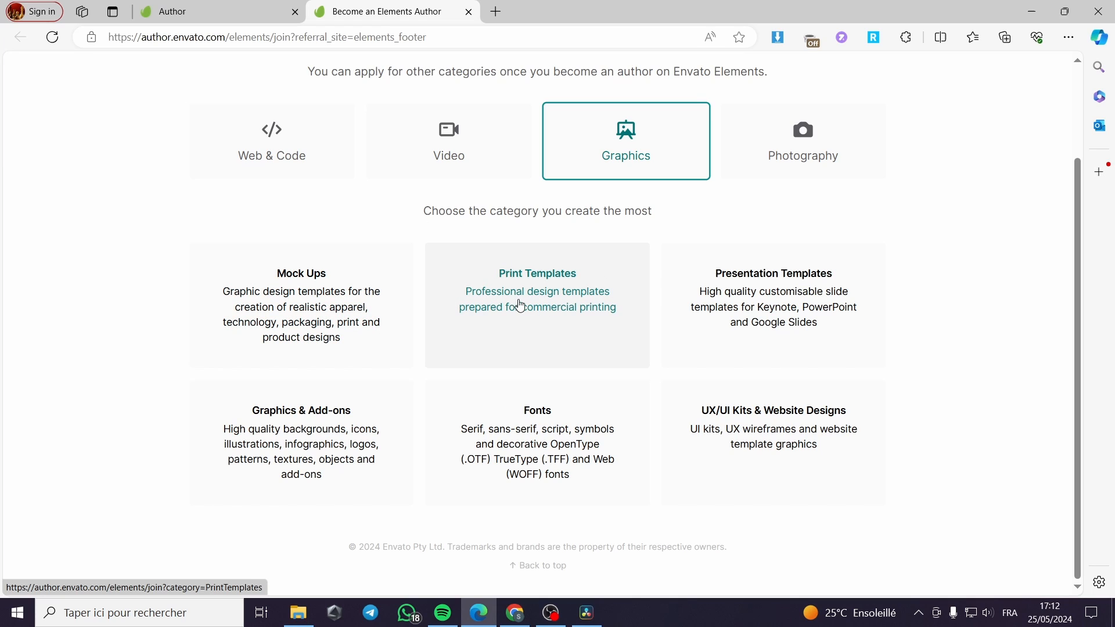
mouse_move(589, 326)
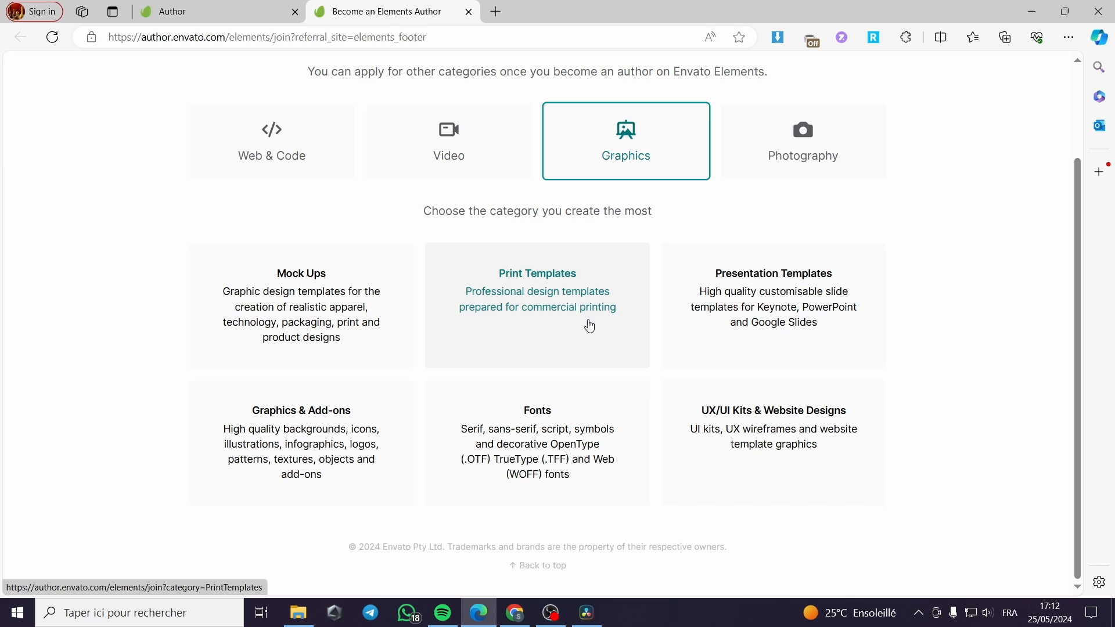
mouse_move(329, 427)
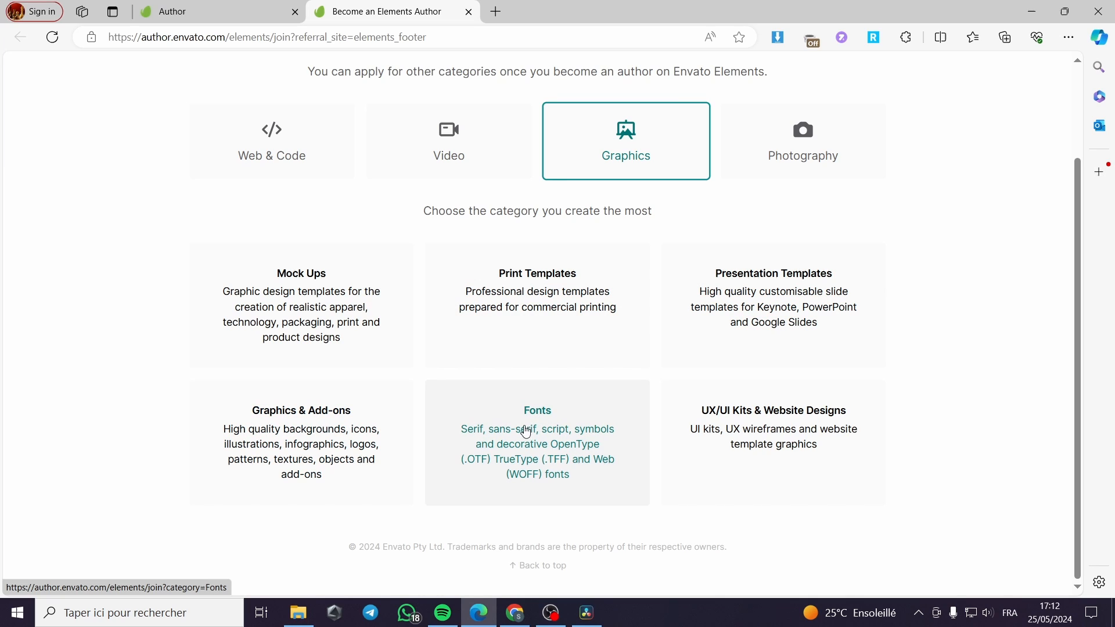
mouse_move(759, 431)
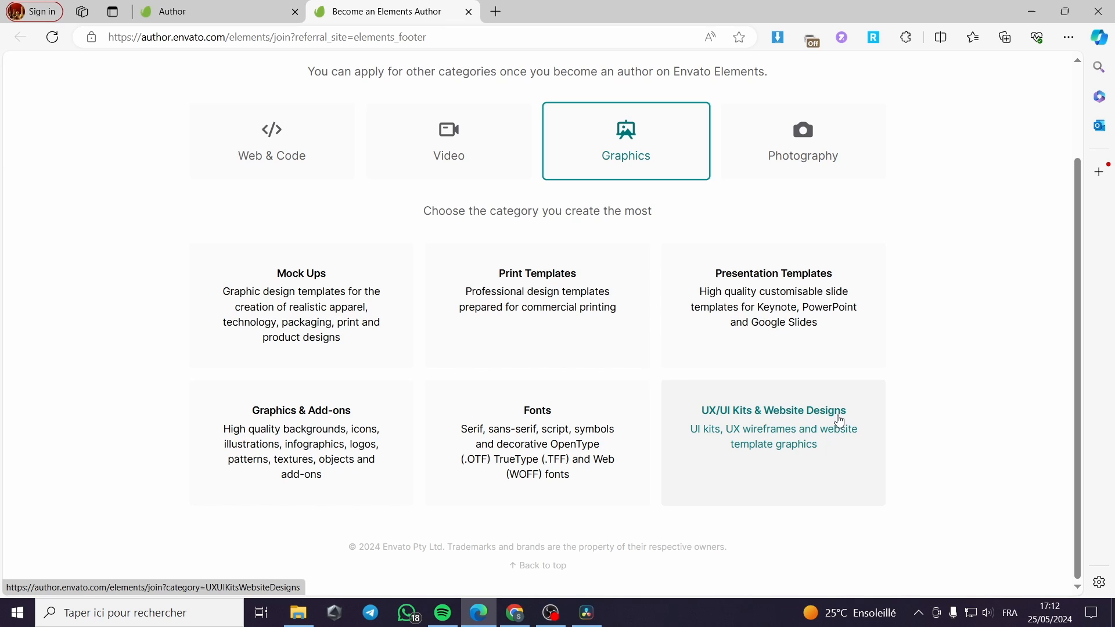
mouse_move(836, 420)
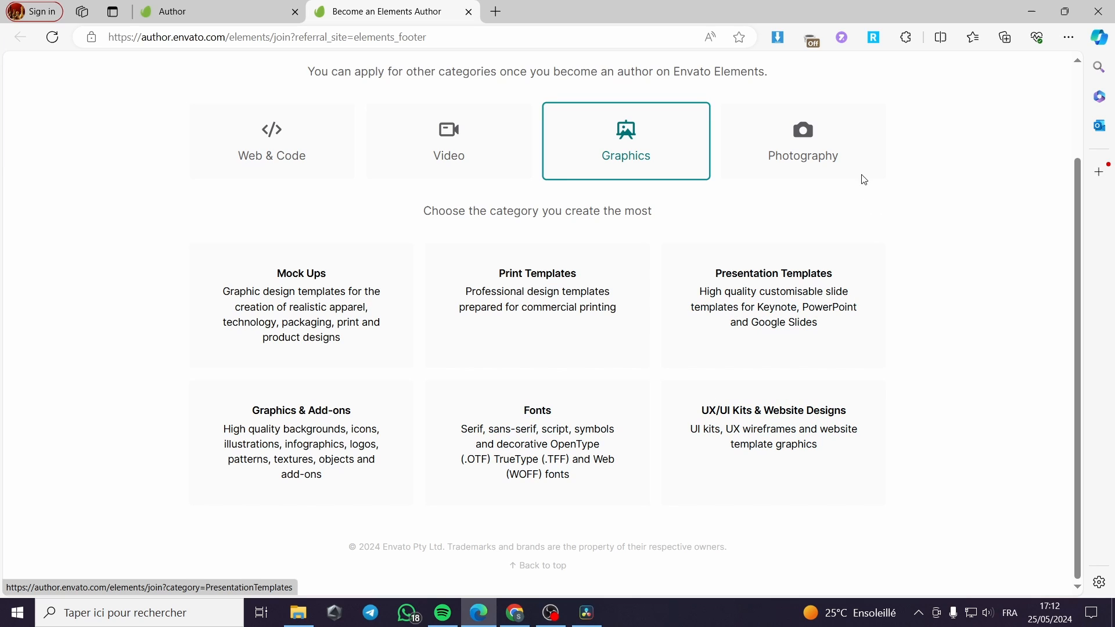
Step: Check the Photography form's item-count options, then start the Stock Footage application instead
click(802, 140)
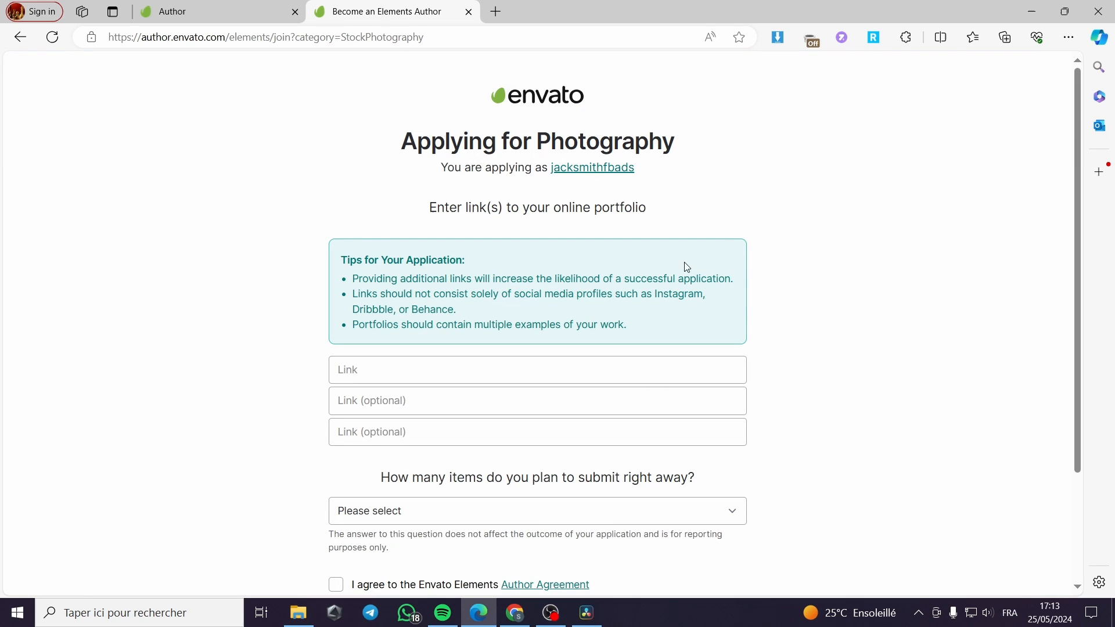
mouse_move(488, 215)
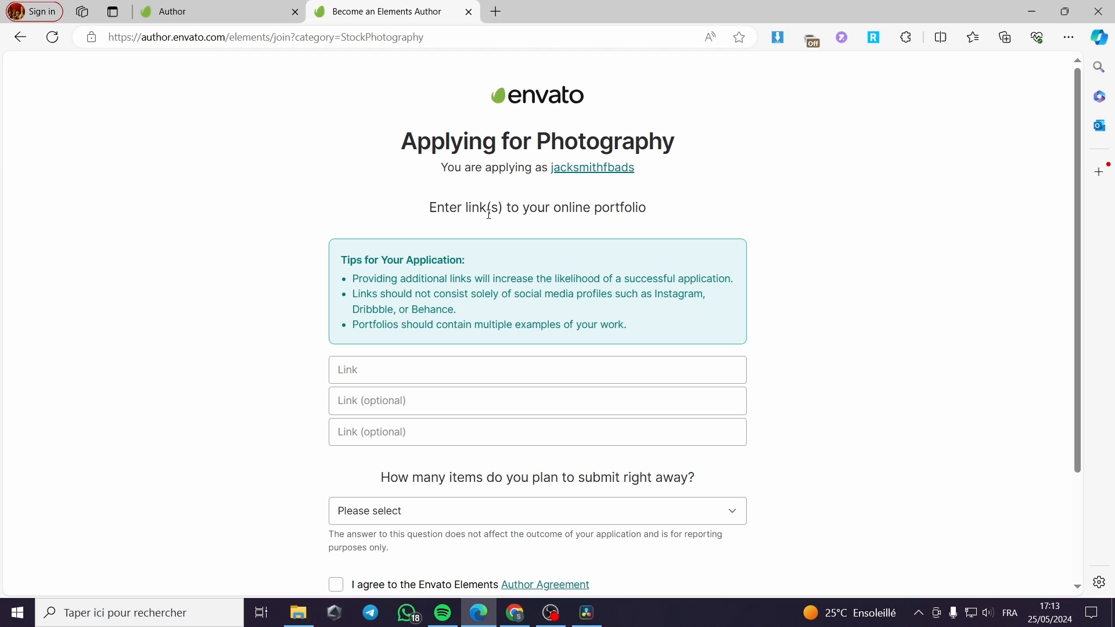
scroll(down, 3)
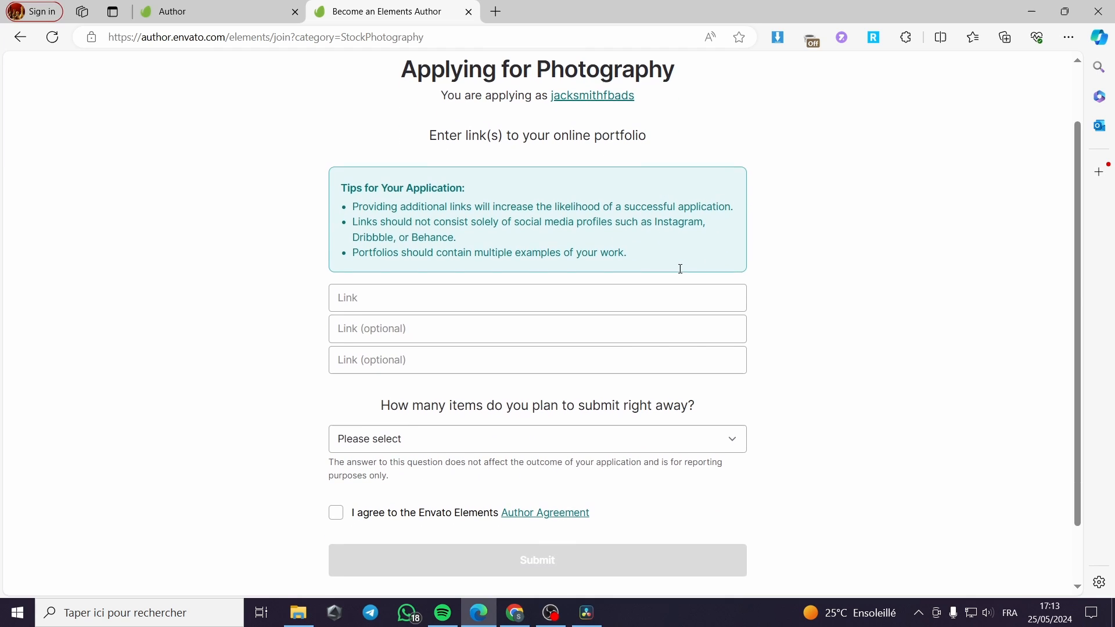
click(537, 438)
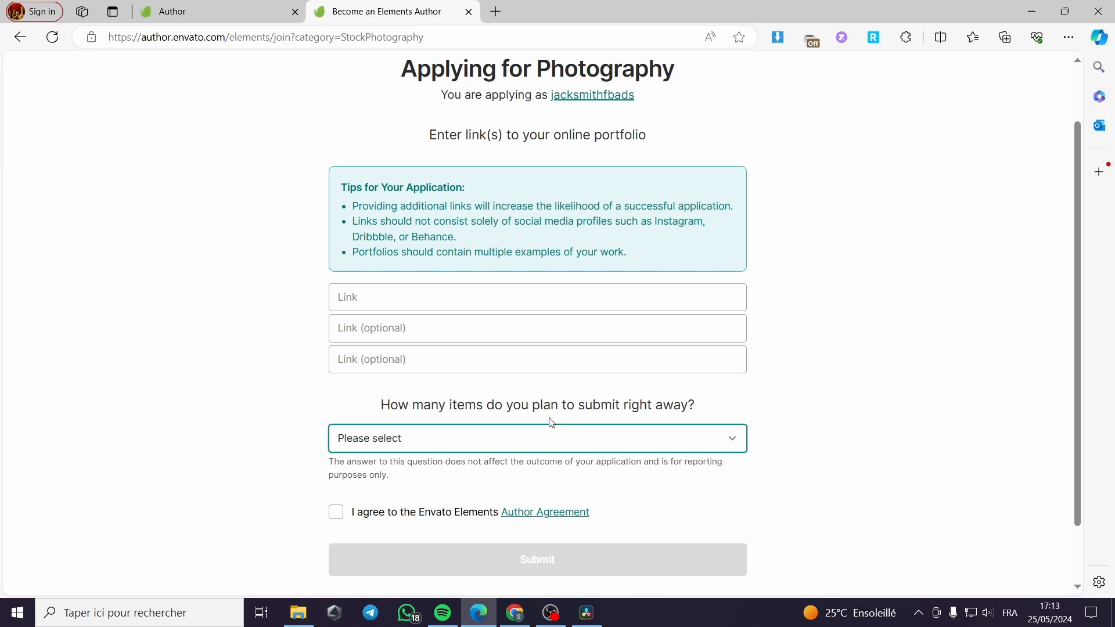
click(536, 438)
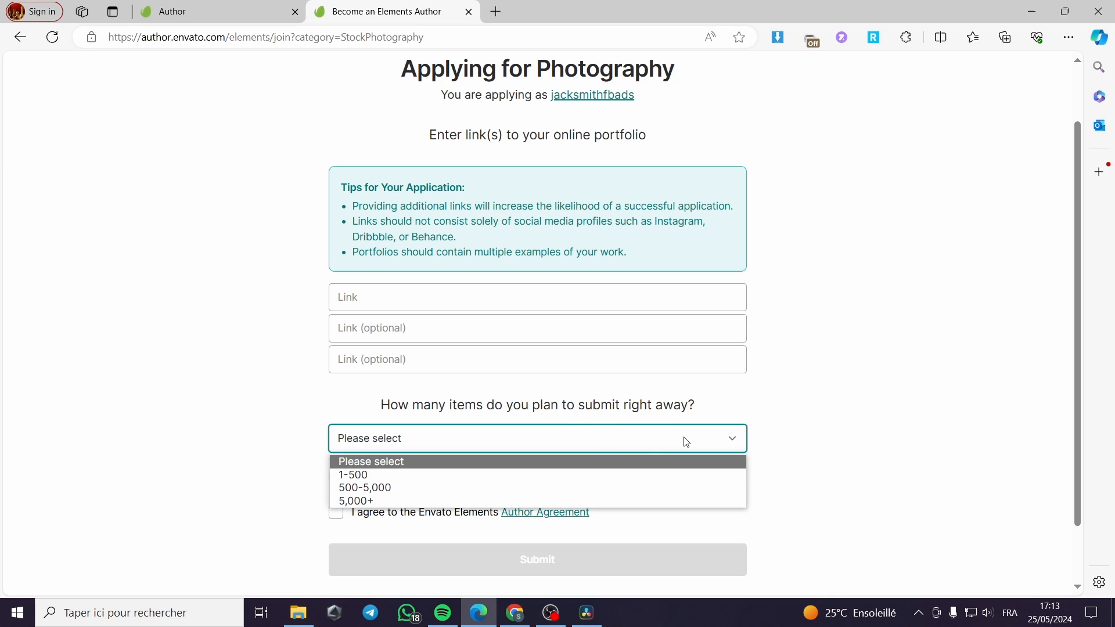
mouse_move(405, 487)
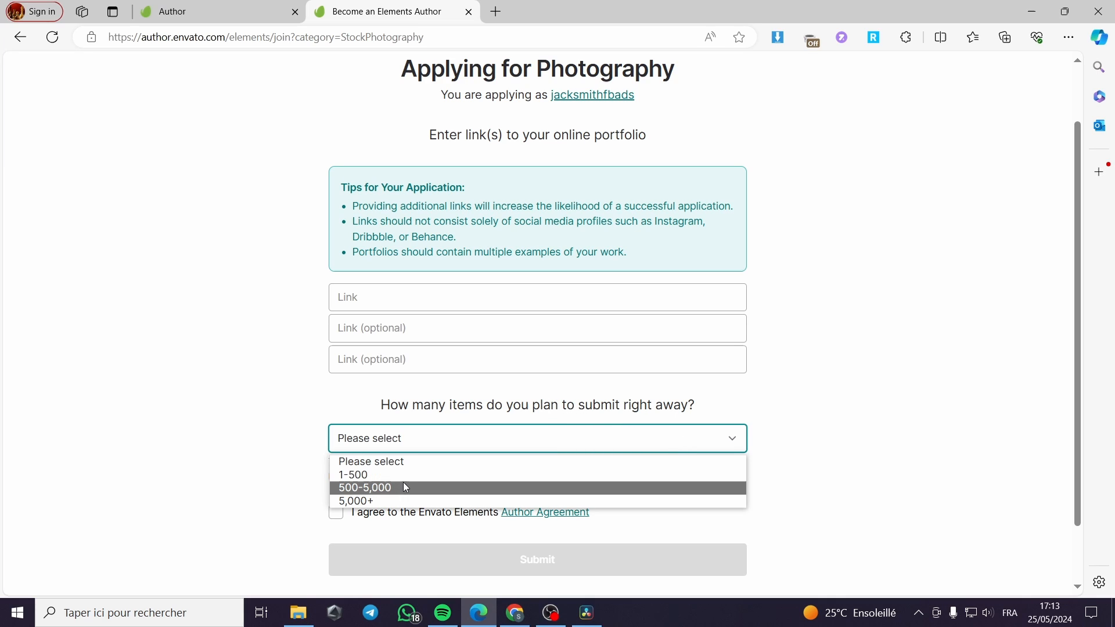
mouse_move(386, 500)
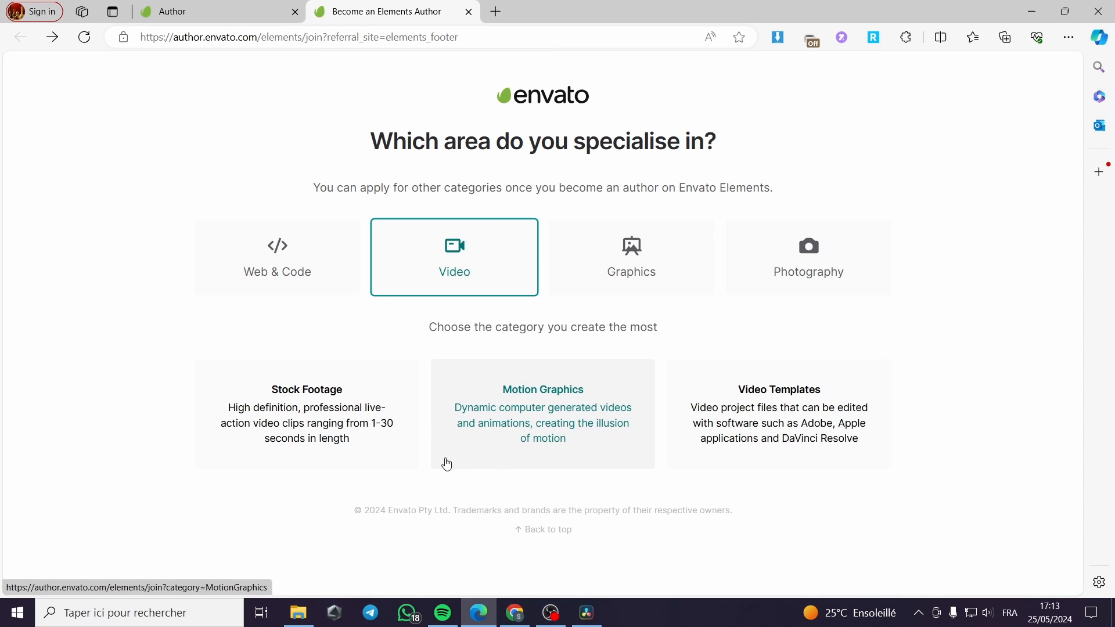
mouse_move(351, 424)
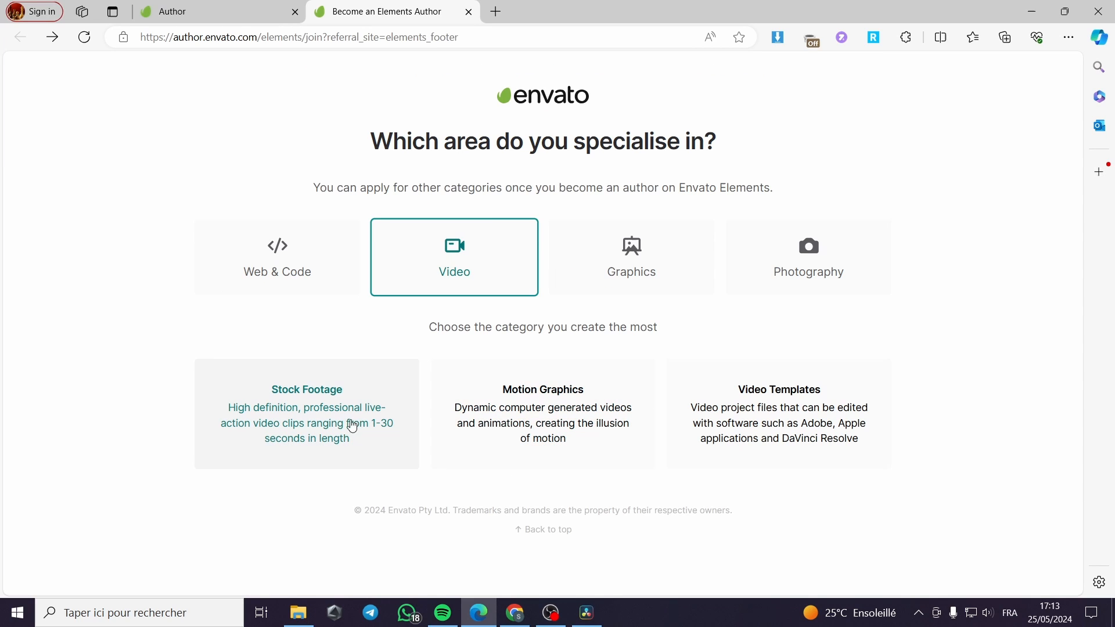
click(307, 414)
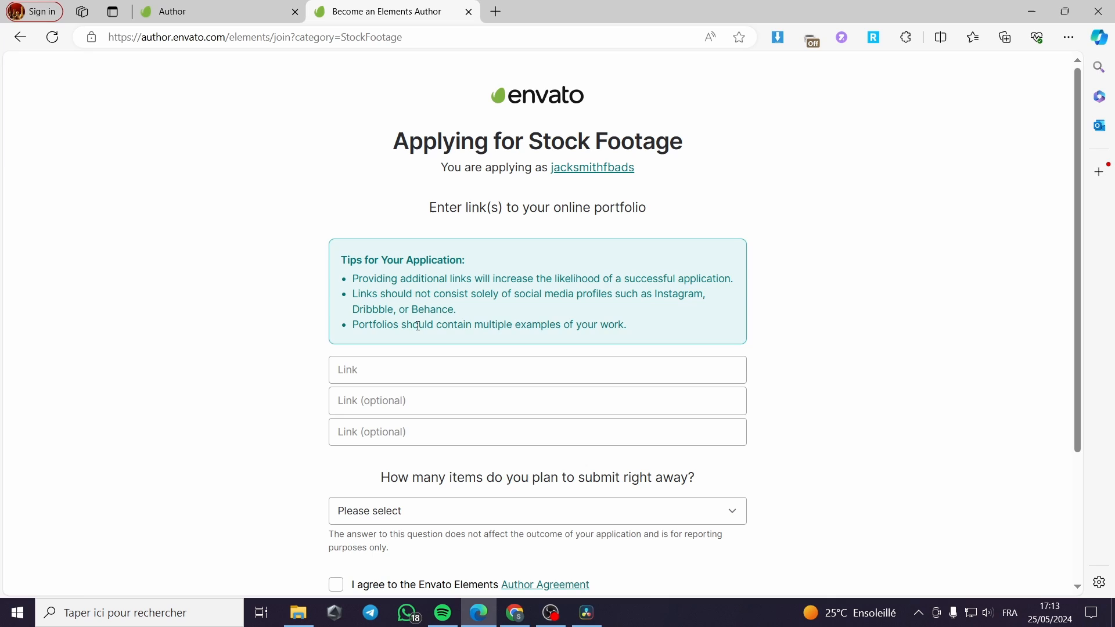
Step: On the Stock Footage form, choose 1-500 items and accept the Author Agreement
click(536, 369)
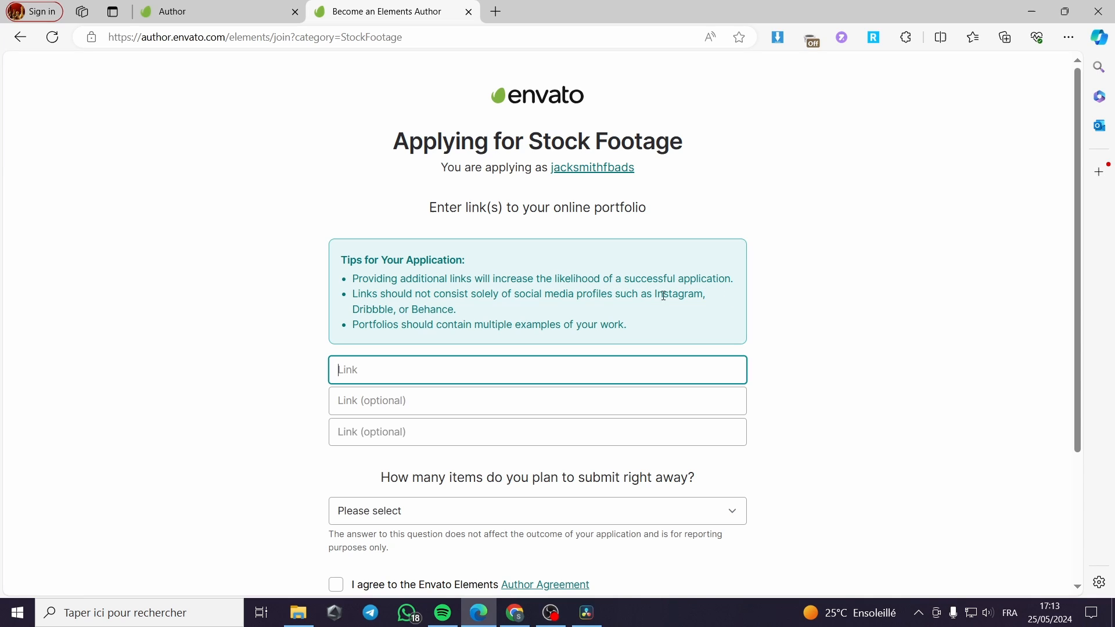
mouse_move(464, 308)
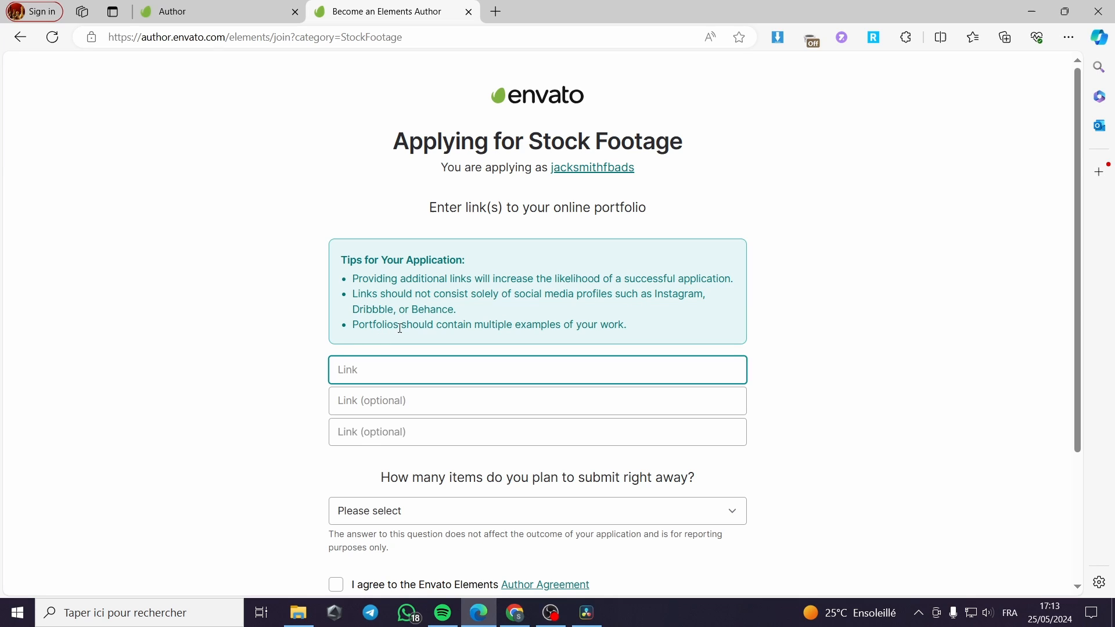
mouse_move(377, 312)
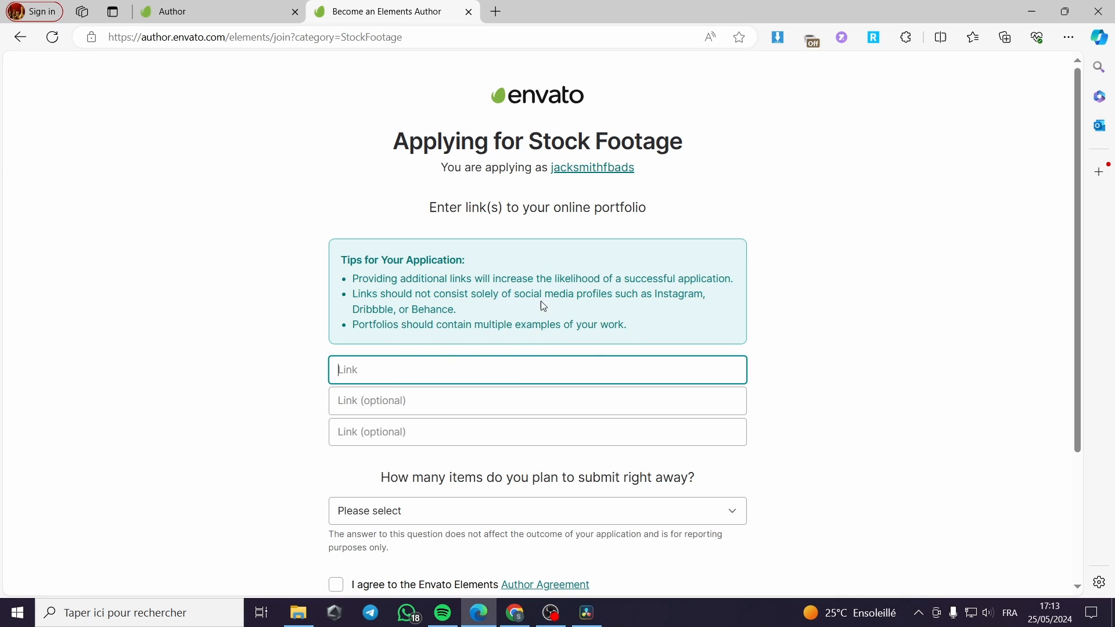
mouse_move(732, 391)
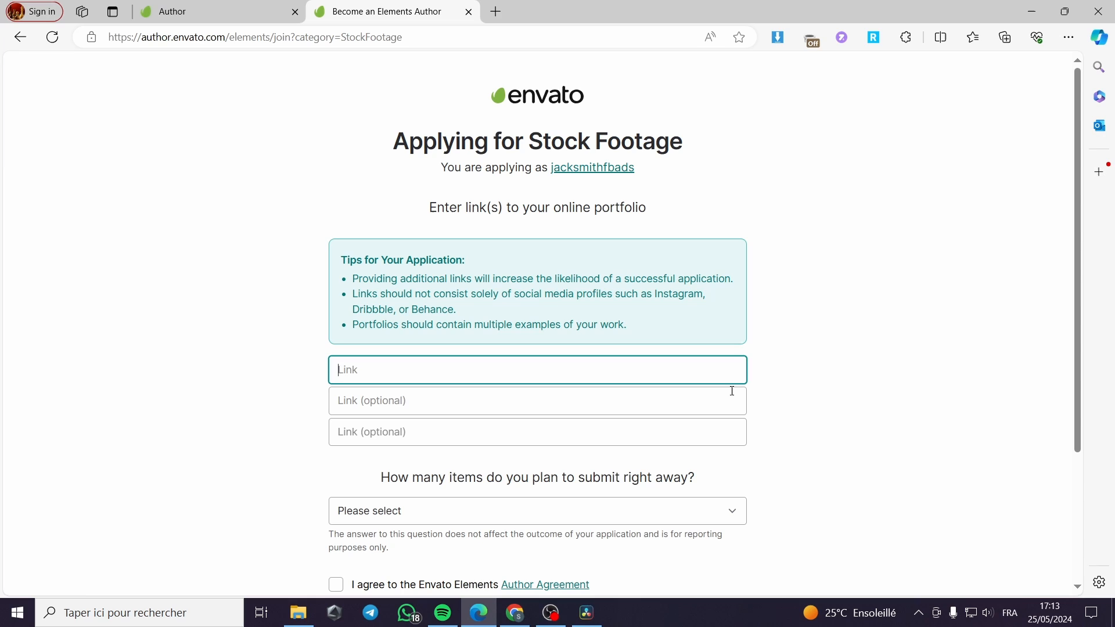
scroll(down, 3)
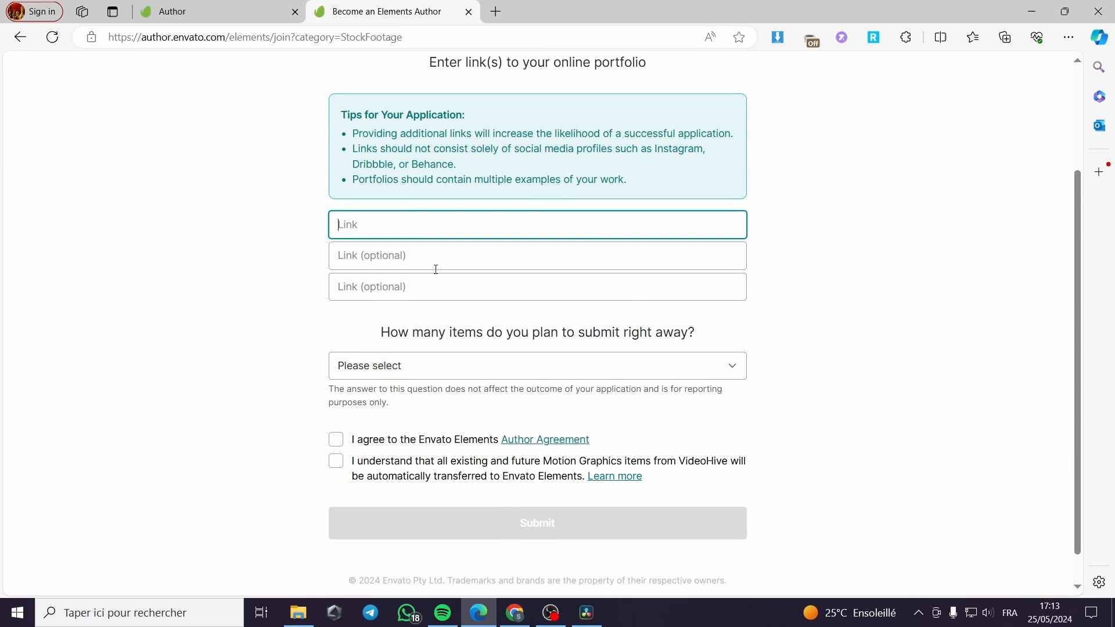
mouse_move(264, 301)
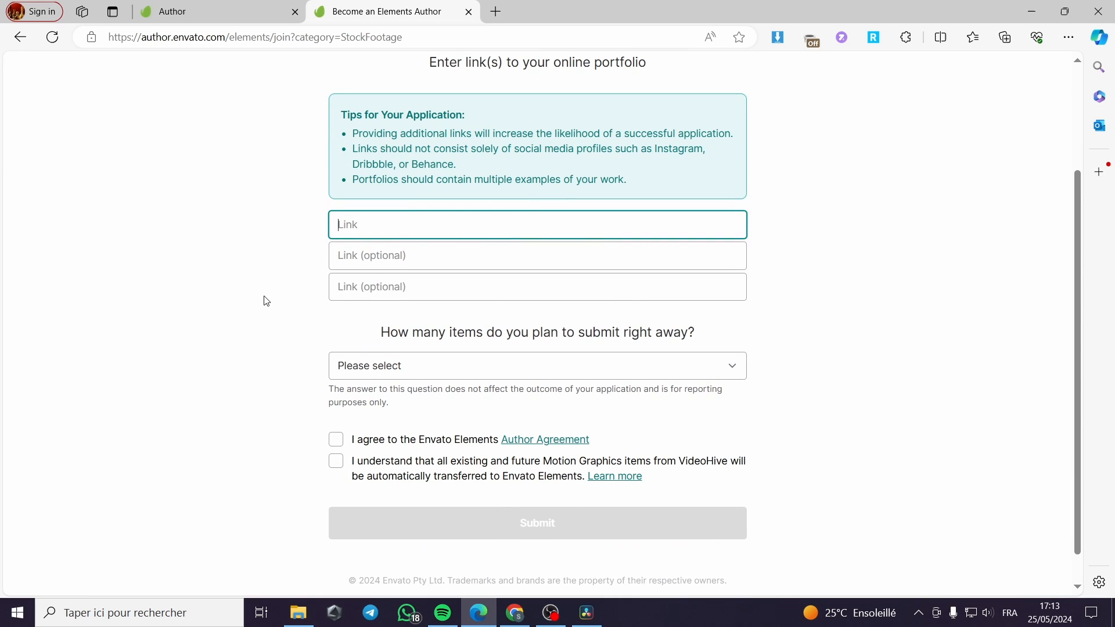
click(536, 366)
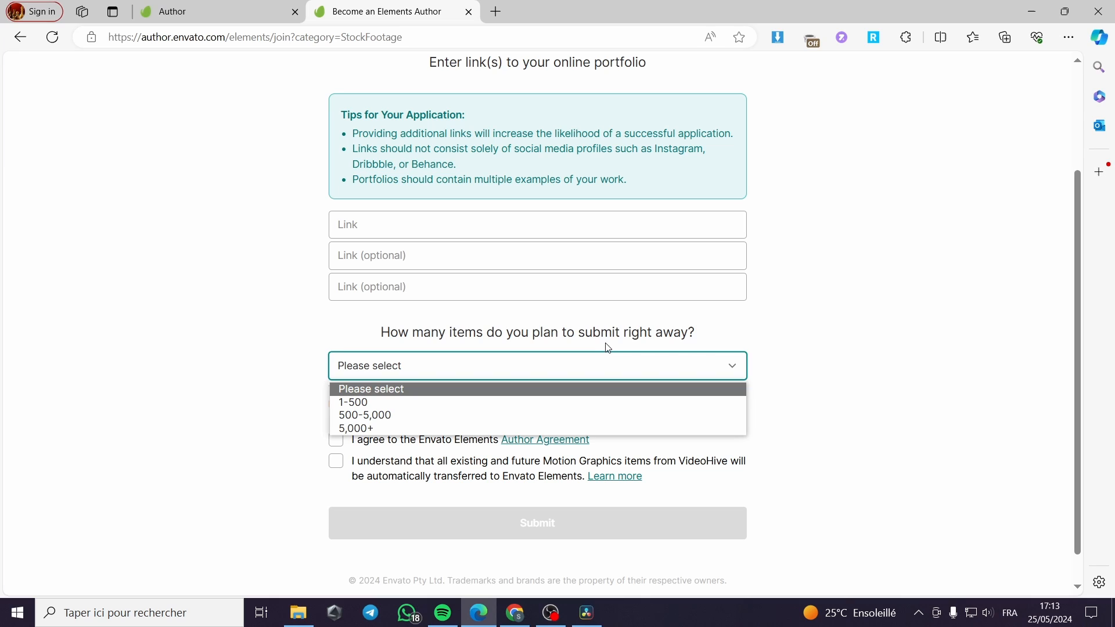
click(353, 402)
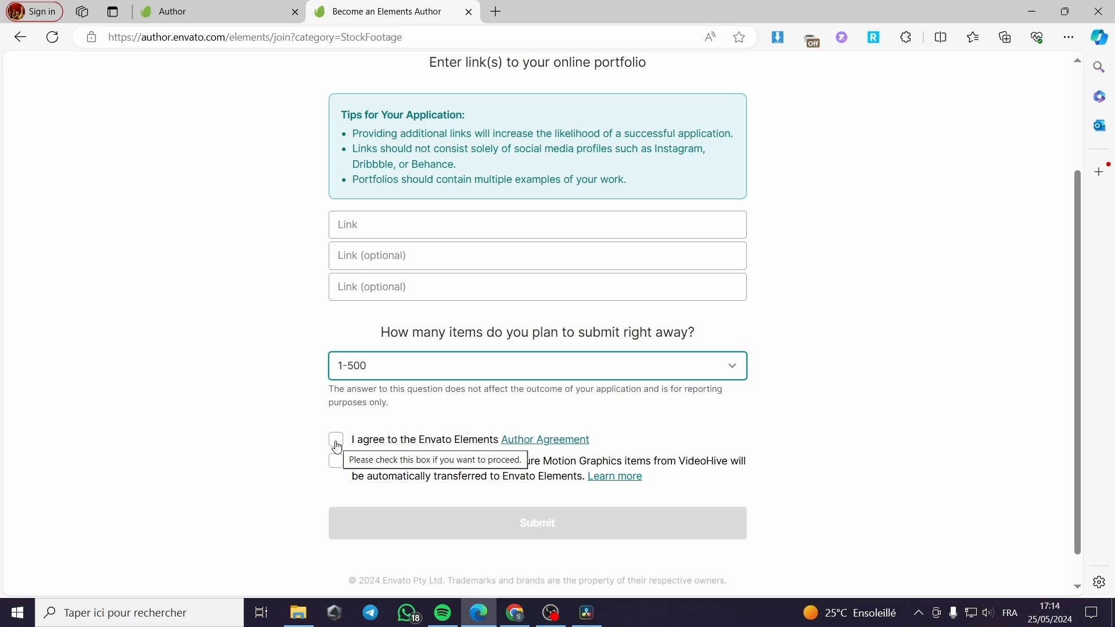
click(336, 439)
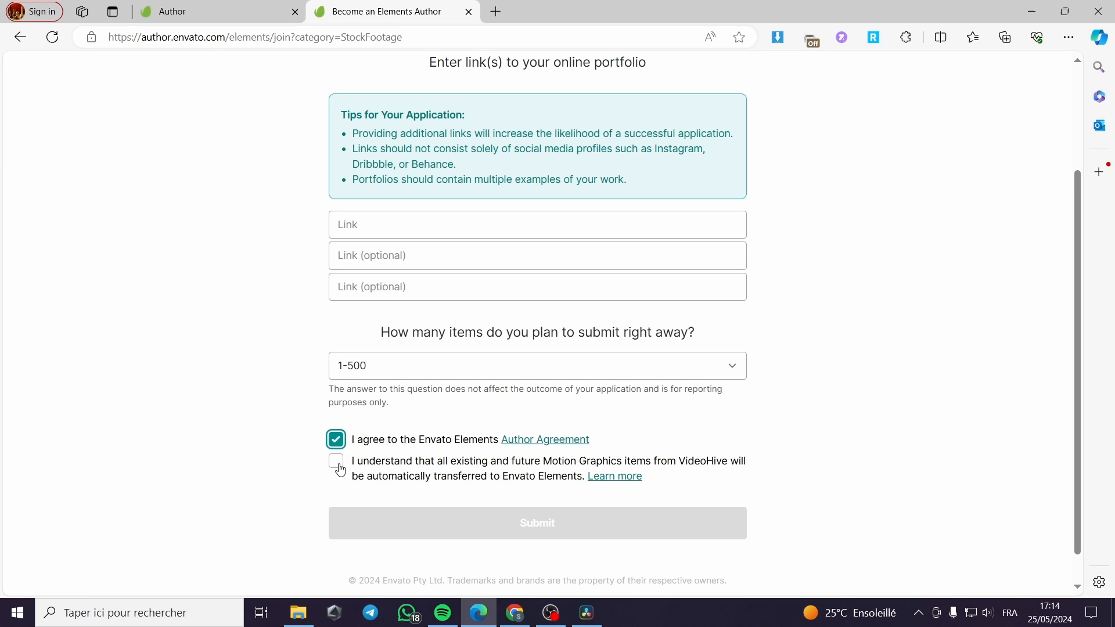
mouse_move(600, 473)
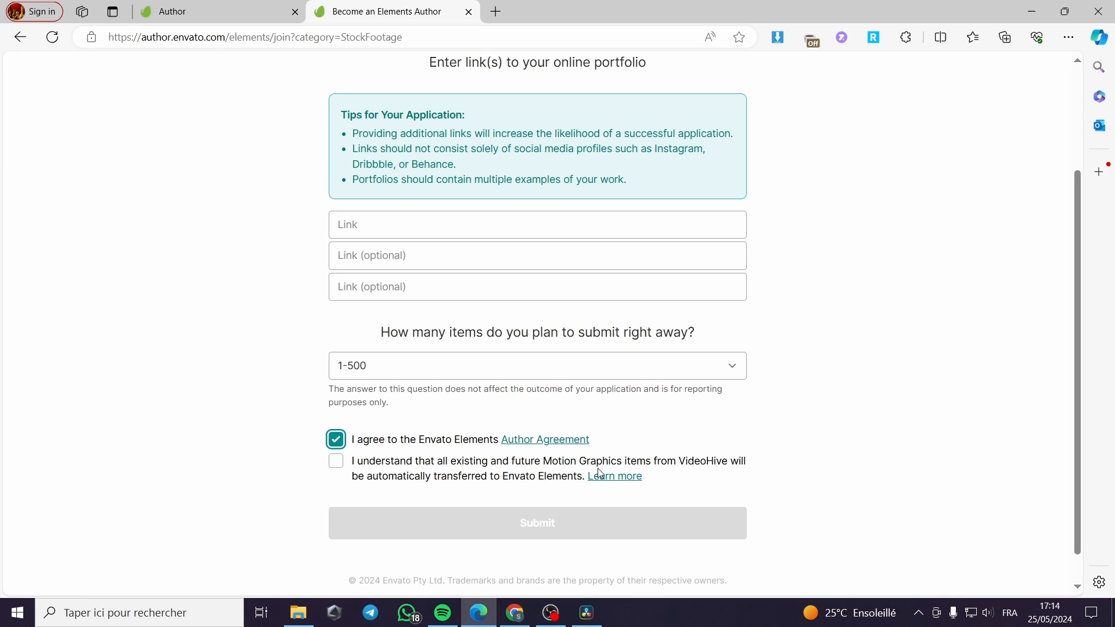
mouse_move(691, 471)
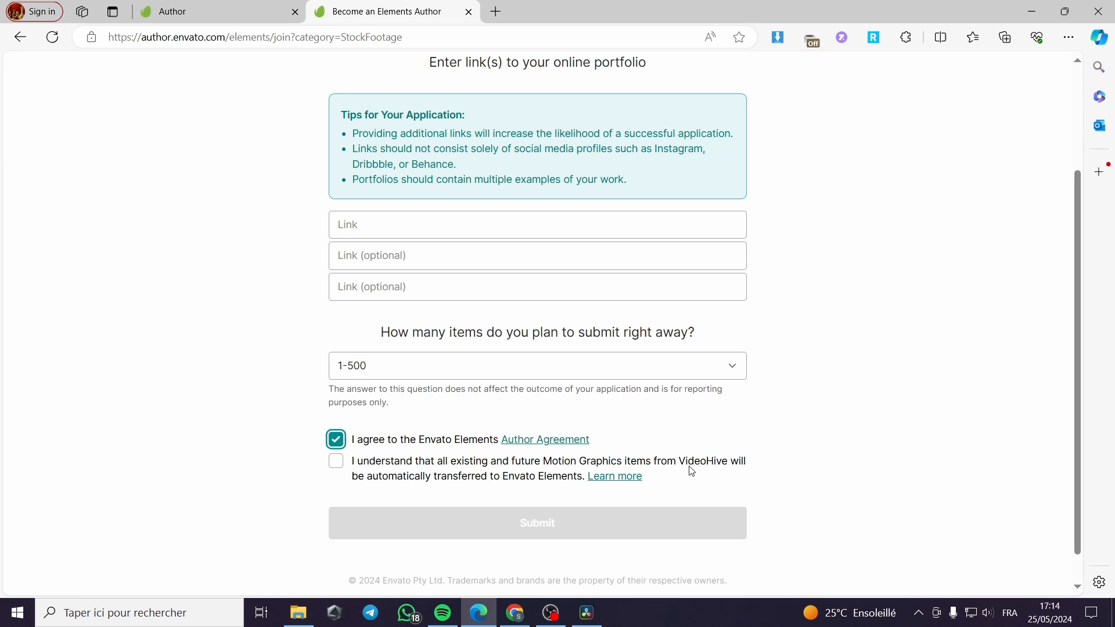
mouse_move(437, 486)
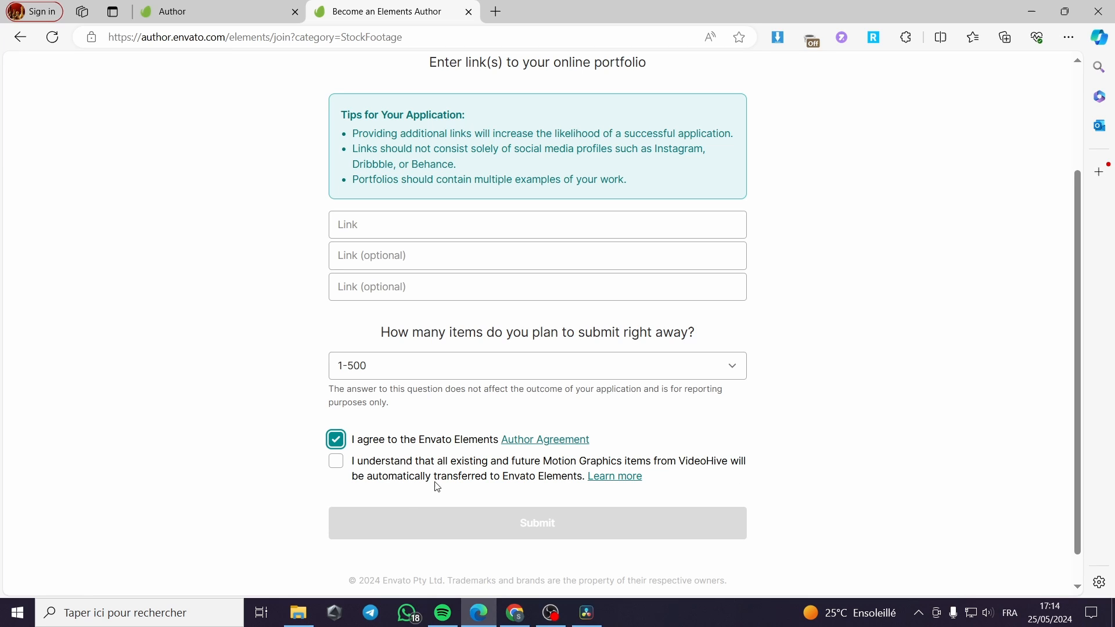
mouse_move(346, 467)
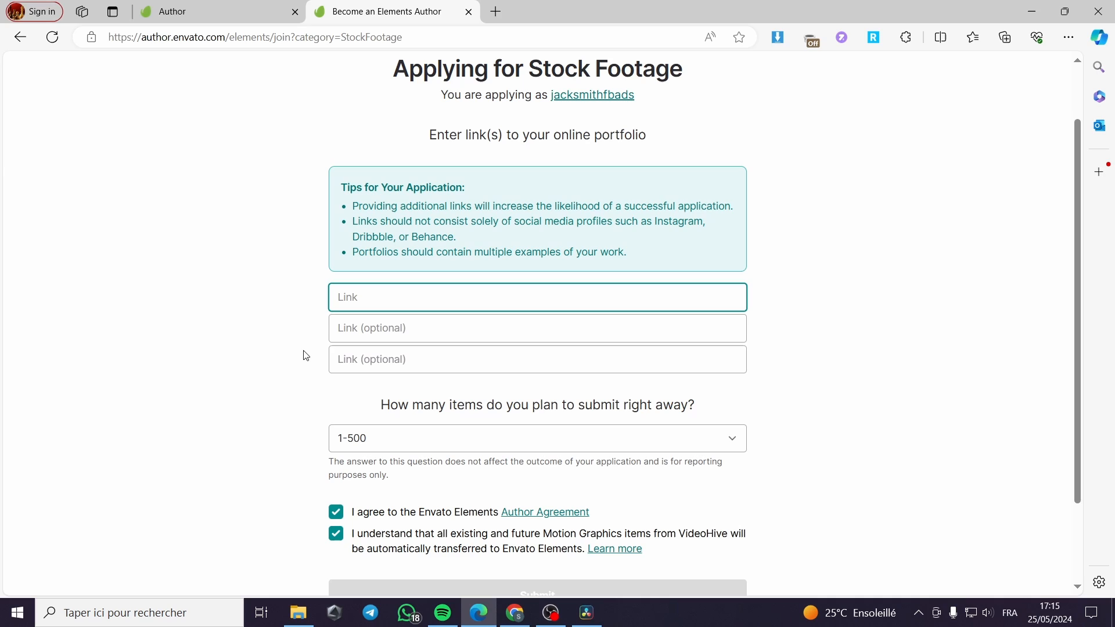
mouse_move(582, 342)
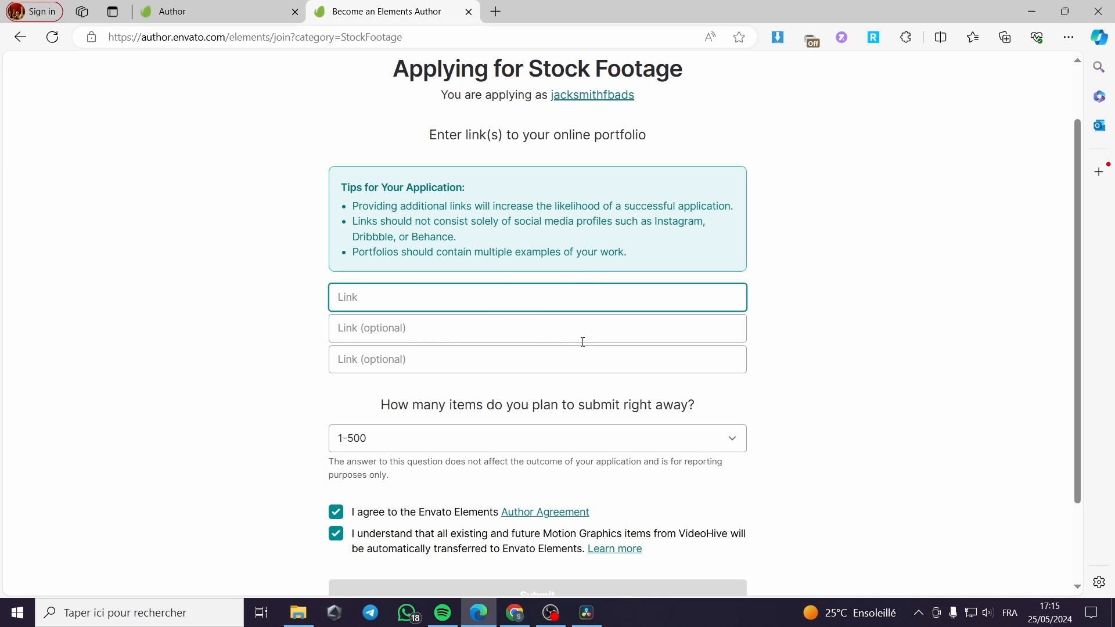
mouse_move(422, 315)
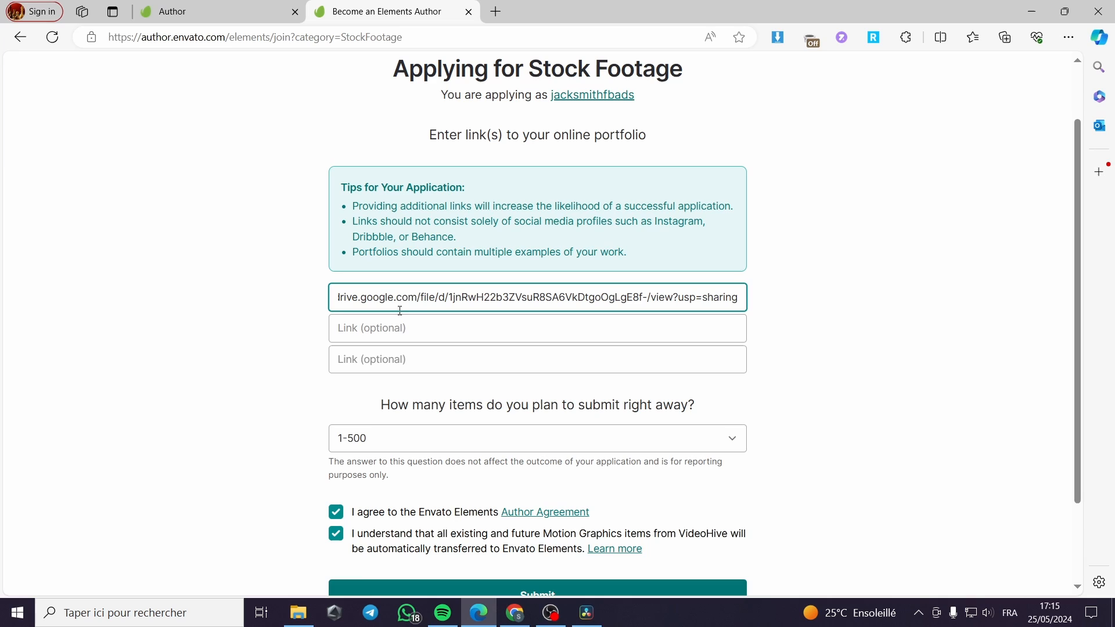
mouse_move(371, 297)
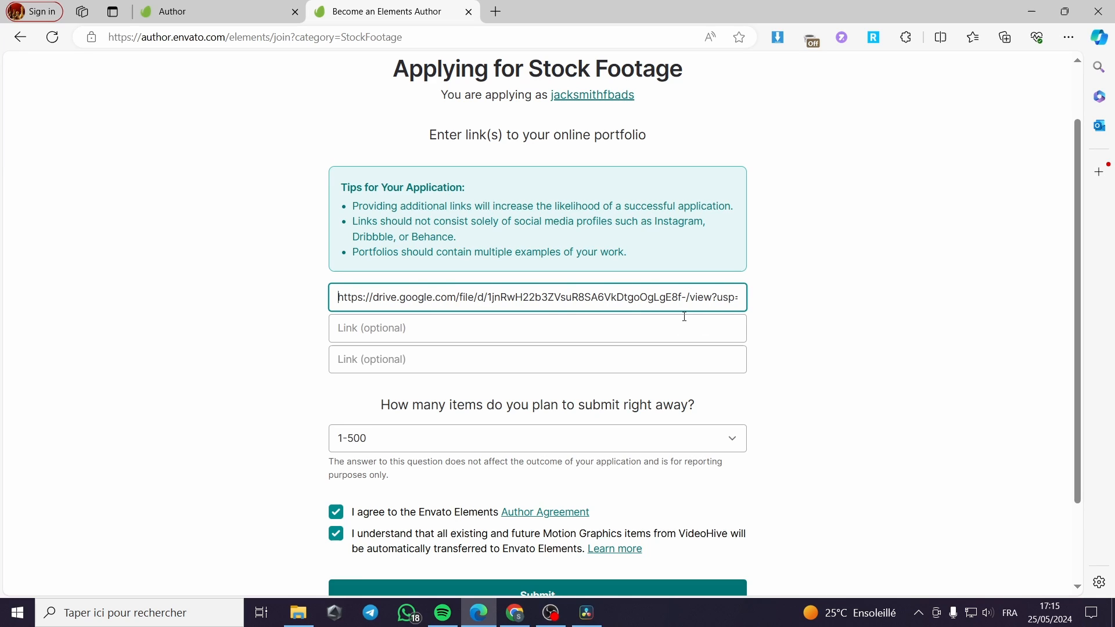
Step: Submit the Stock Footage application with its Google Drive portfolio link
click(537, 594)
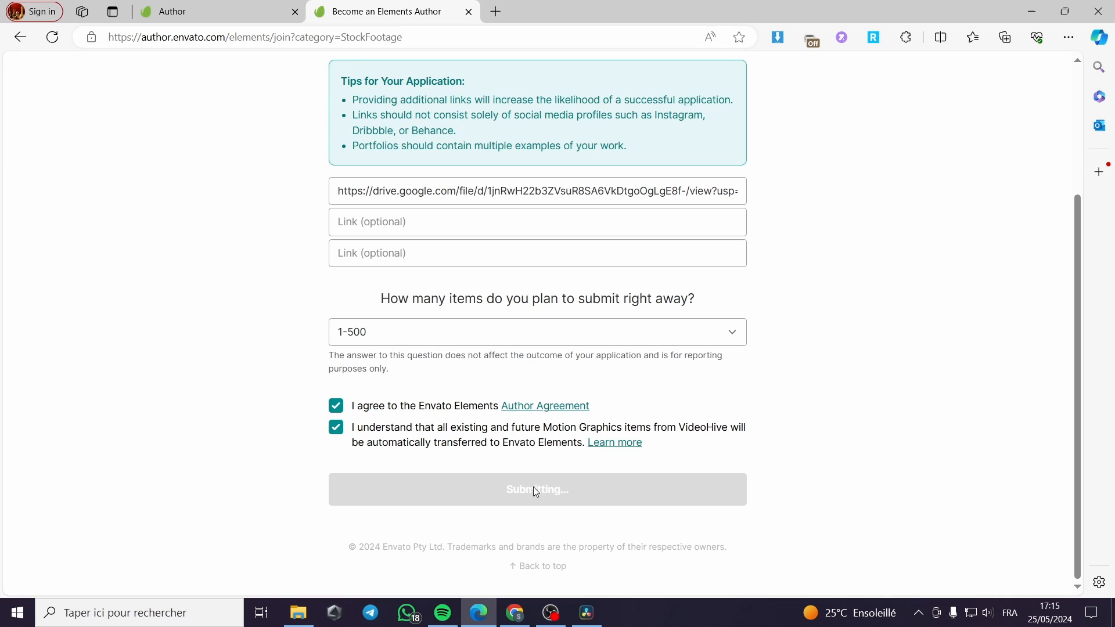
click(536, 490)
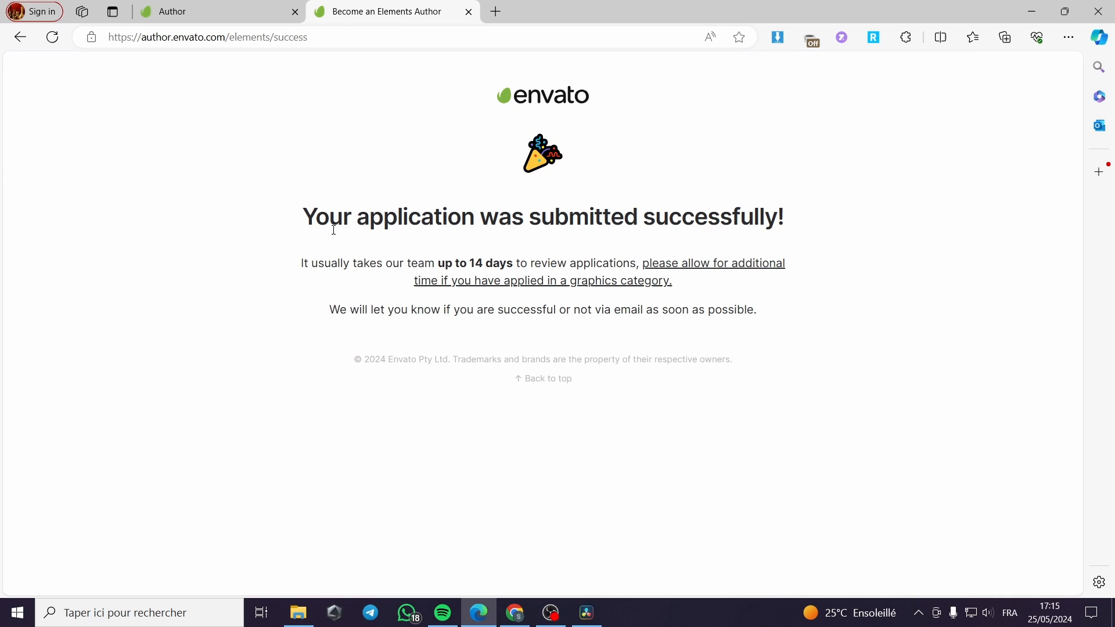
mouse_move(812, 230)
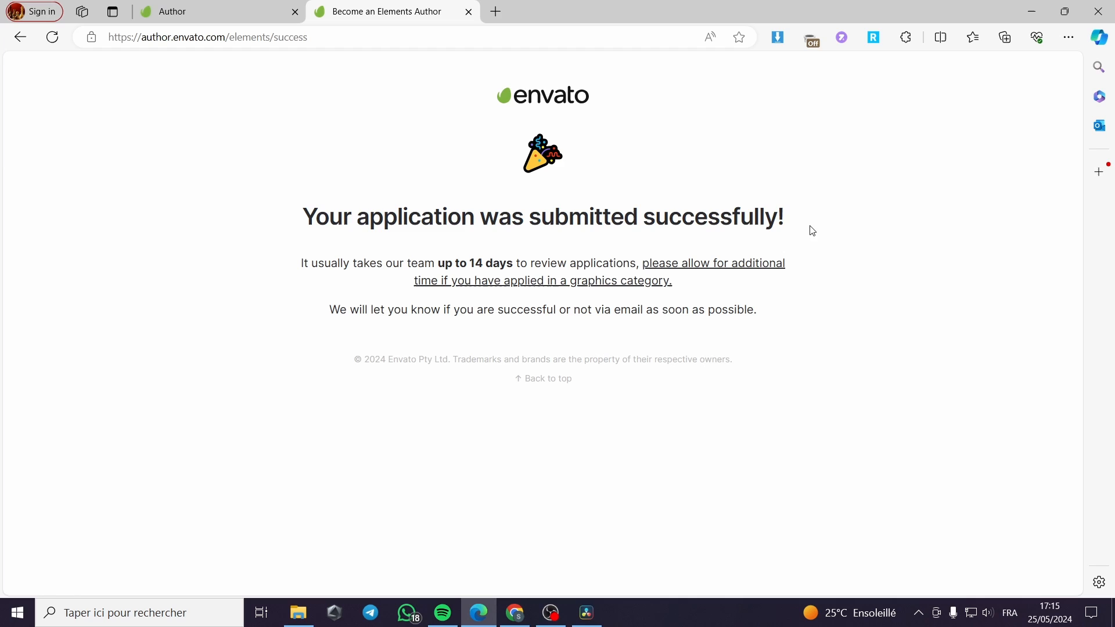
mouse_move(863, 245)
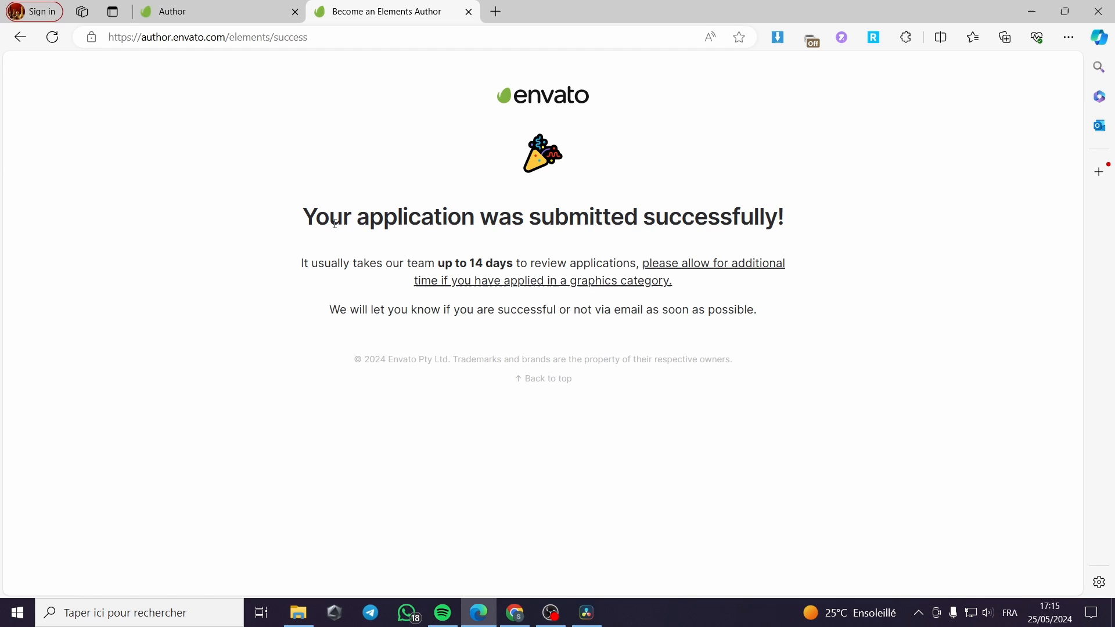
mouse_move(320, 280)
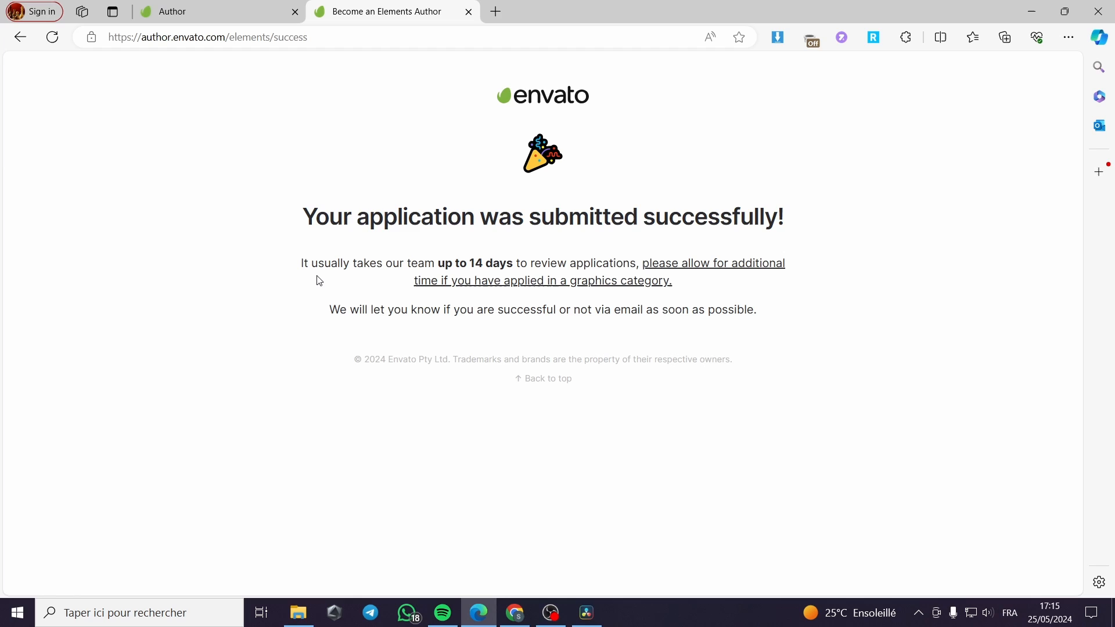
mouse_move(418, 270)
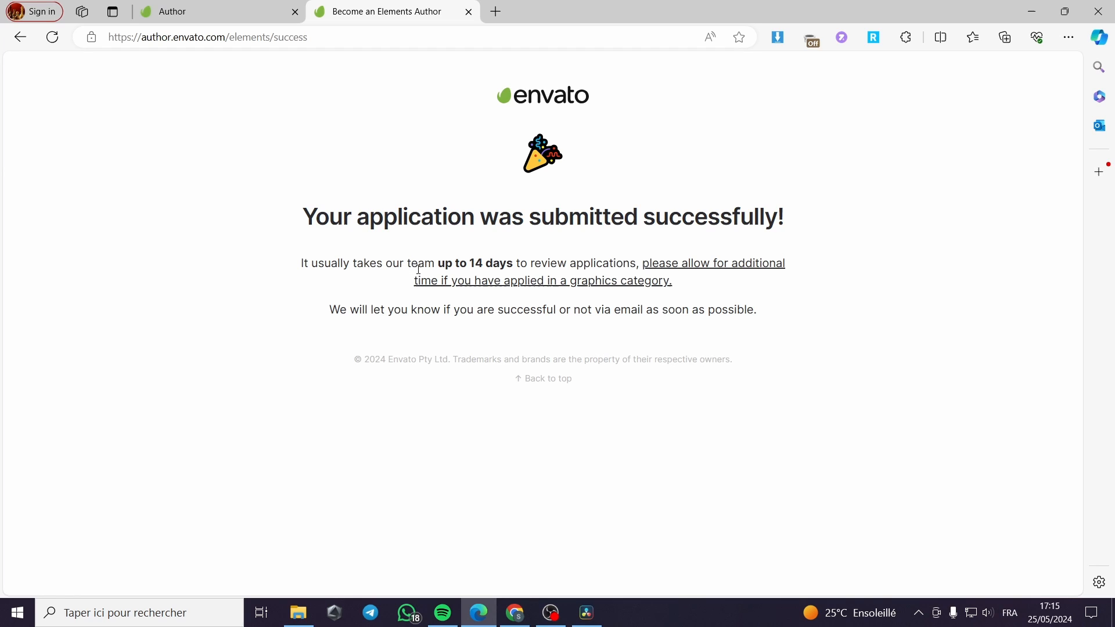
mouse_move(547, 276)
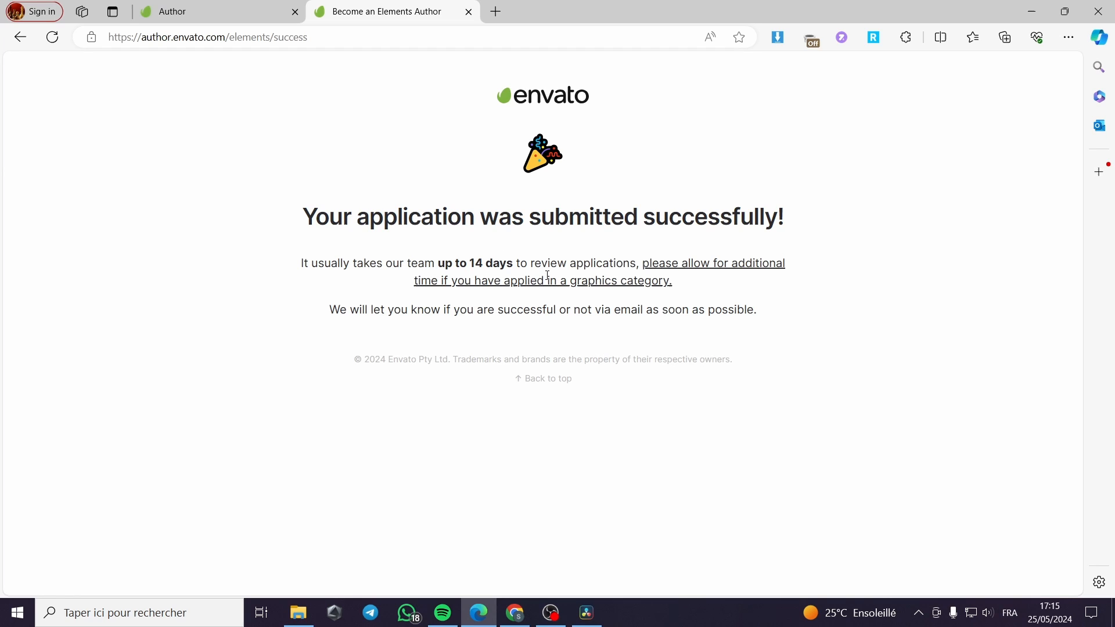
mouse_move(701, 268)
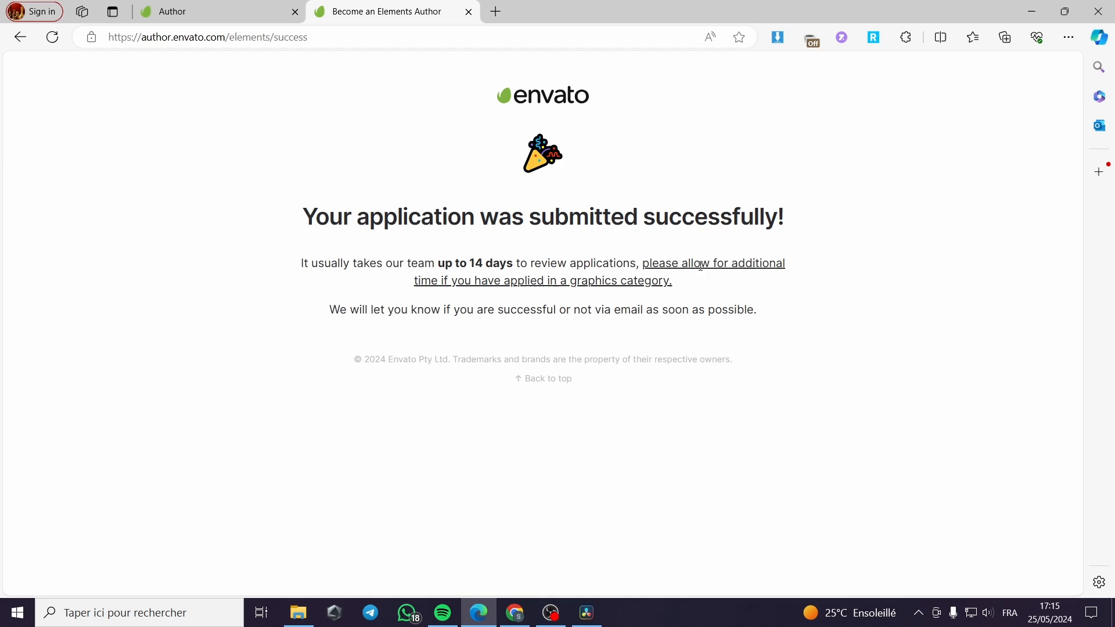
mouse_move(610, 288)
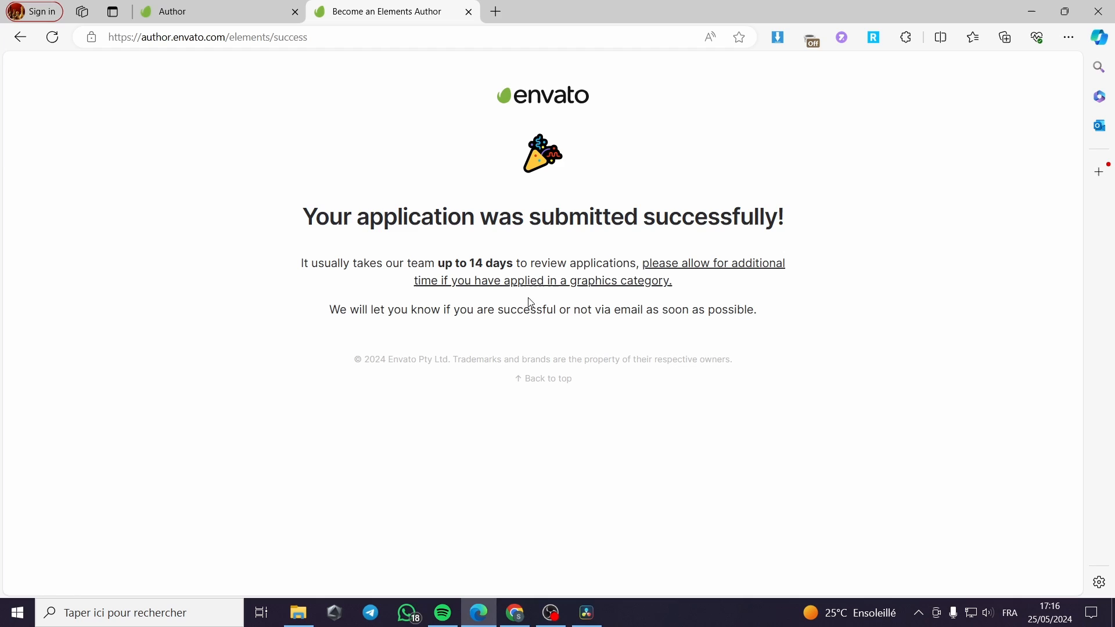
mouse_move(494, 325)
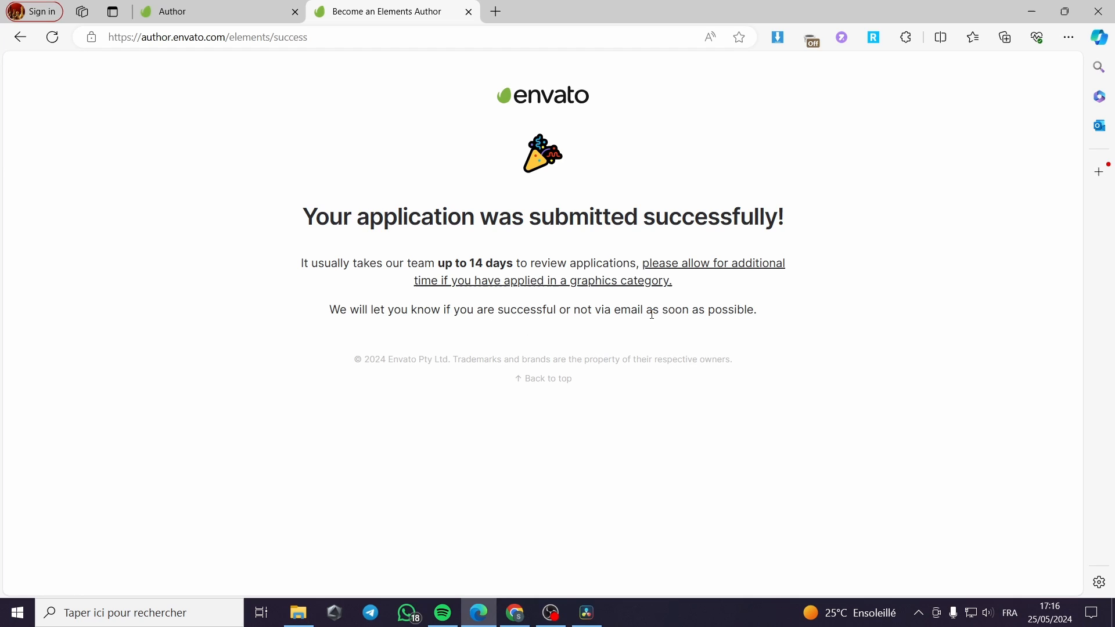
mouse_move(565, 110)
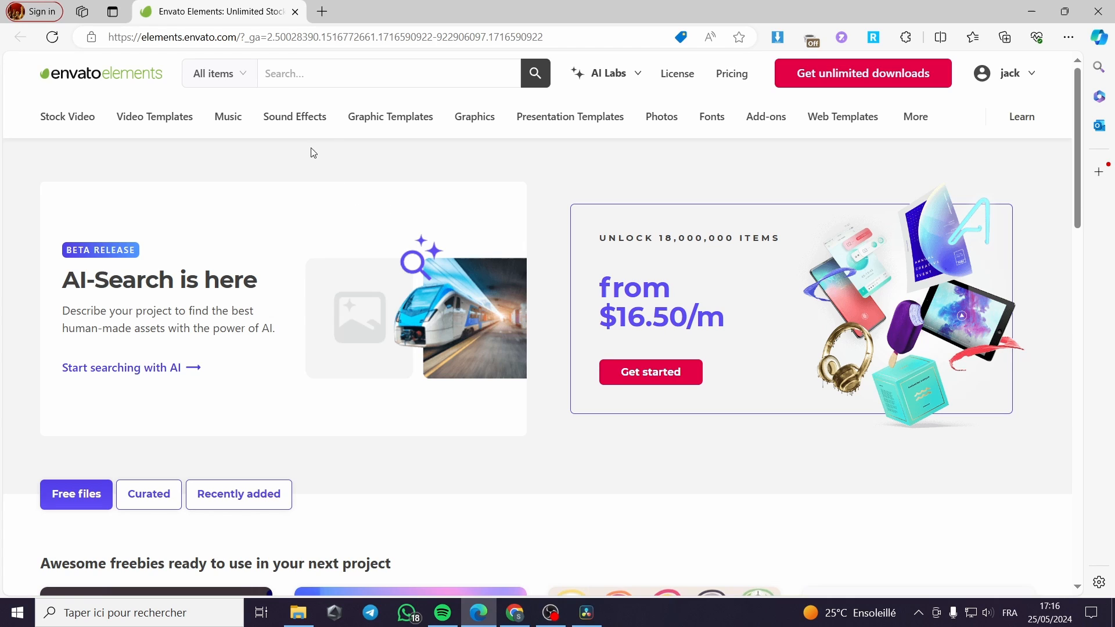
mouse_move(657, 207)
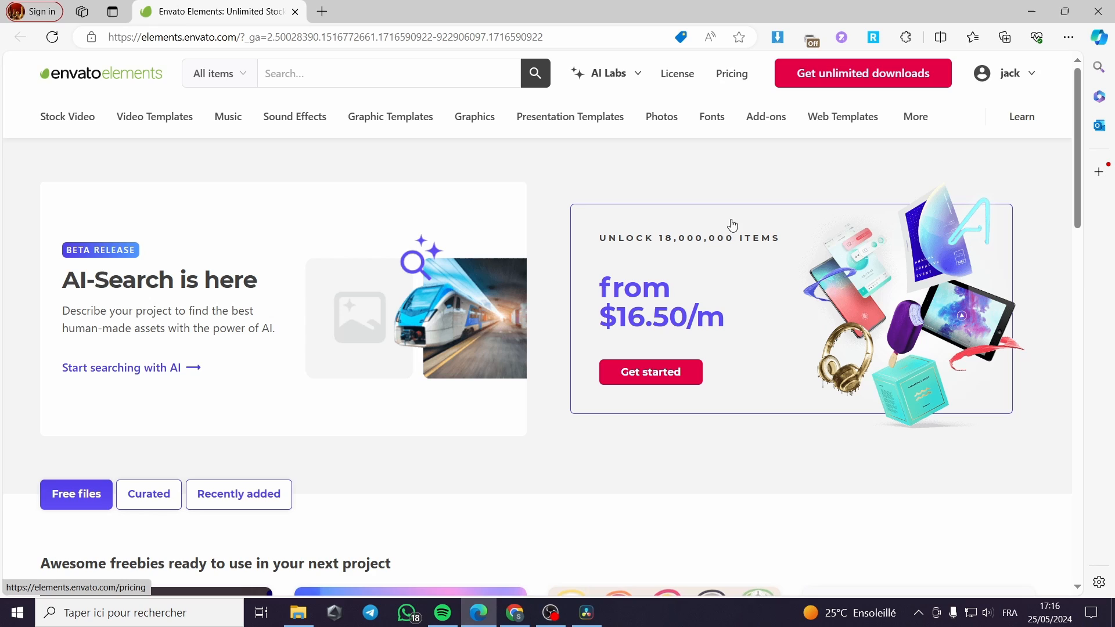
mouse_move(367, 151)
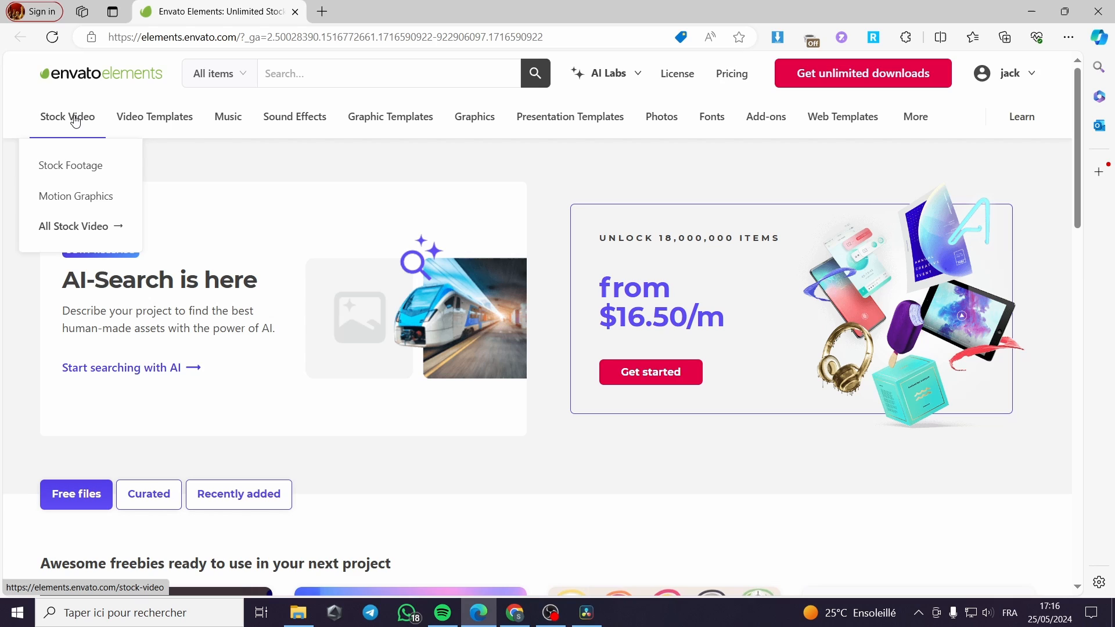
mouse_move(80, 168)
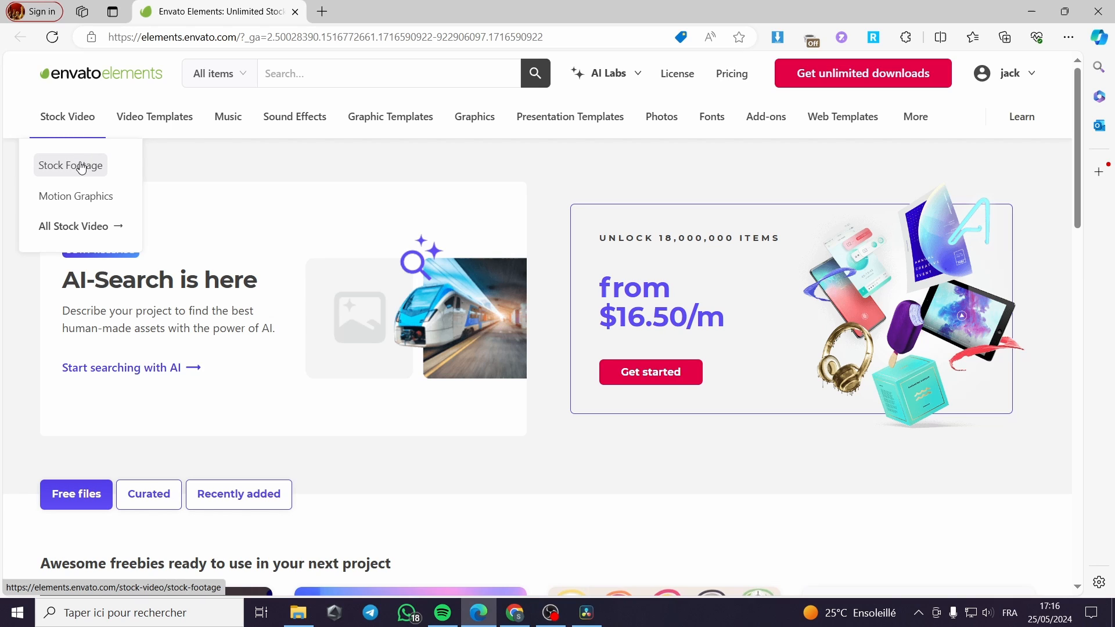
mouse_move(93, 168)
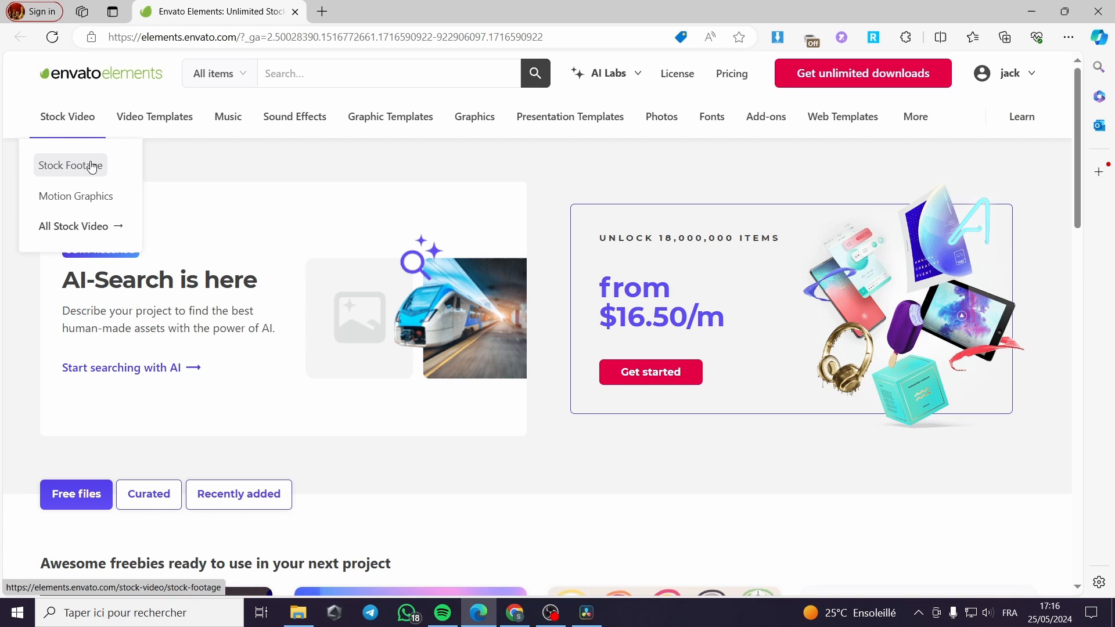
Step: Choose Stock Footage from the Stock Video menu on the marketplace home page
click(70, 165)
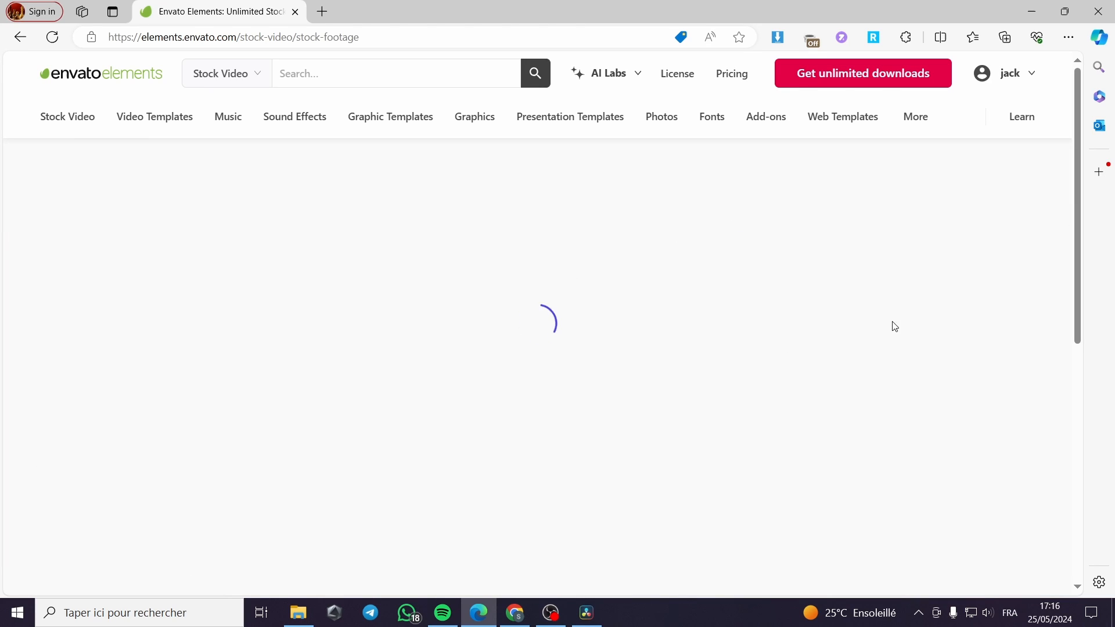
mouse_move(661, 372)
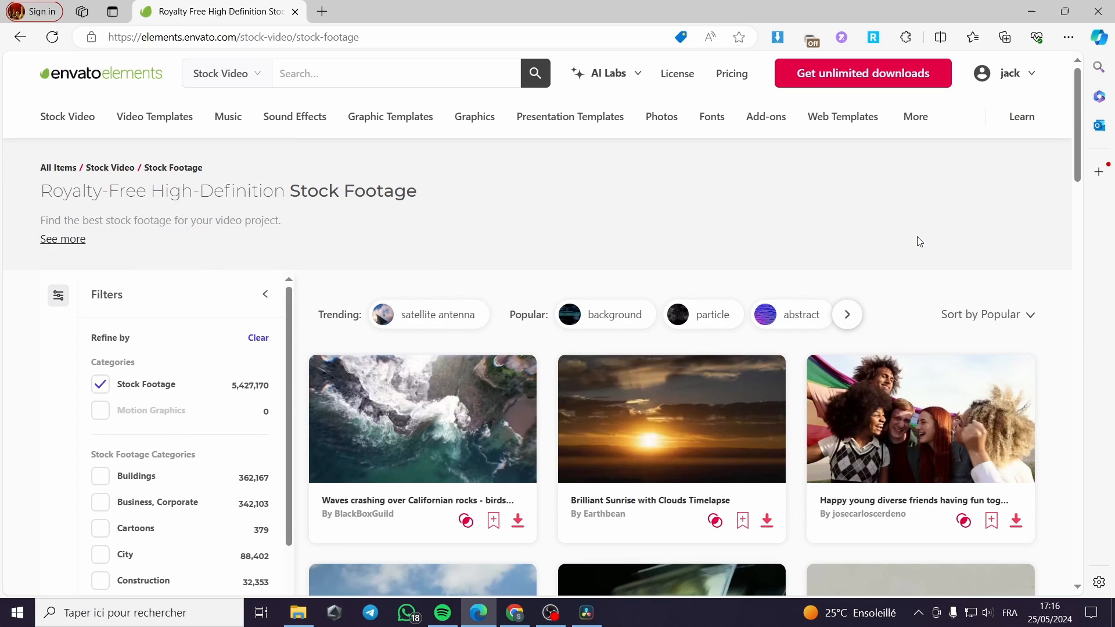
mouse_move(903, 252)
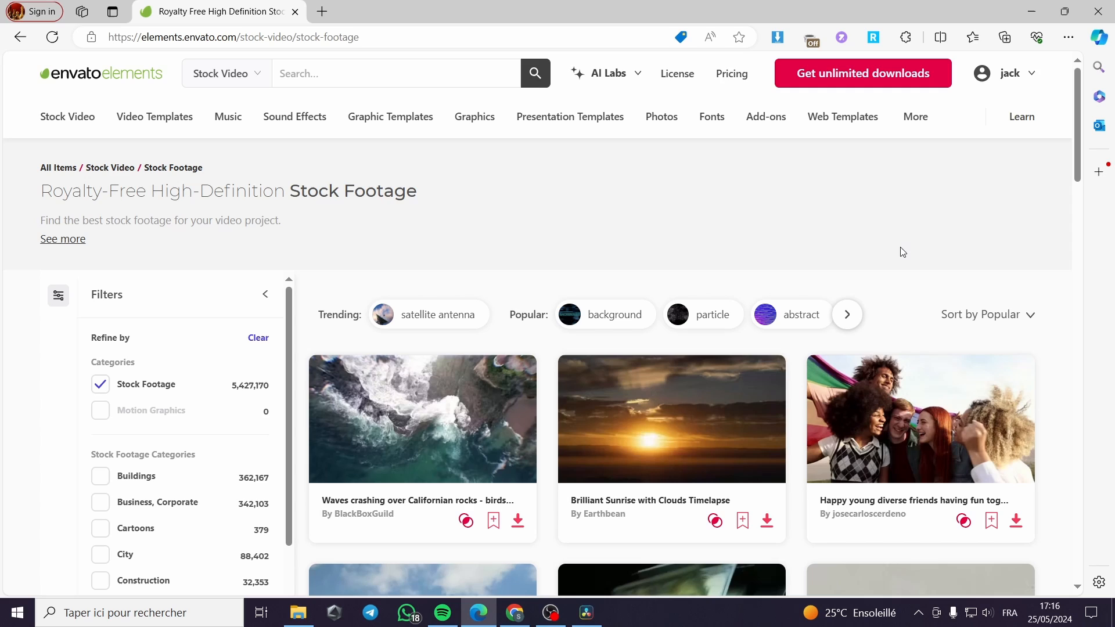
mouse_move(475, 223)
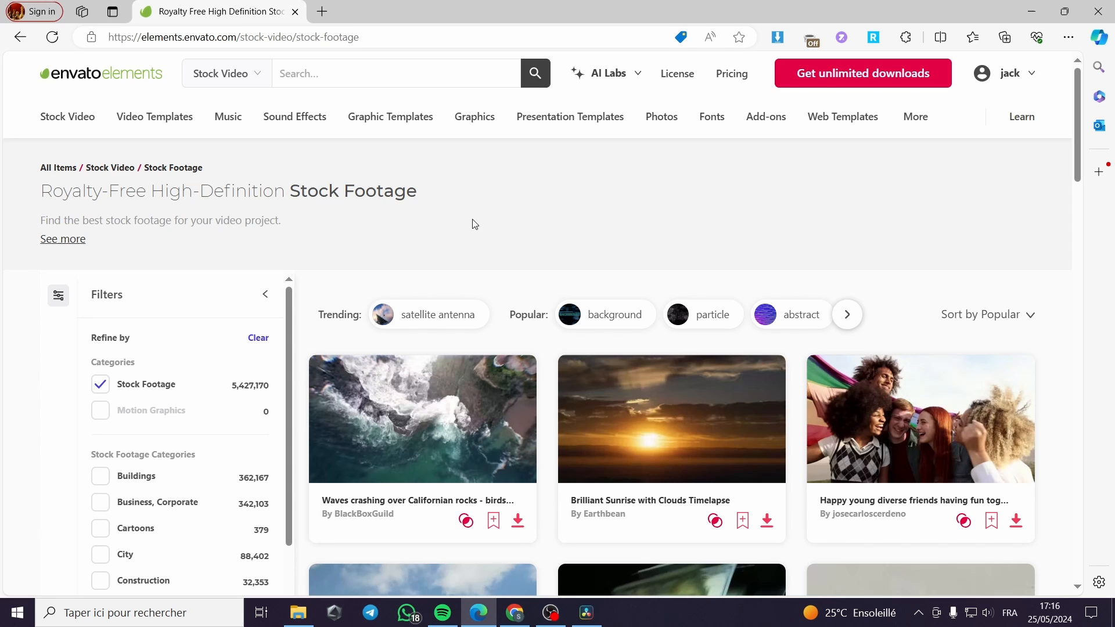
mouse_move(515, 196)
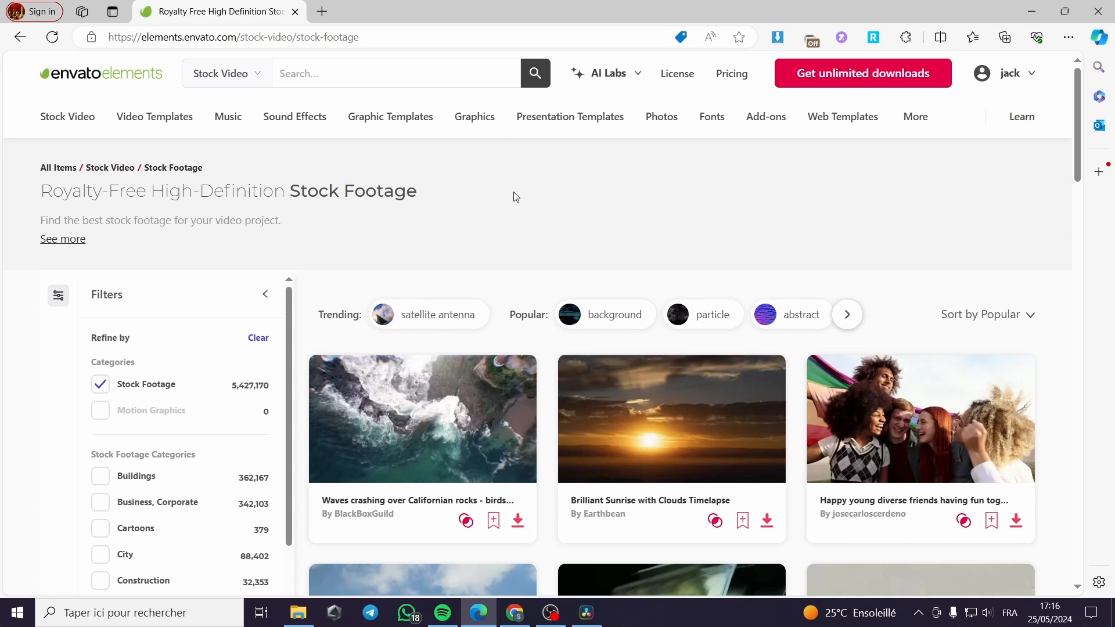
mouse_move(932, 223)
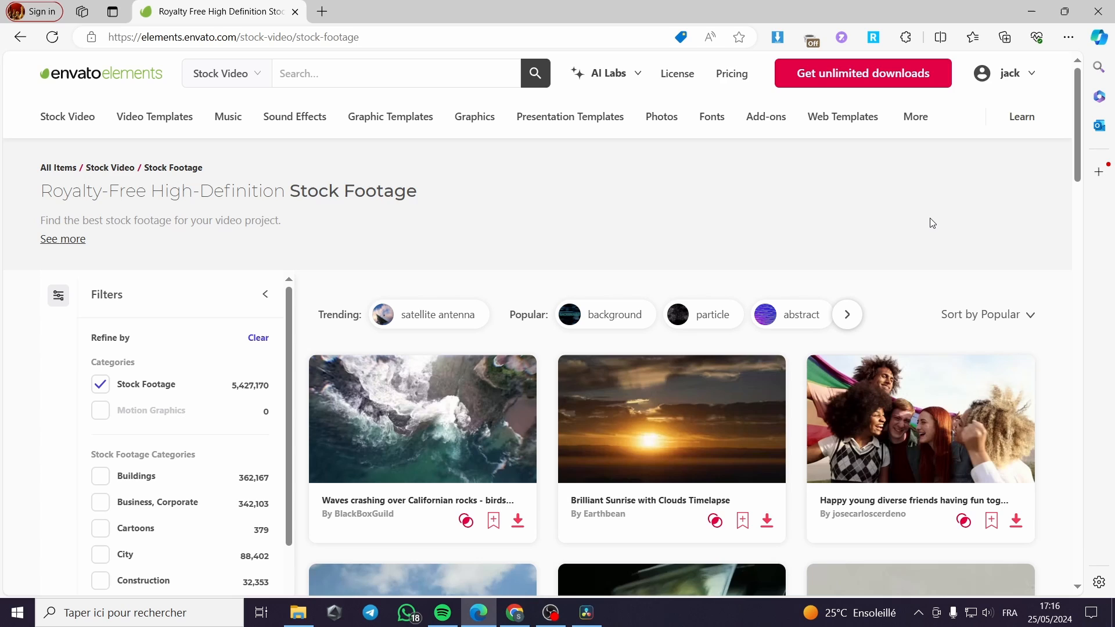
mouse_move(570, 117)
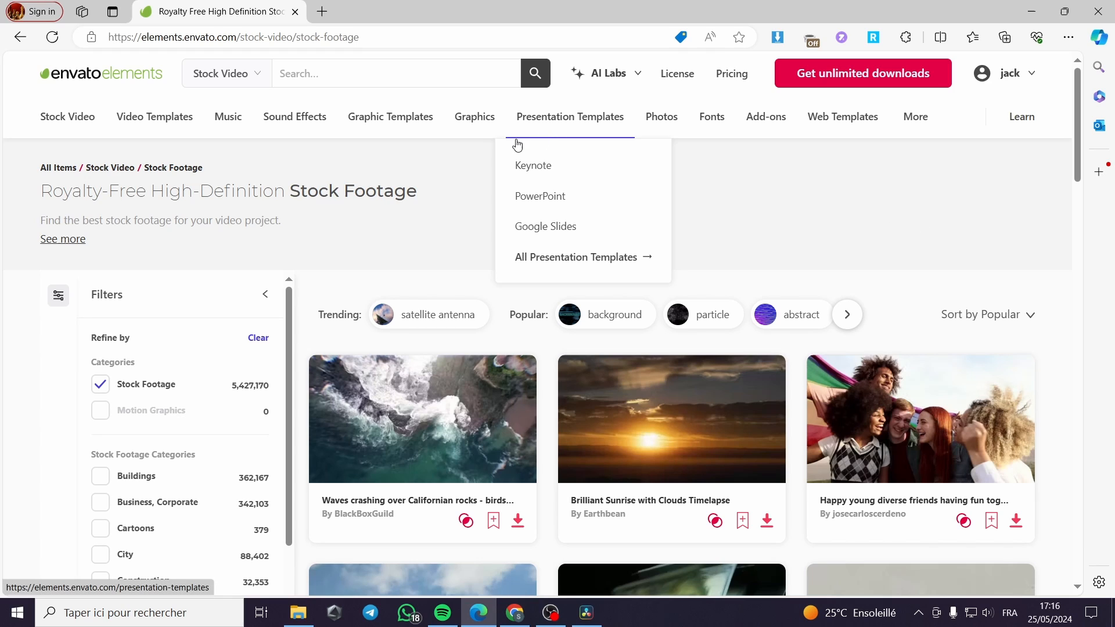
mouse_move(447, 199)
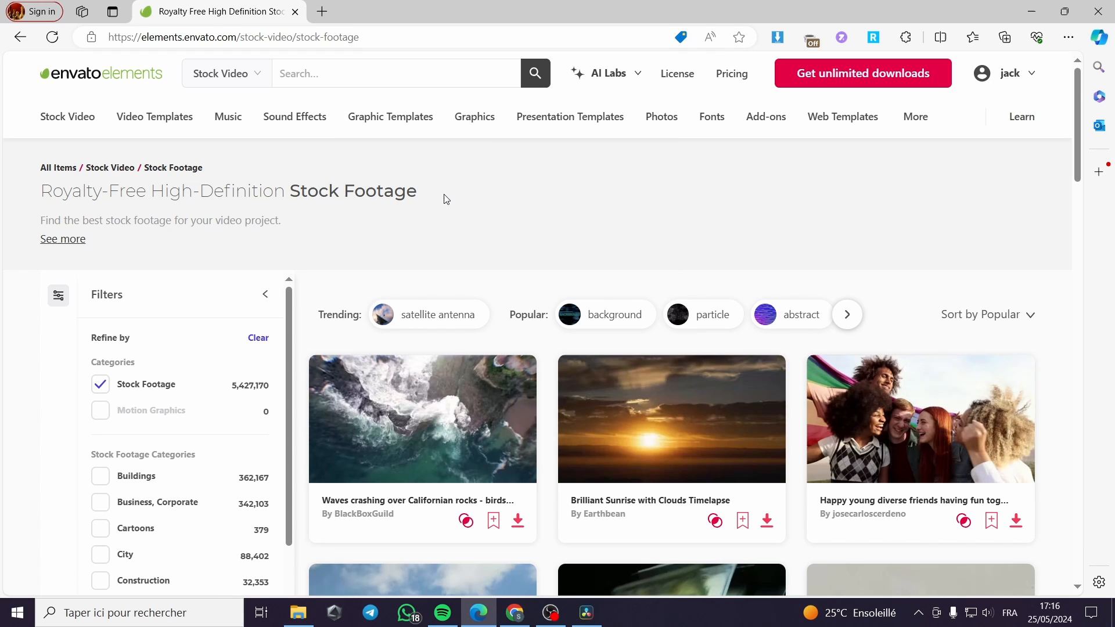
Step: Browse the footage grid, pick the Sky clip and choose Subscribe to download it
click(295, 116)
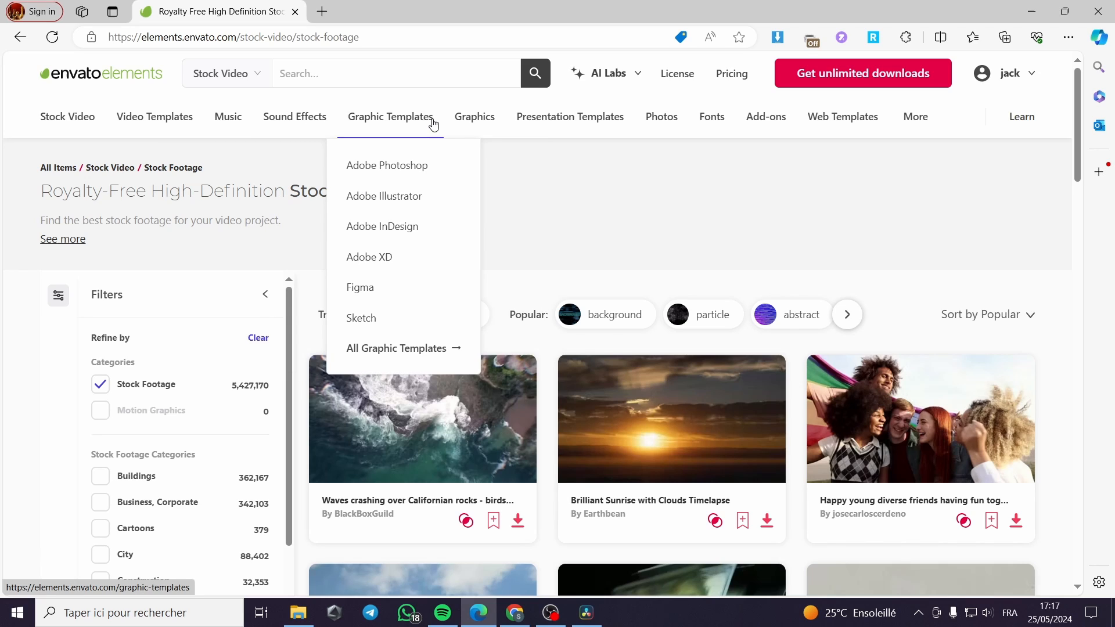
mouse_move(378, 260)
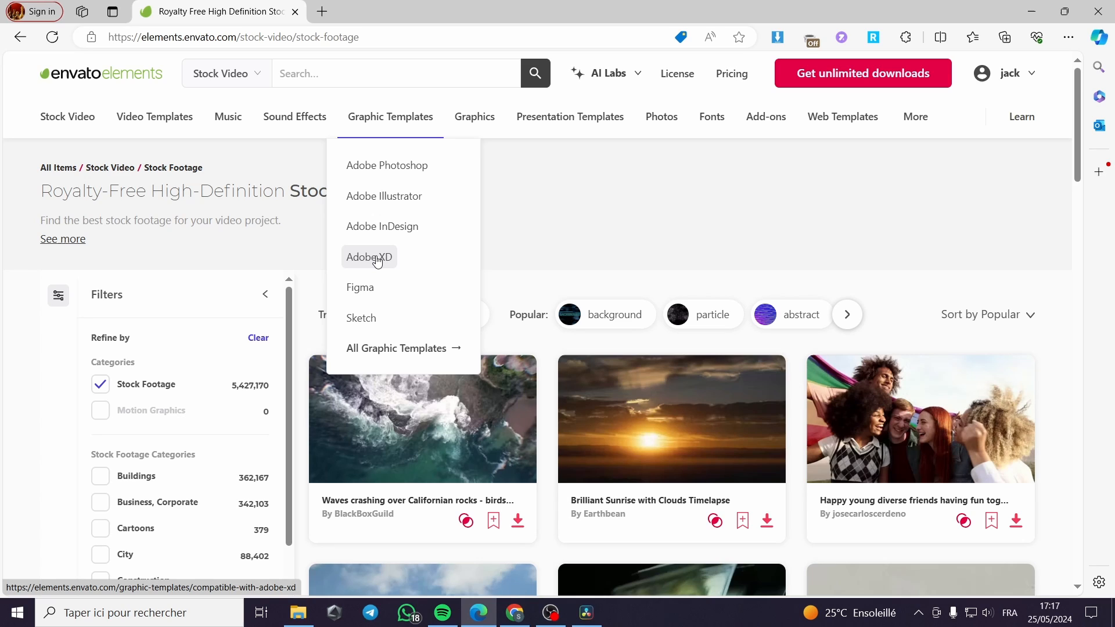
mouse_move(381, 250)
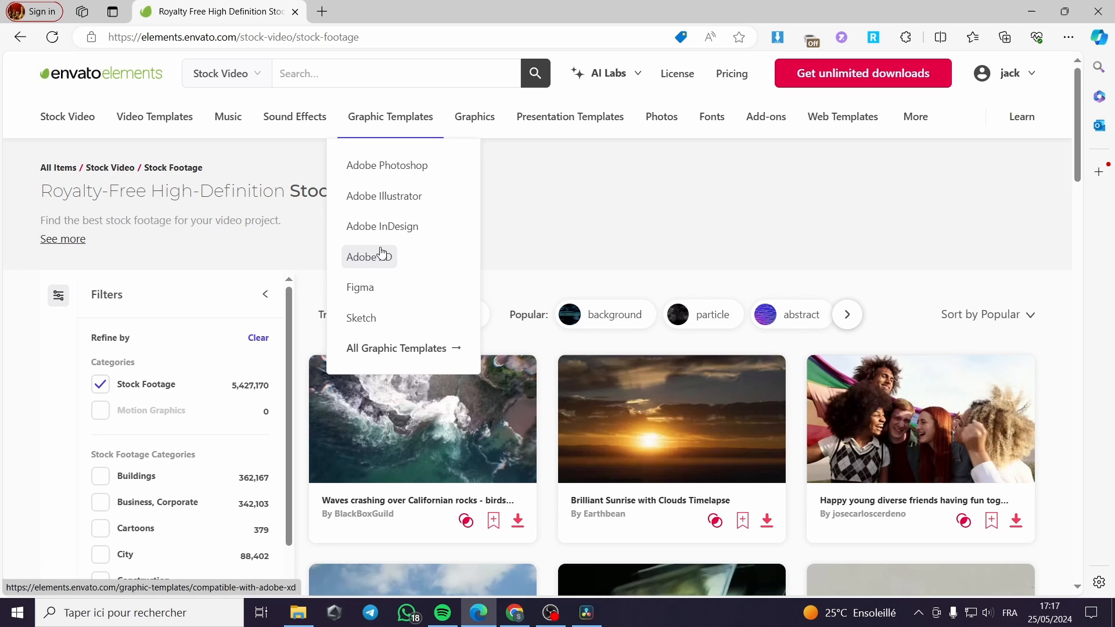
mouse_move(508, 252)
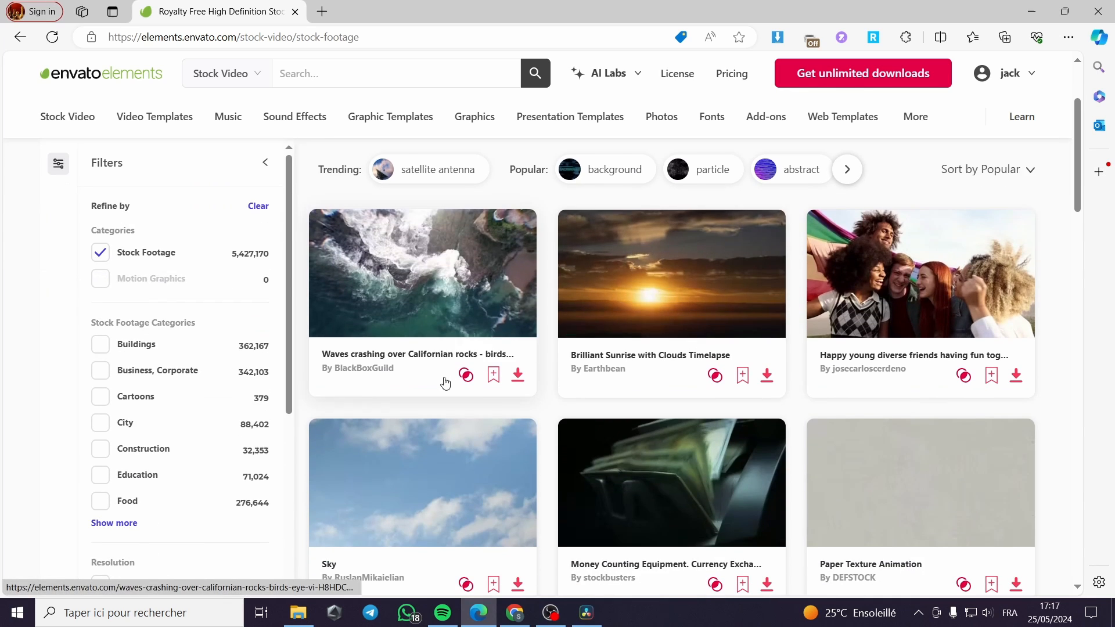
mouse_move(562, 385)
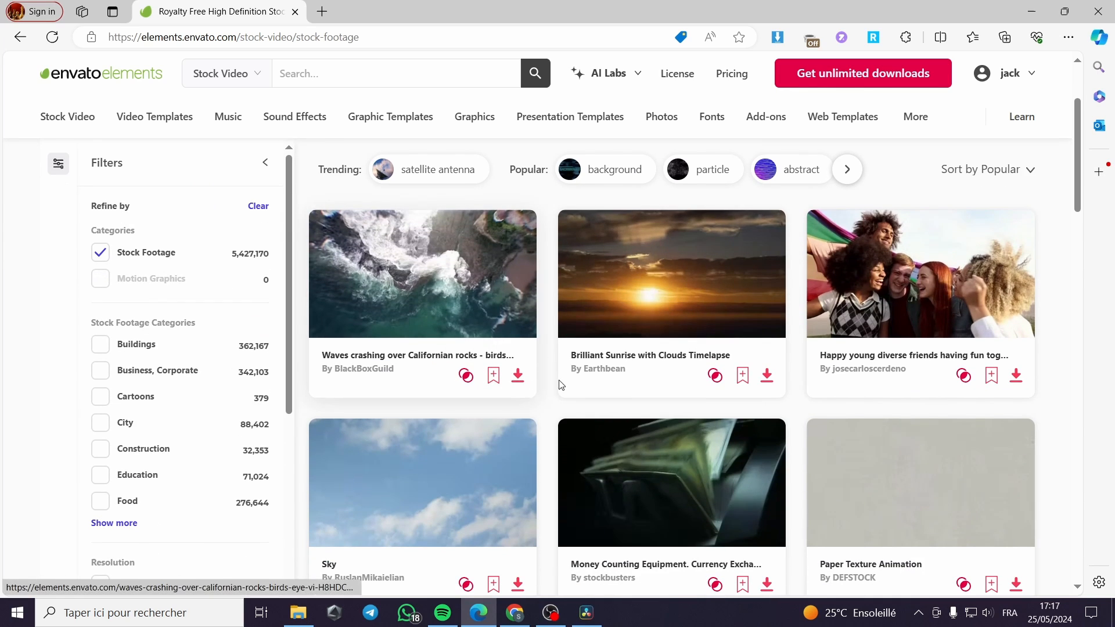
scroll(down, 3)
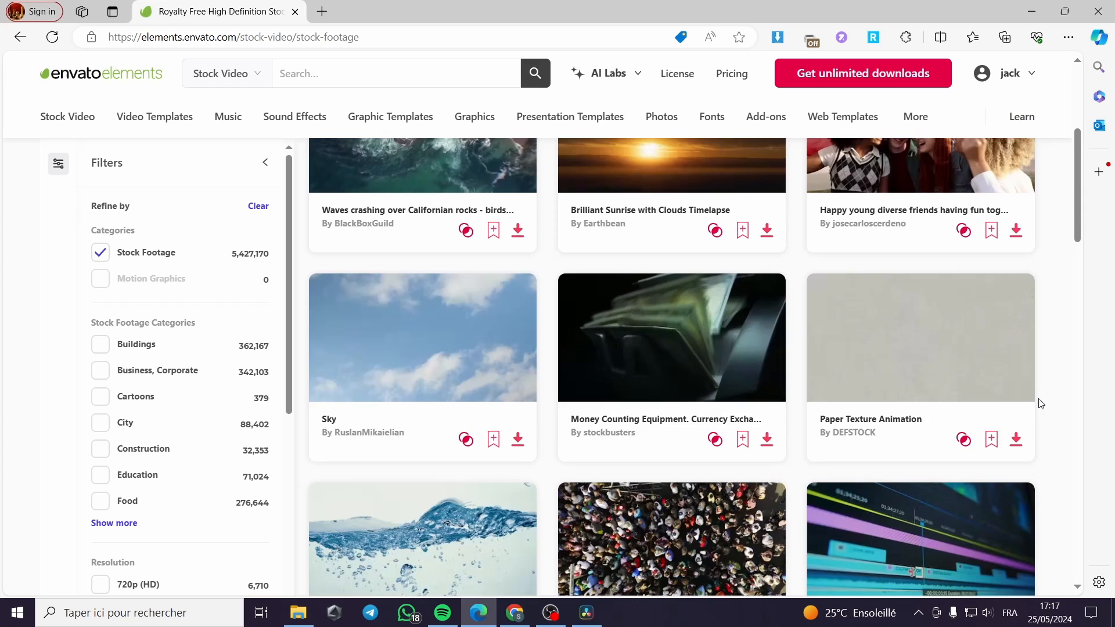
mouse_move(446, 363)
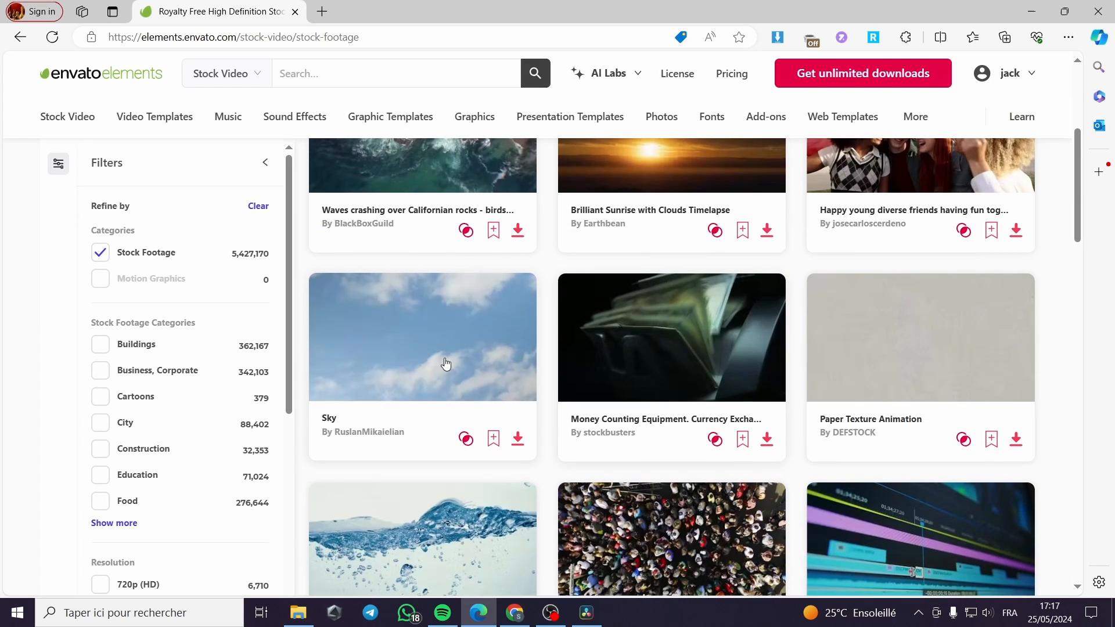
click(517, 439)
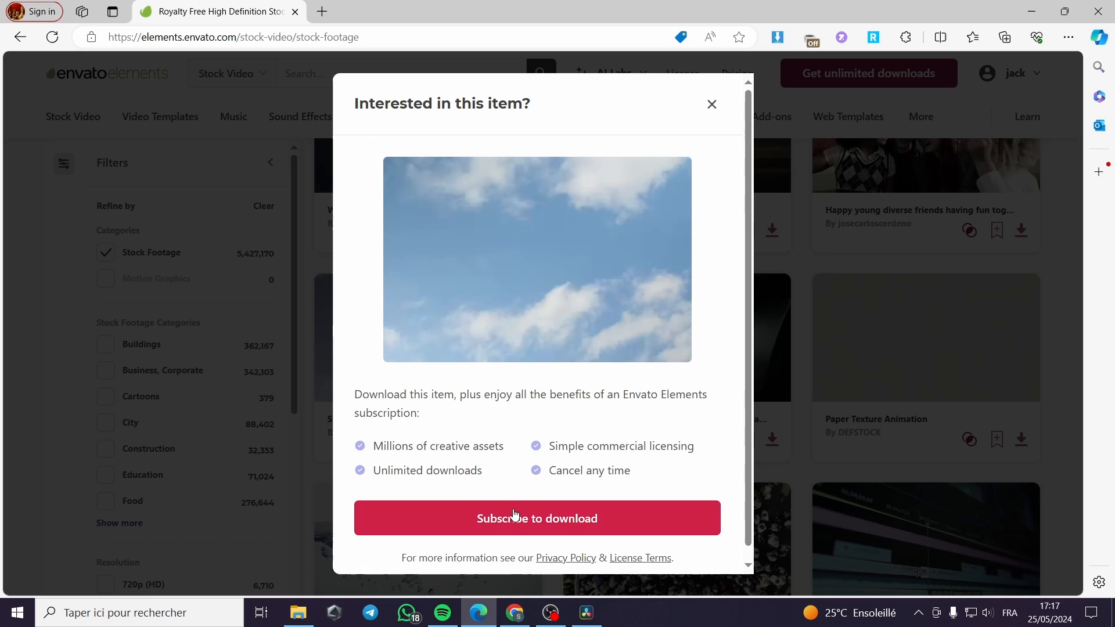
click(537, 518)
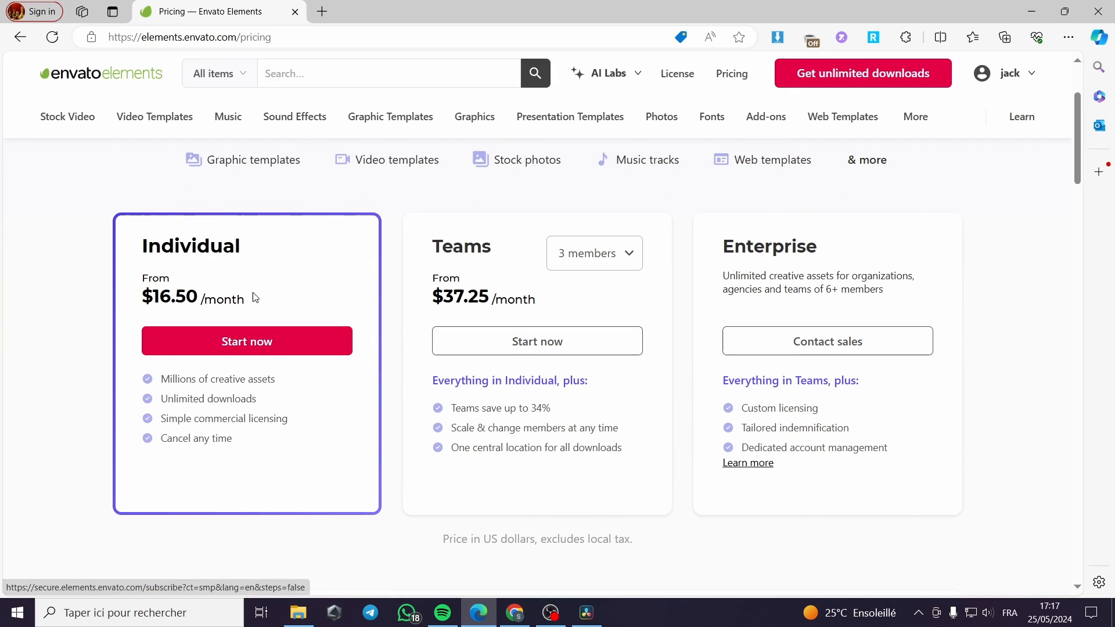
mouse_move(757, 274)
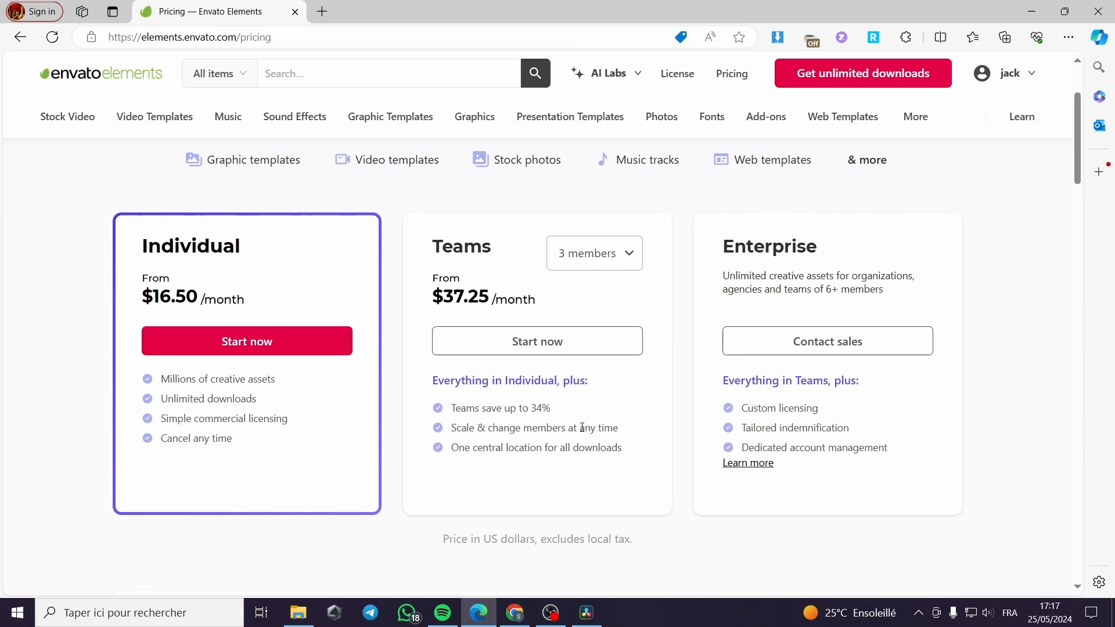
mouse_move(439, 463)
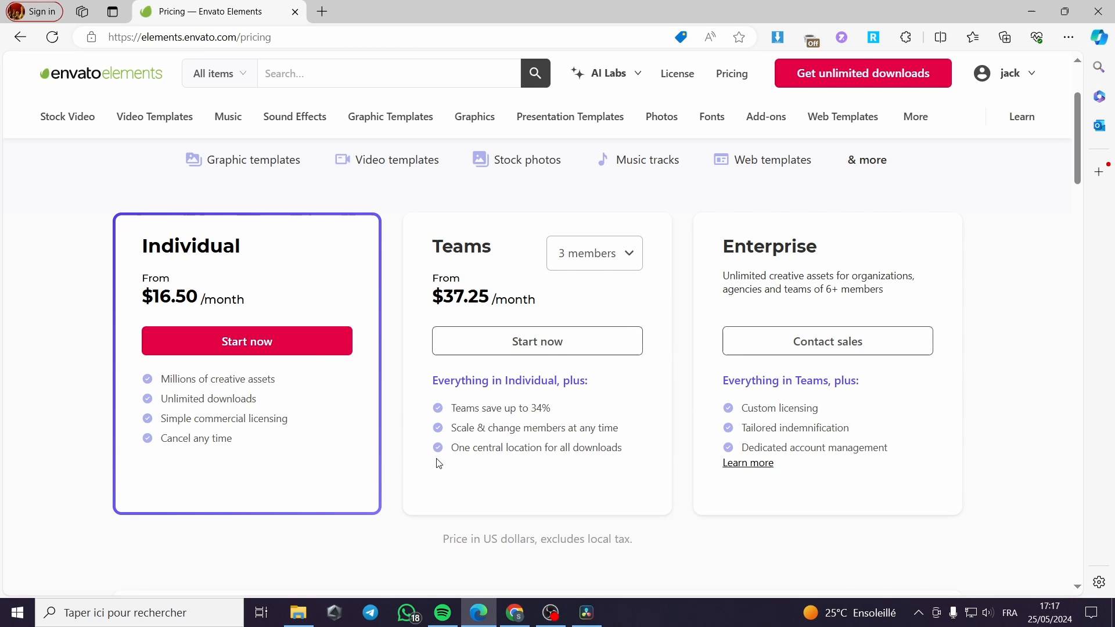
mouse_move(167, 294)
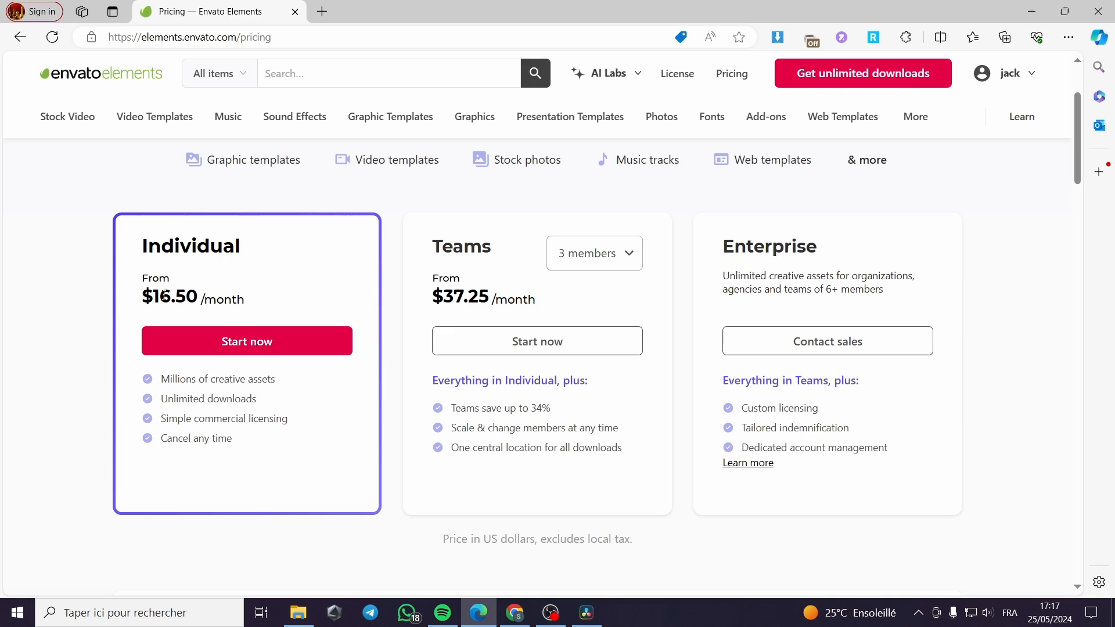
mouse_move(208, 304)
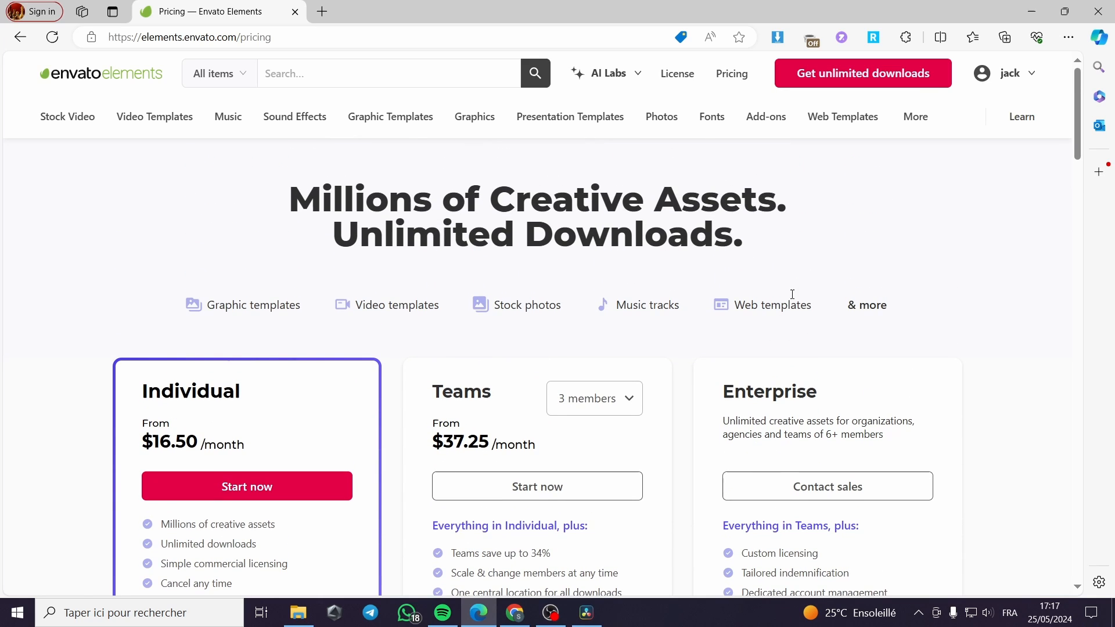
mouse_move(331, 328)
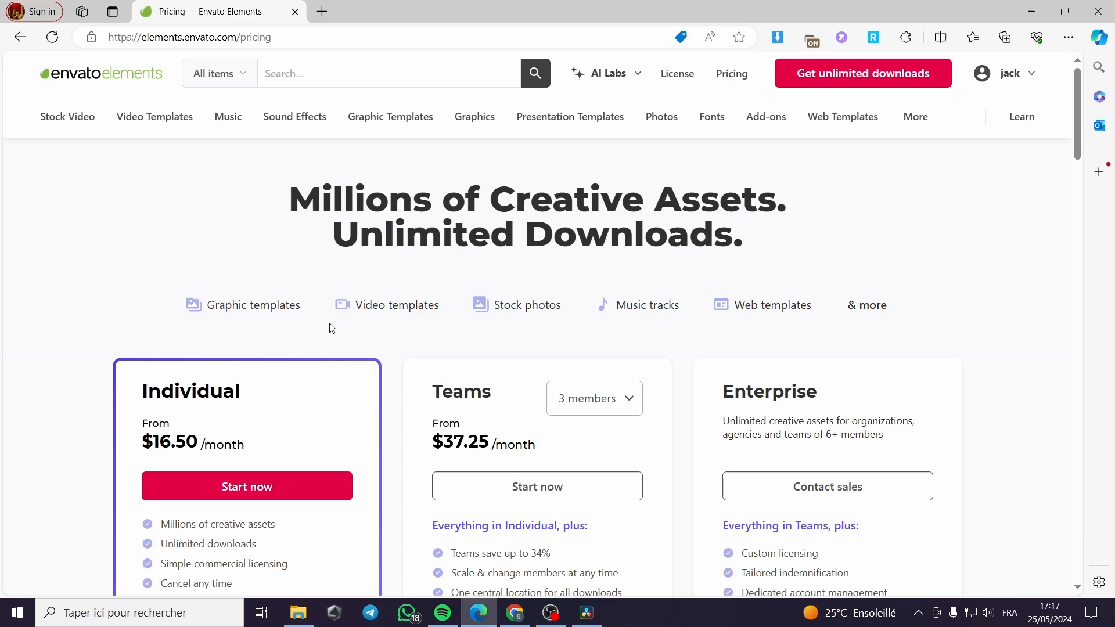
mouse_move(327, 326)
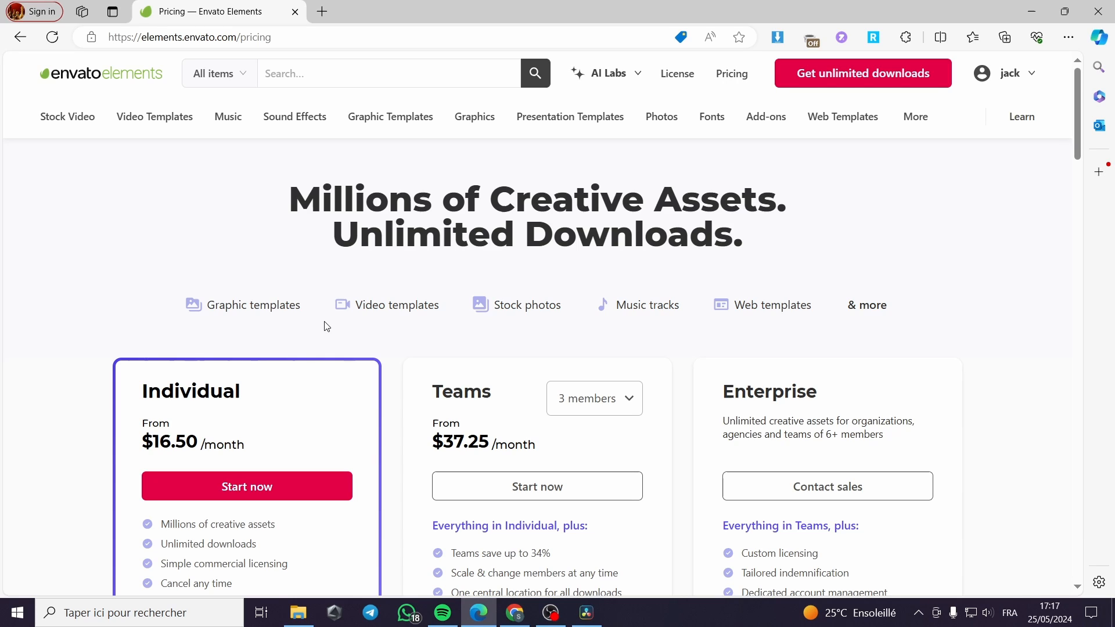
mouse_move(513, 355)
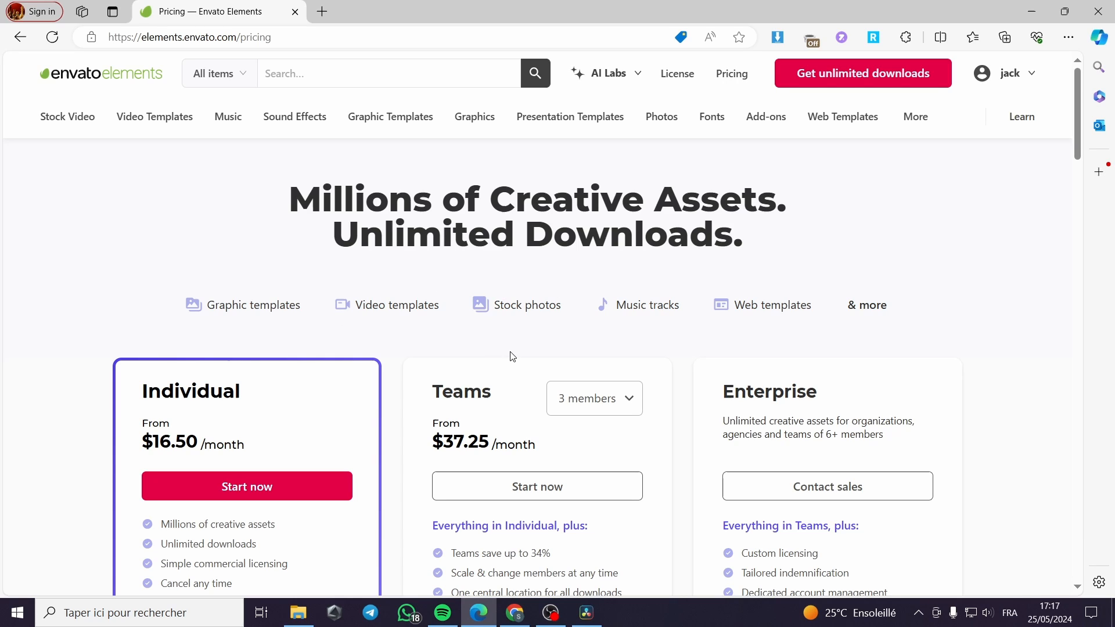
mouse_move(758, 106)
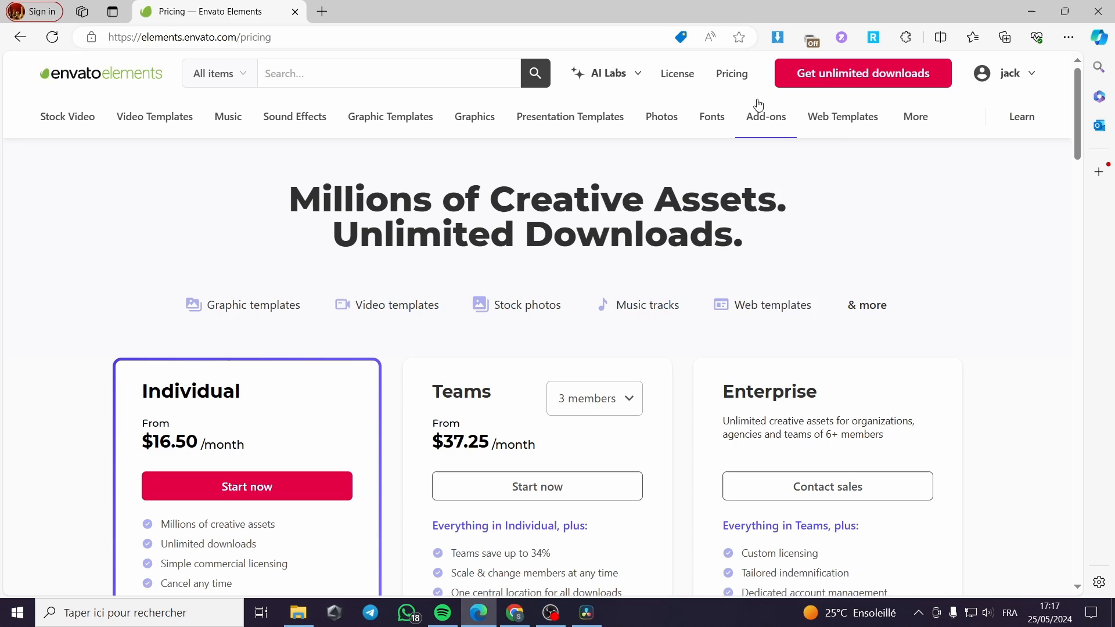
mouse_move(1060, 103)
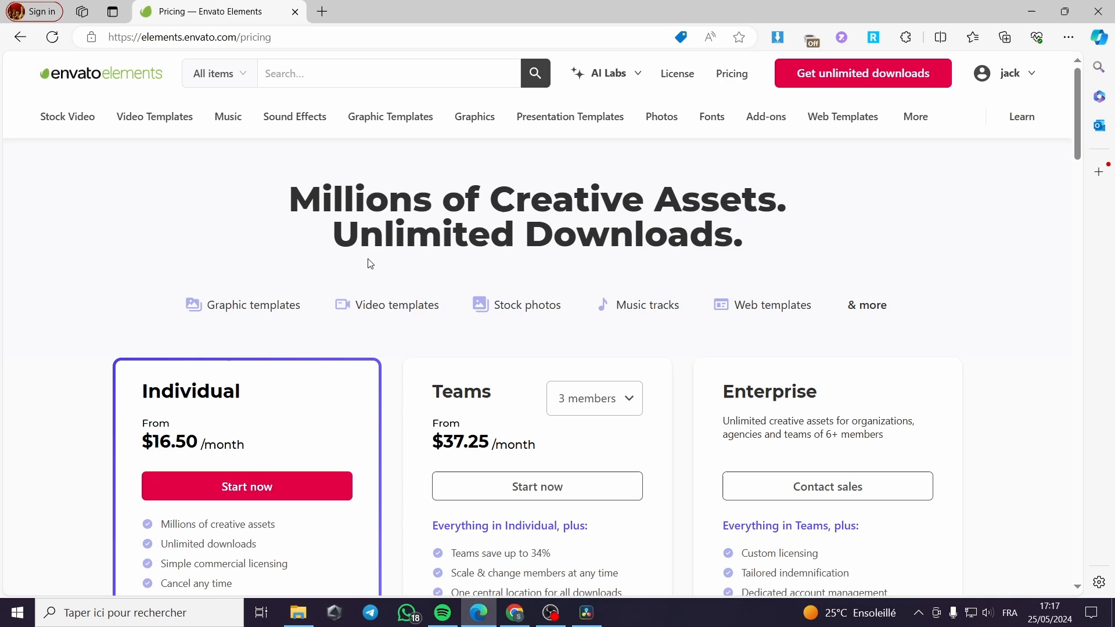
mouse_move(1041, 275)
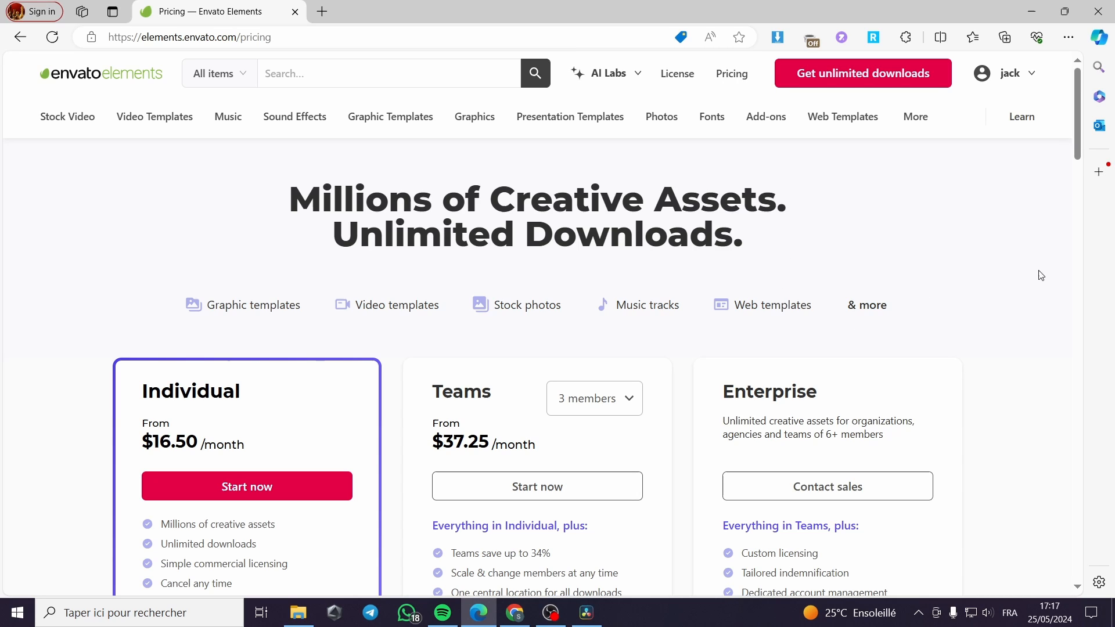
mouse_move(453, 278)
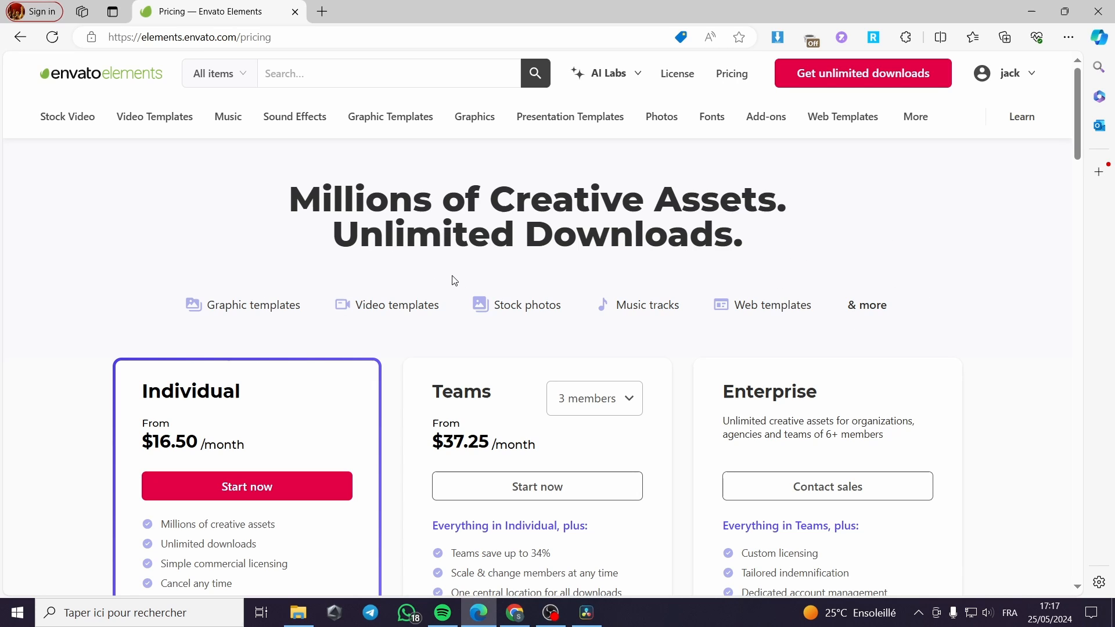
mouse_move(155, 116)
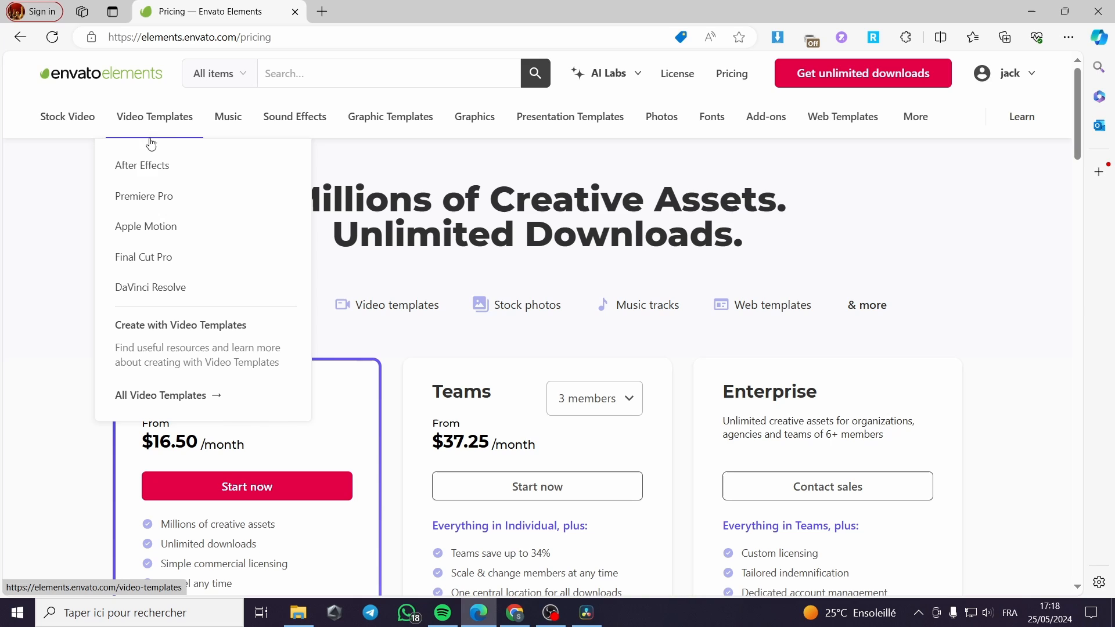
mouse_move(159, 131)
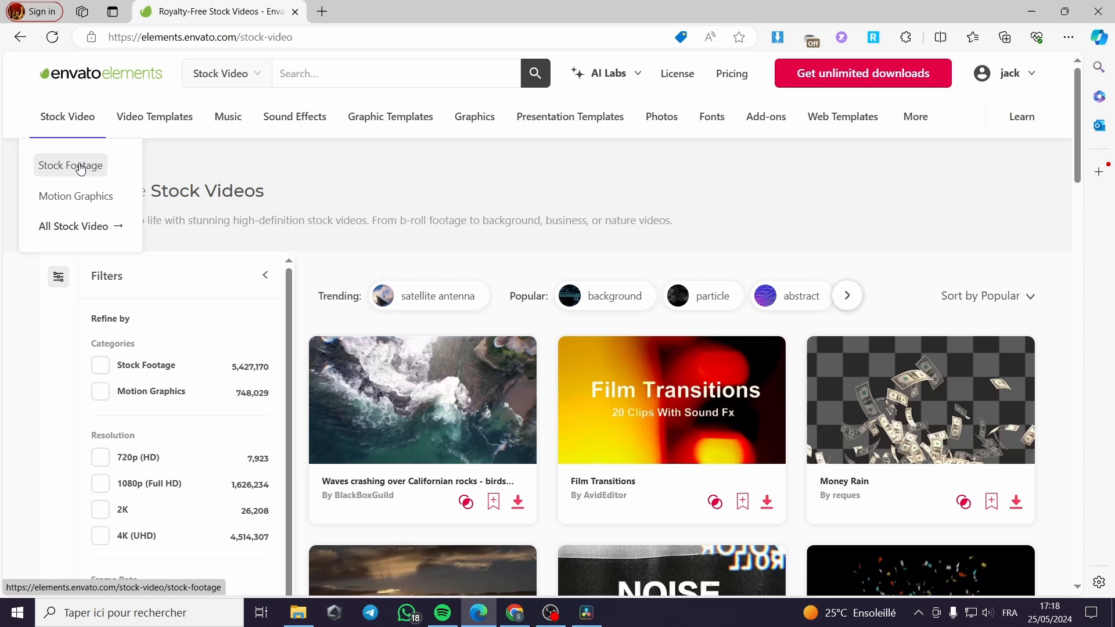
mouse_move(738, 218)
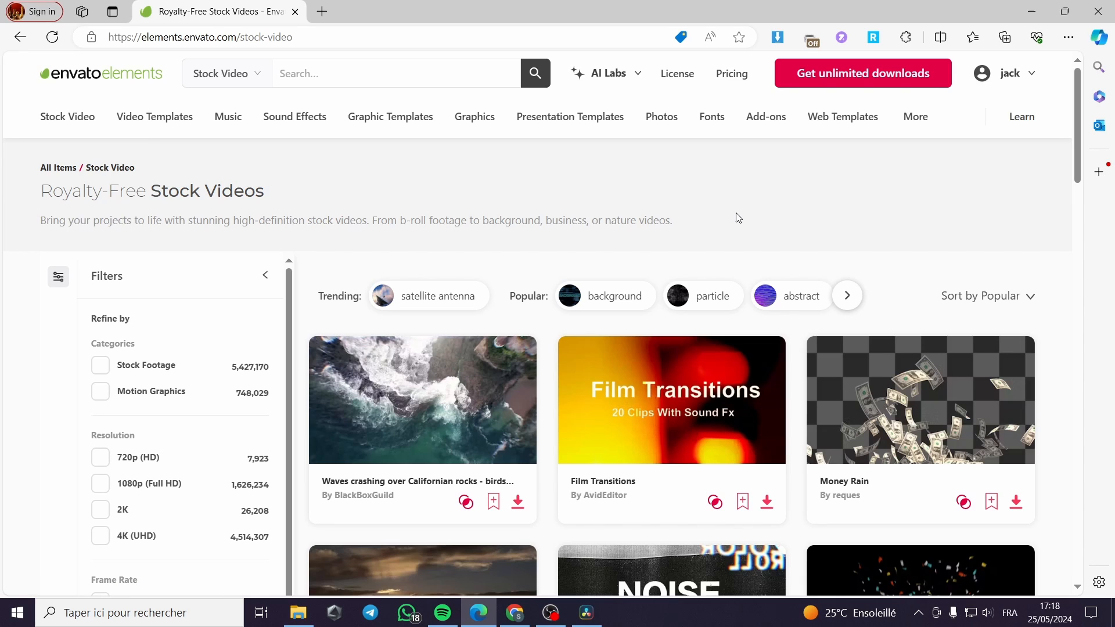
mouse_move(198, 341)
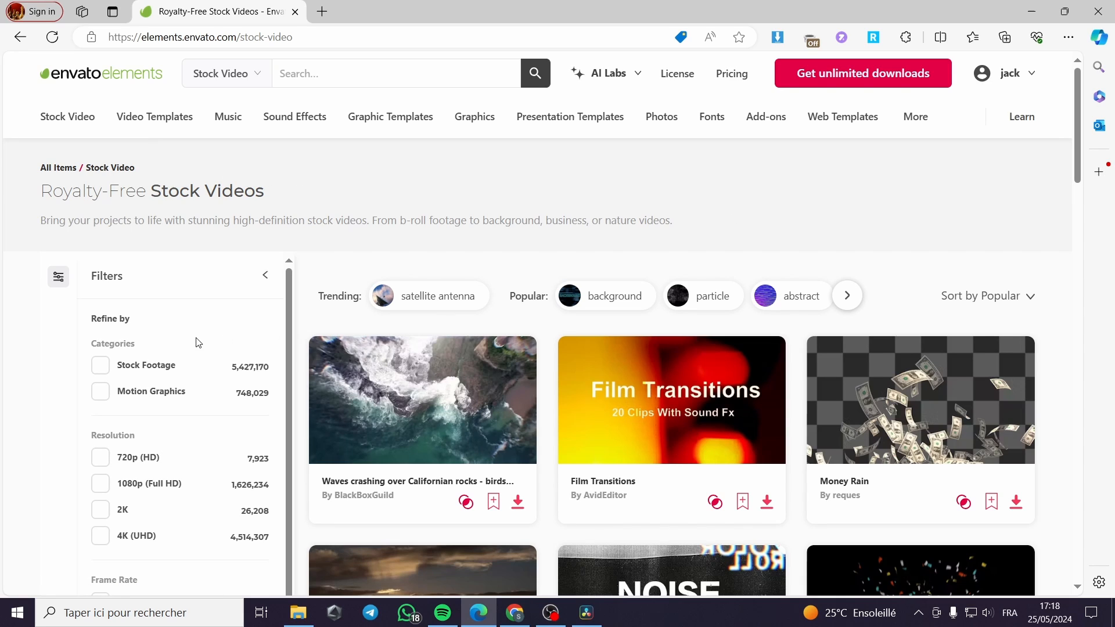
Step: Scroll through the stock video catalogue, browsing clips such as Smoke, Sky and Super 8mm Film Burn
scroll(down, 3)
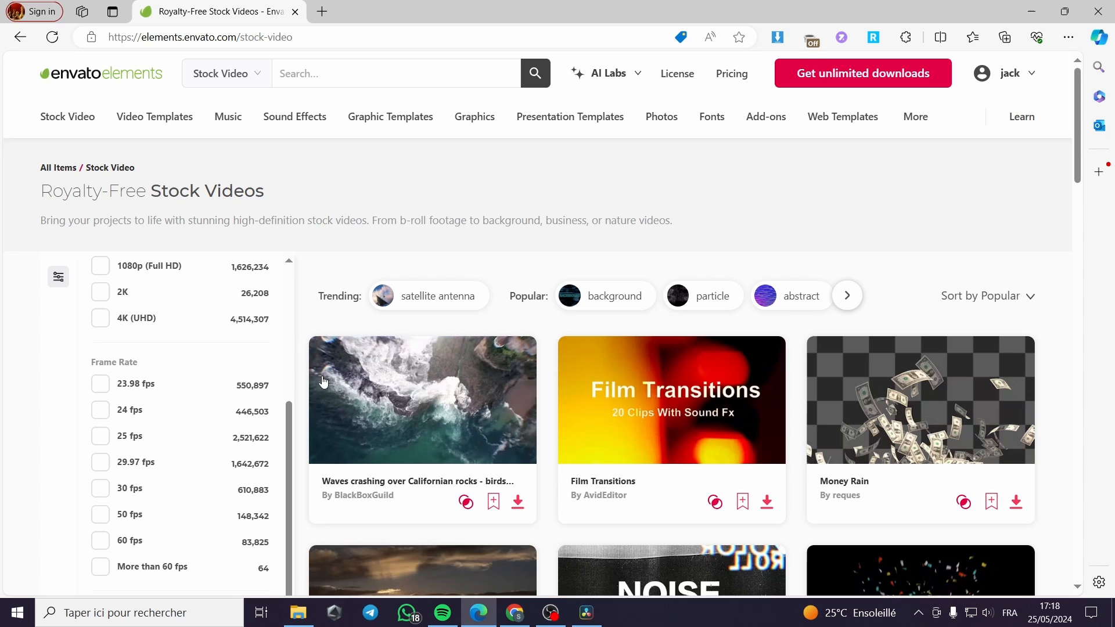
mouse_move(973, 353)
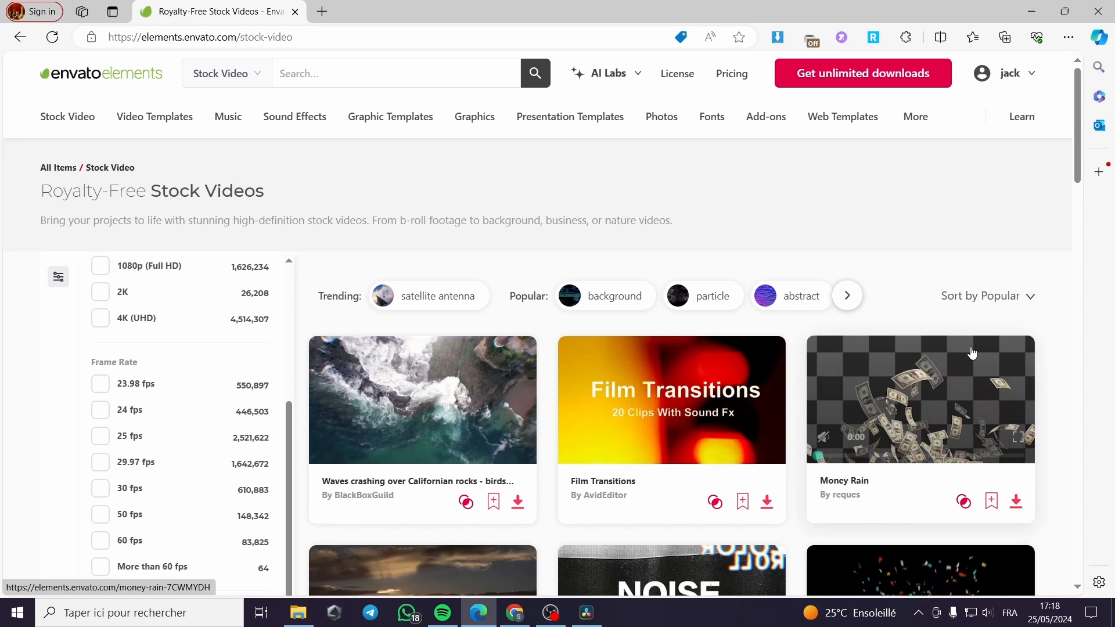
mouse_move(908, 405)
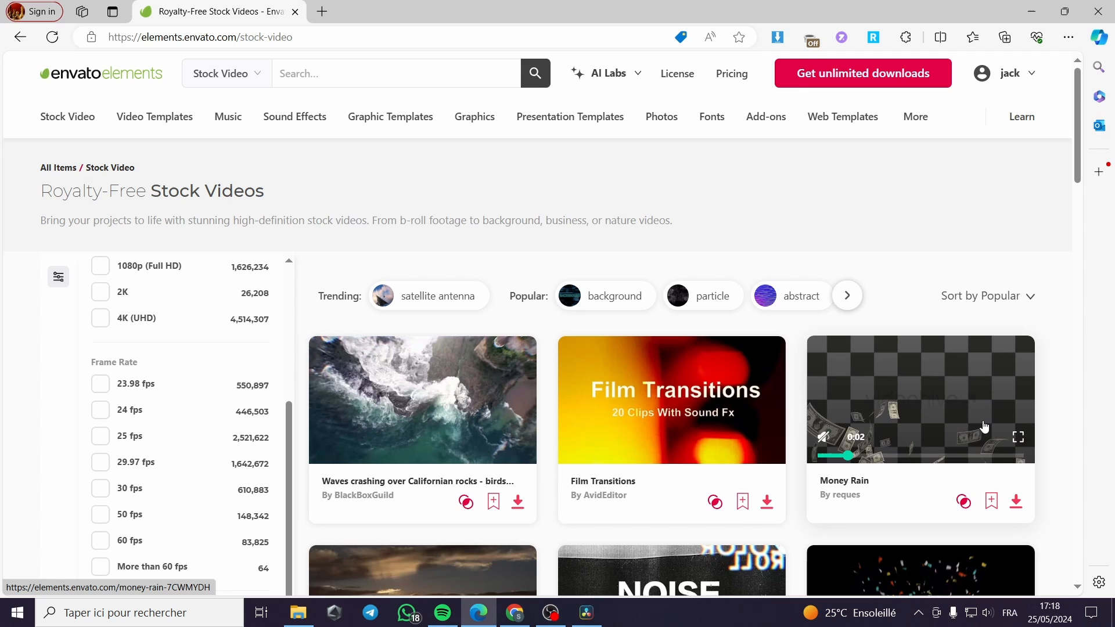
mouse_move(720, 337)
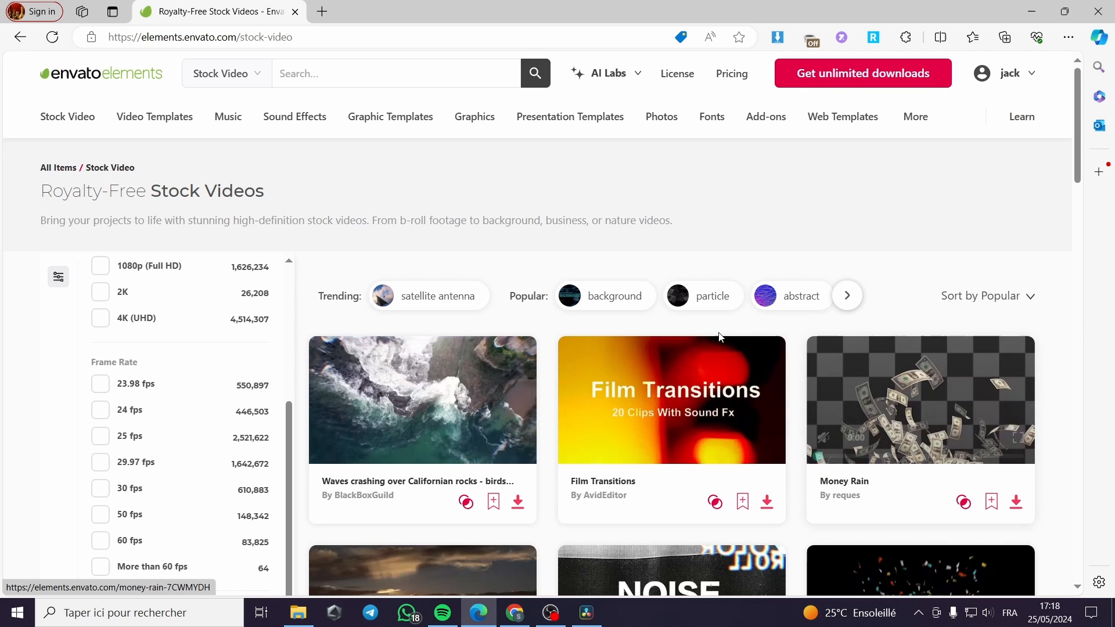
mouse_move(565, 356)
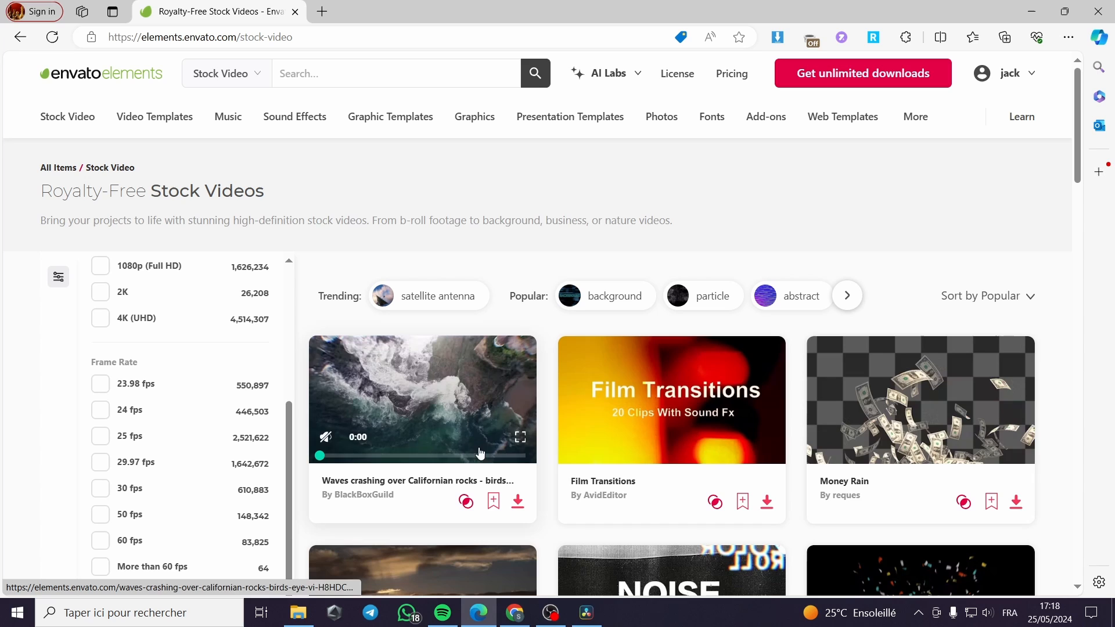
scroll(down, 3)
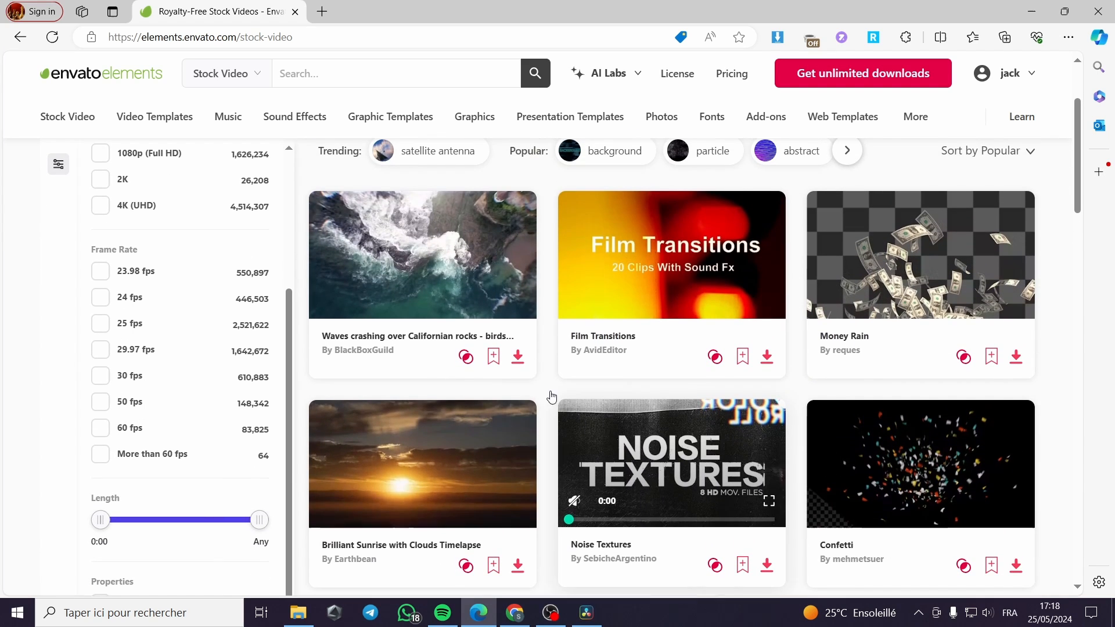
scroll(up, 3)
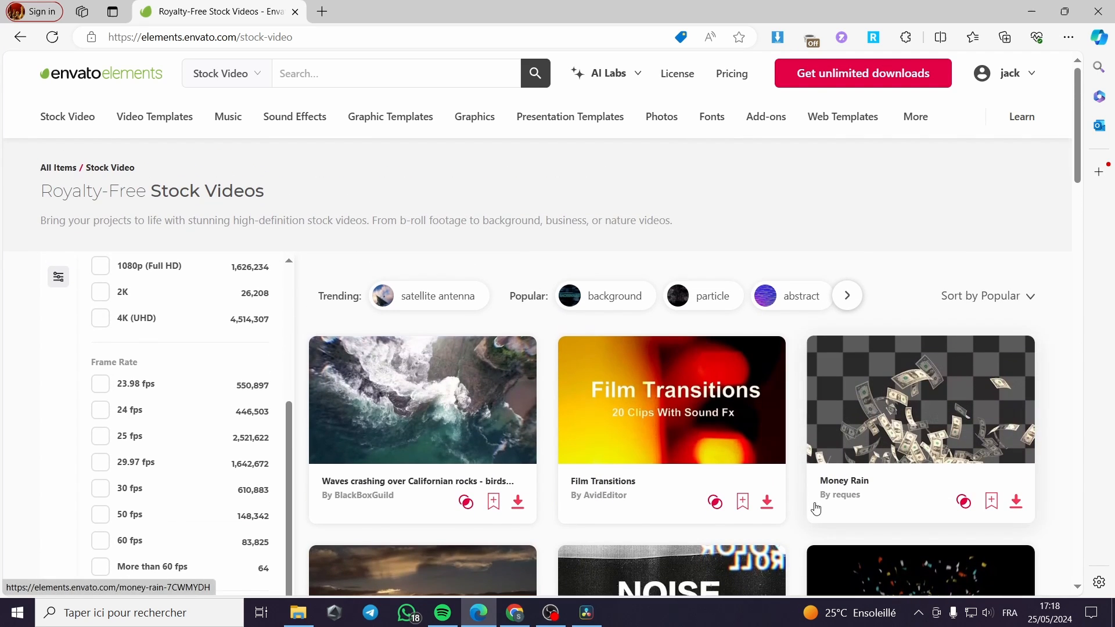
scroll(down, 3)
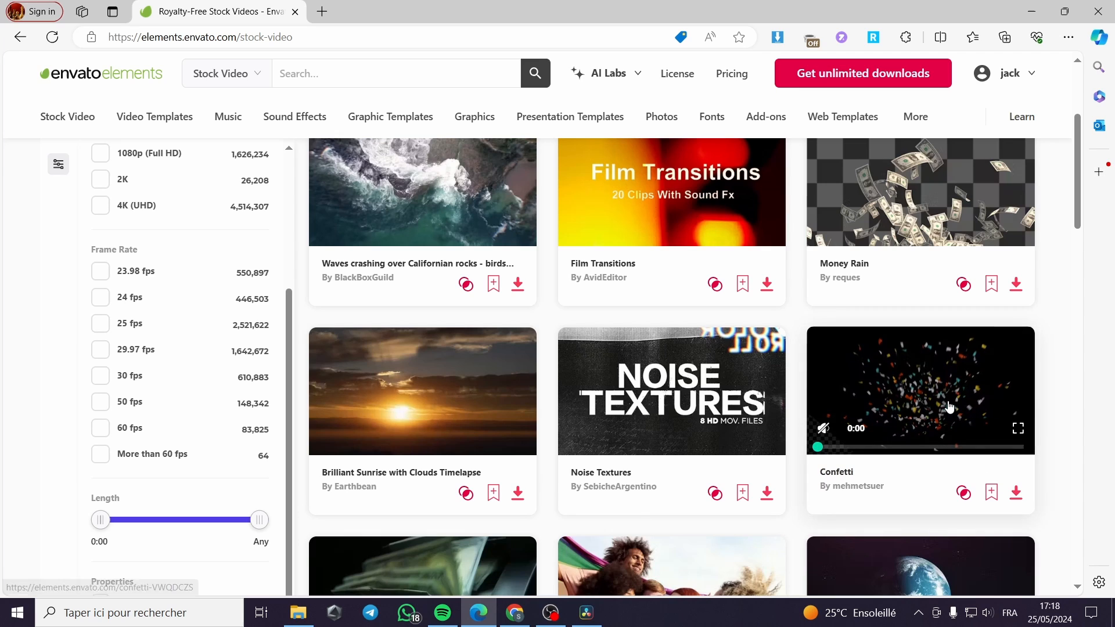
mouse_move(948, 407)
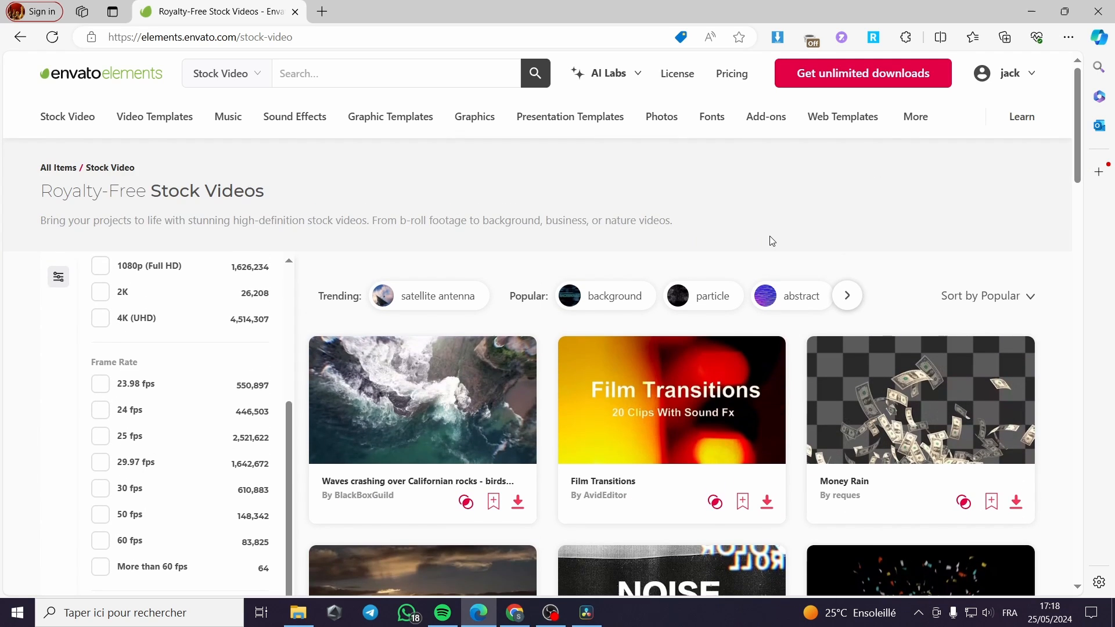
mouse_move(373, 251)
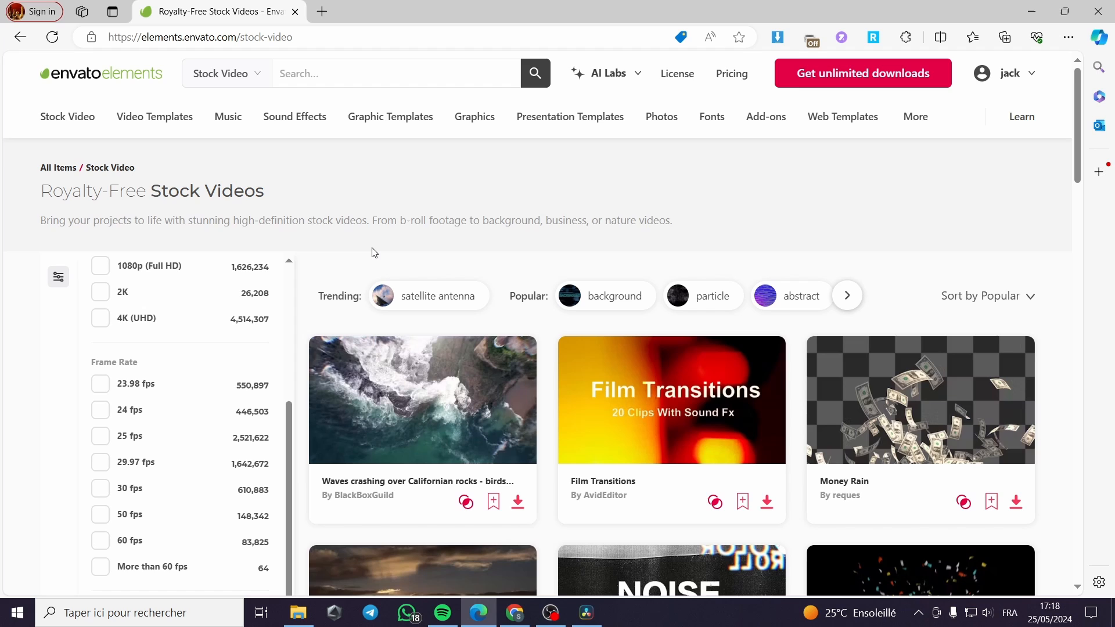
scroll(down, 3)
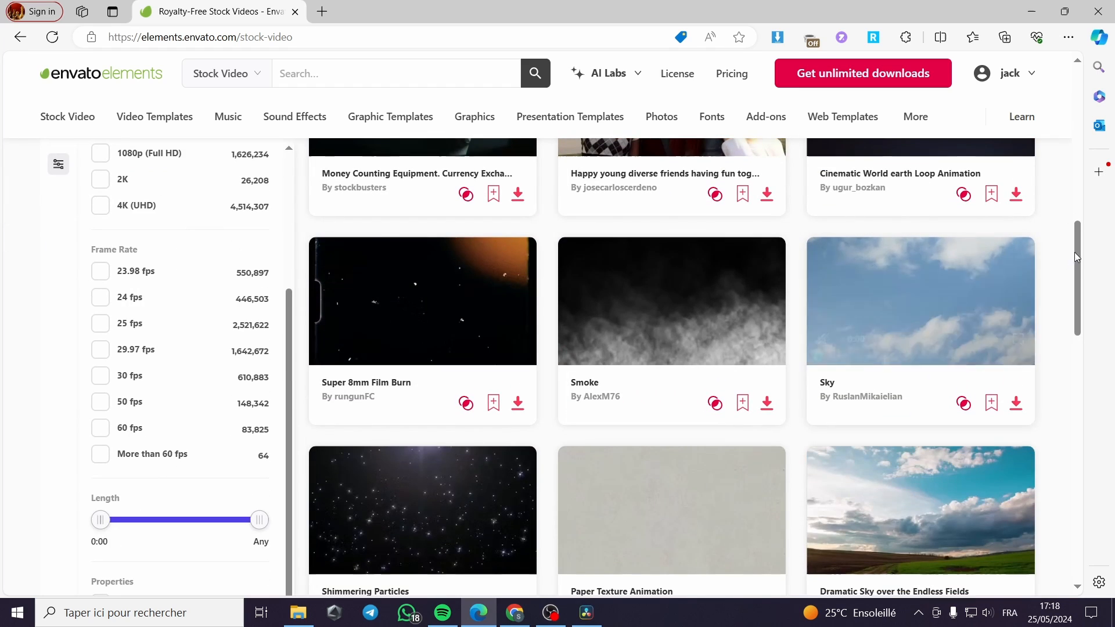
Step: Open the footer's Author Sign In link in a new tab, then go to the Author Help Center
scroll(down, 3)
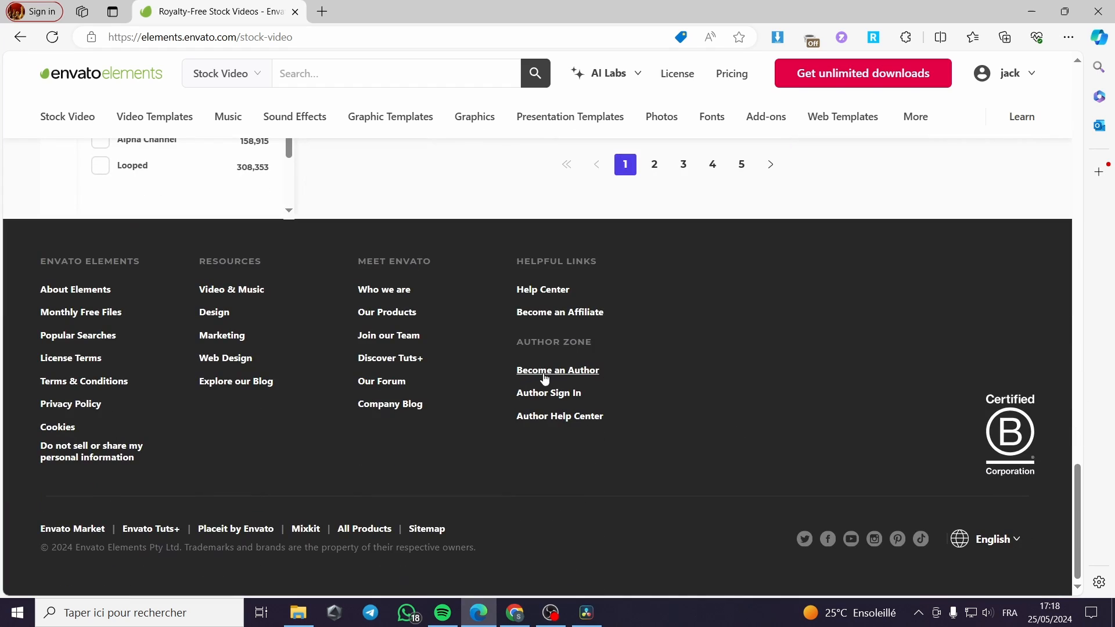
mouse_move(731, 349)
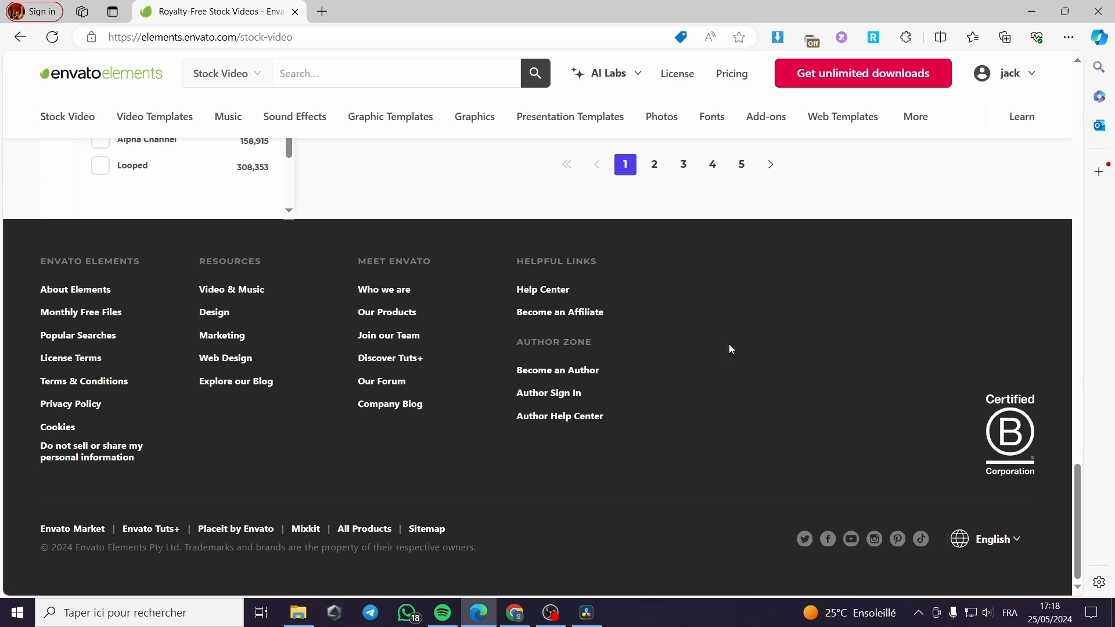
mouse_move(572, 399)
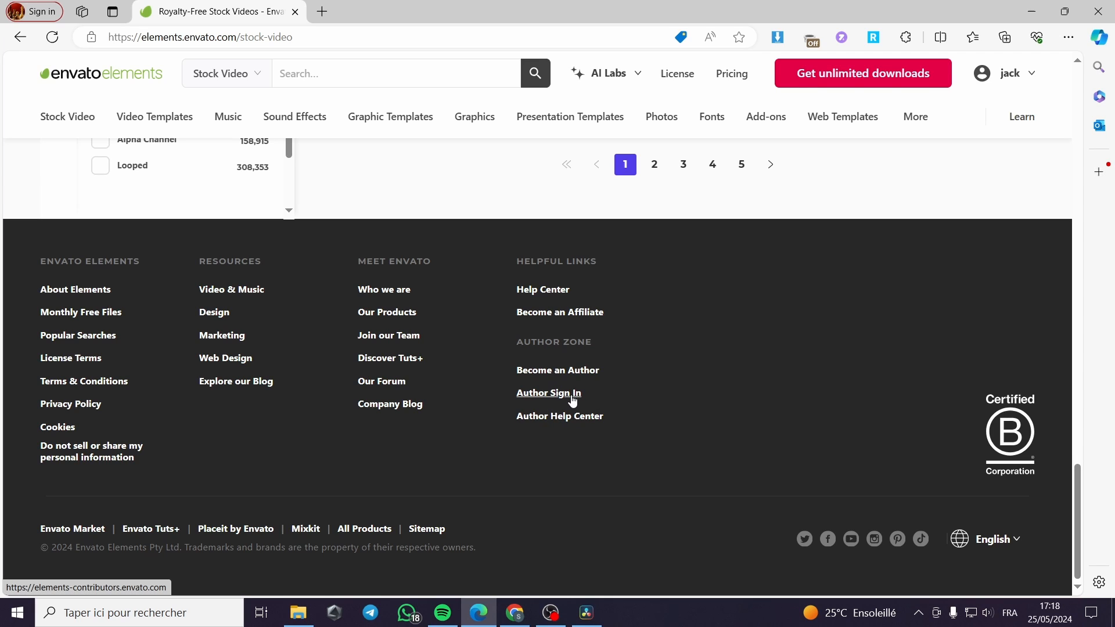
right_click(549, 392)
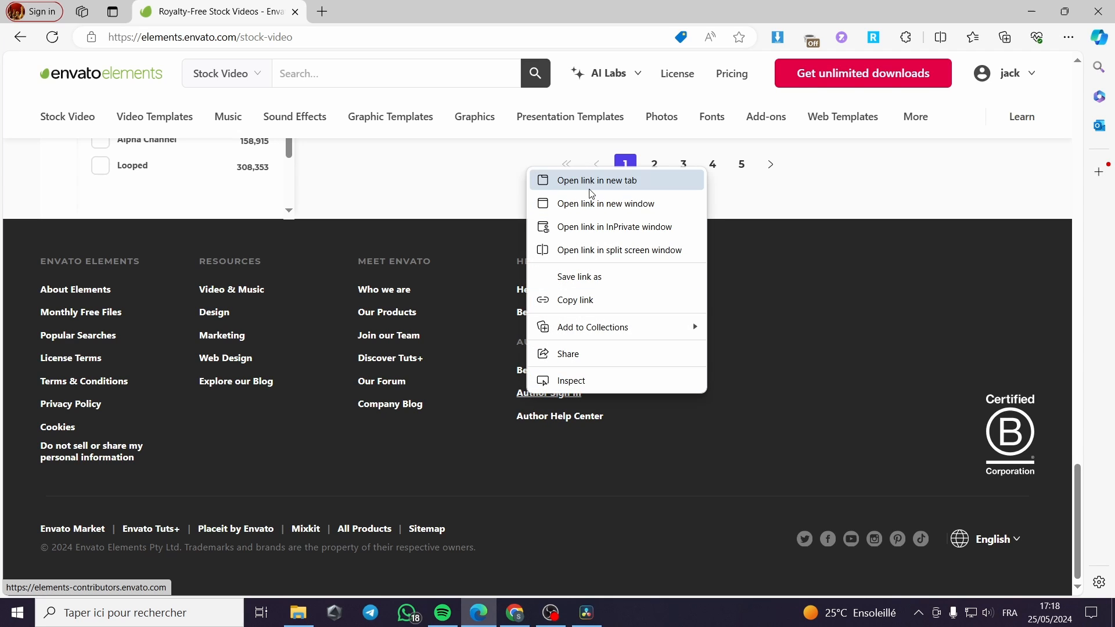
click(596, 180)
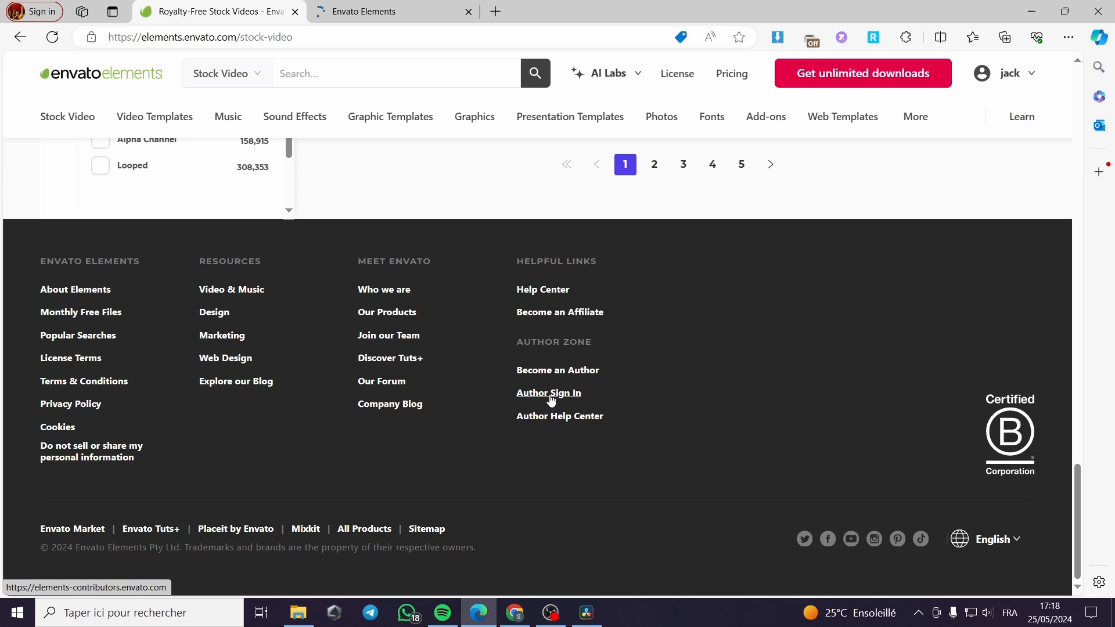
click(548, 392)
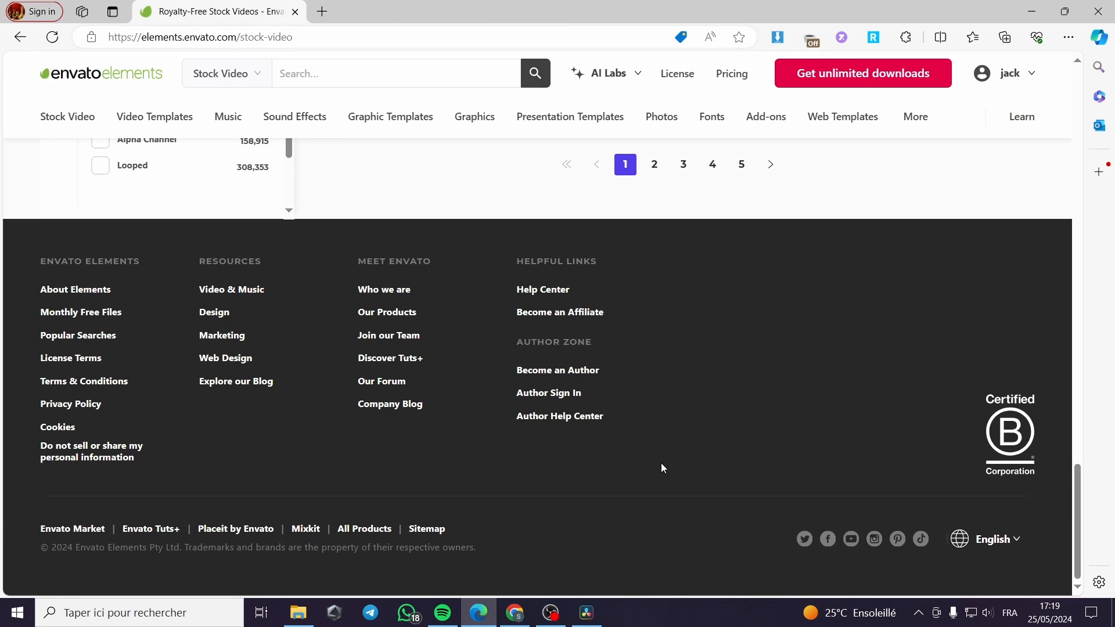
mouse_move(548, 425)
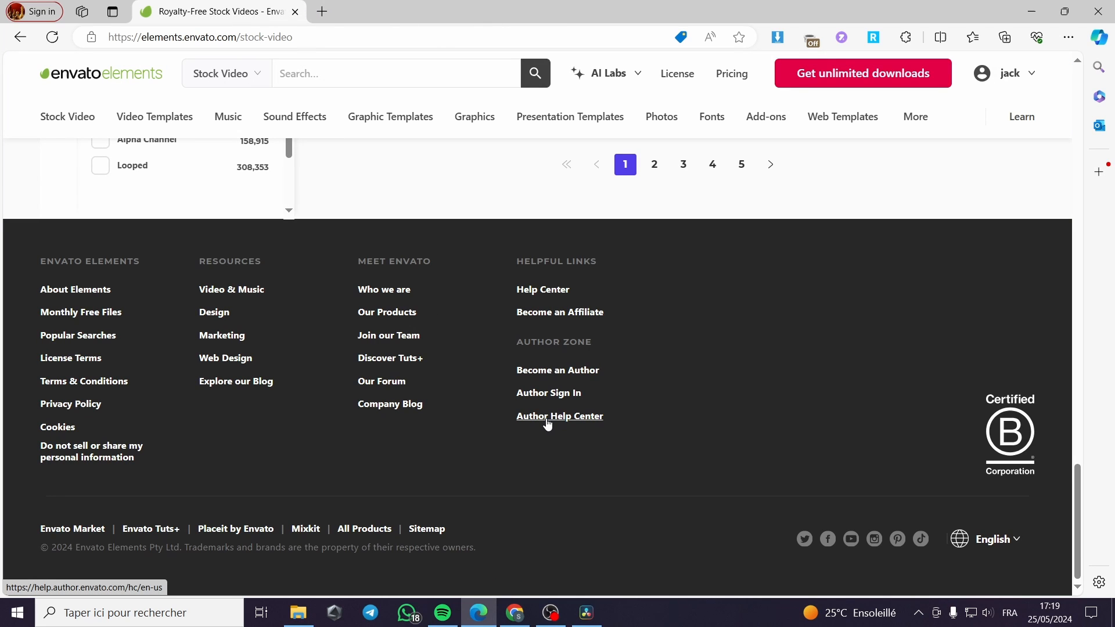
click(559, 416)
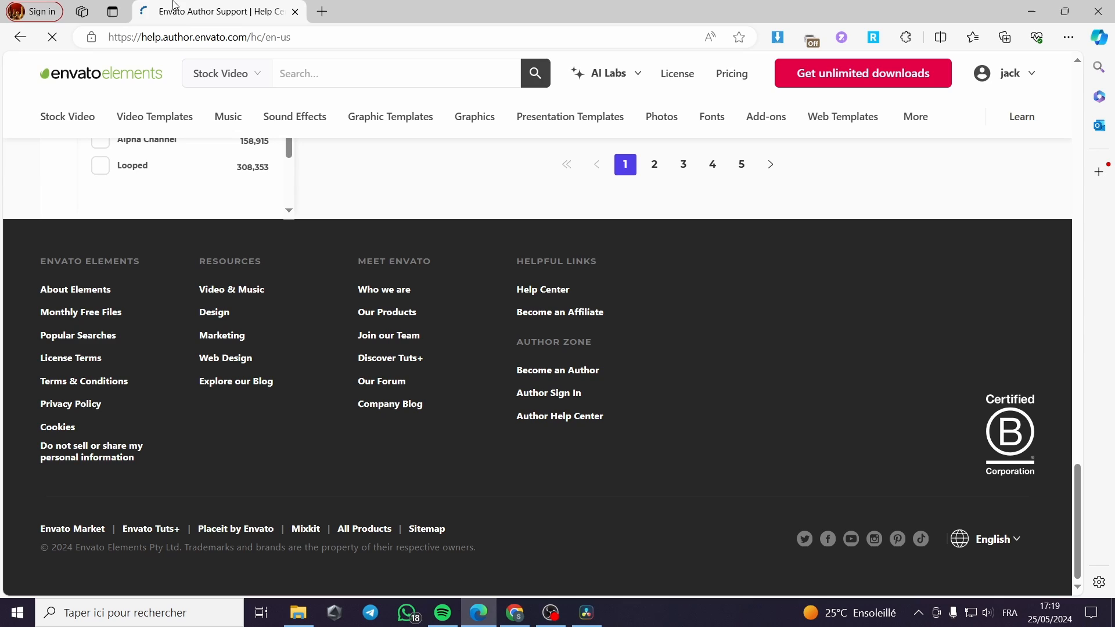
mouse_move(199, 264)
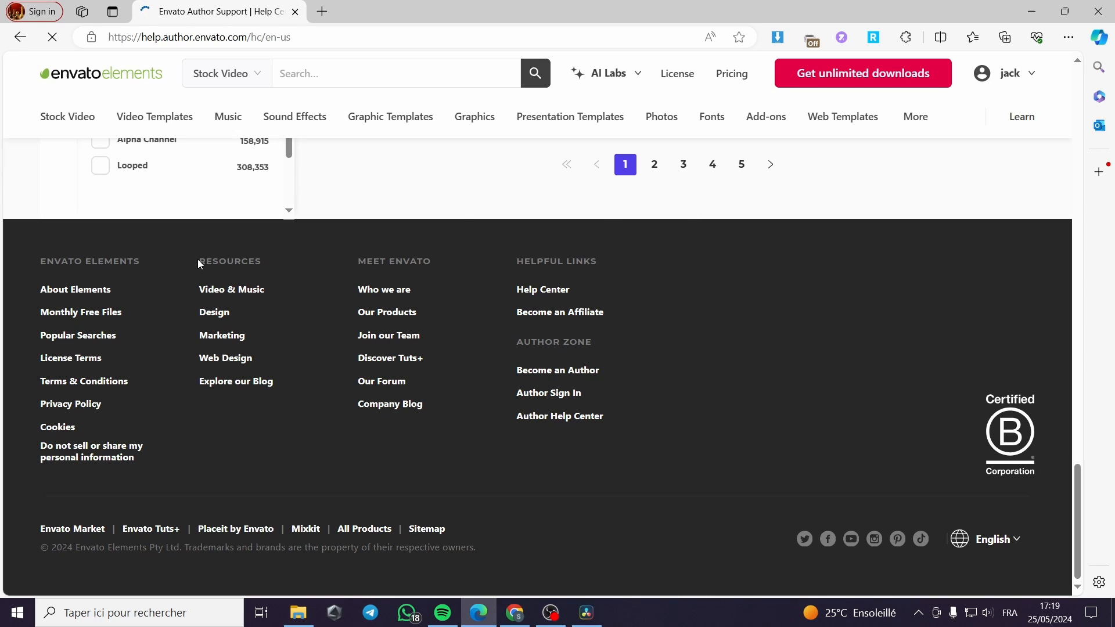